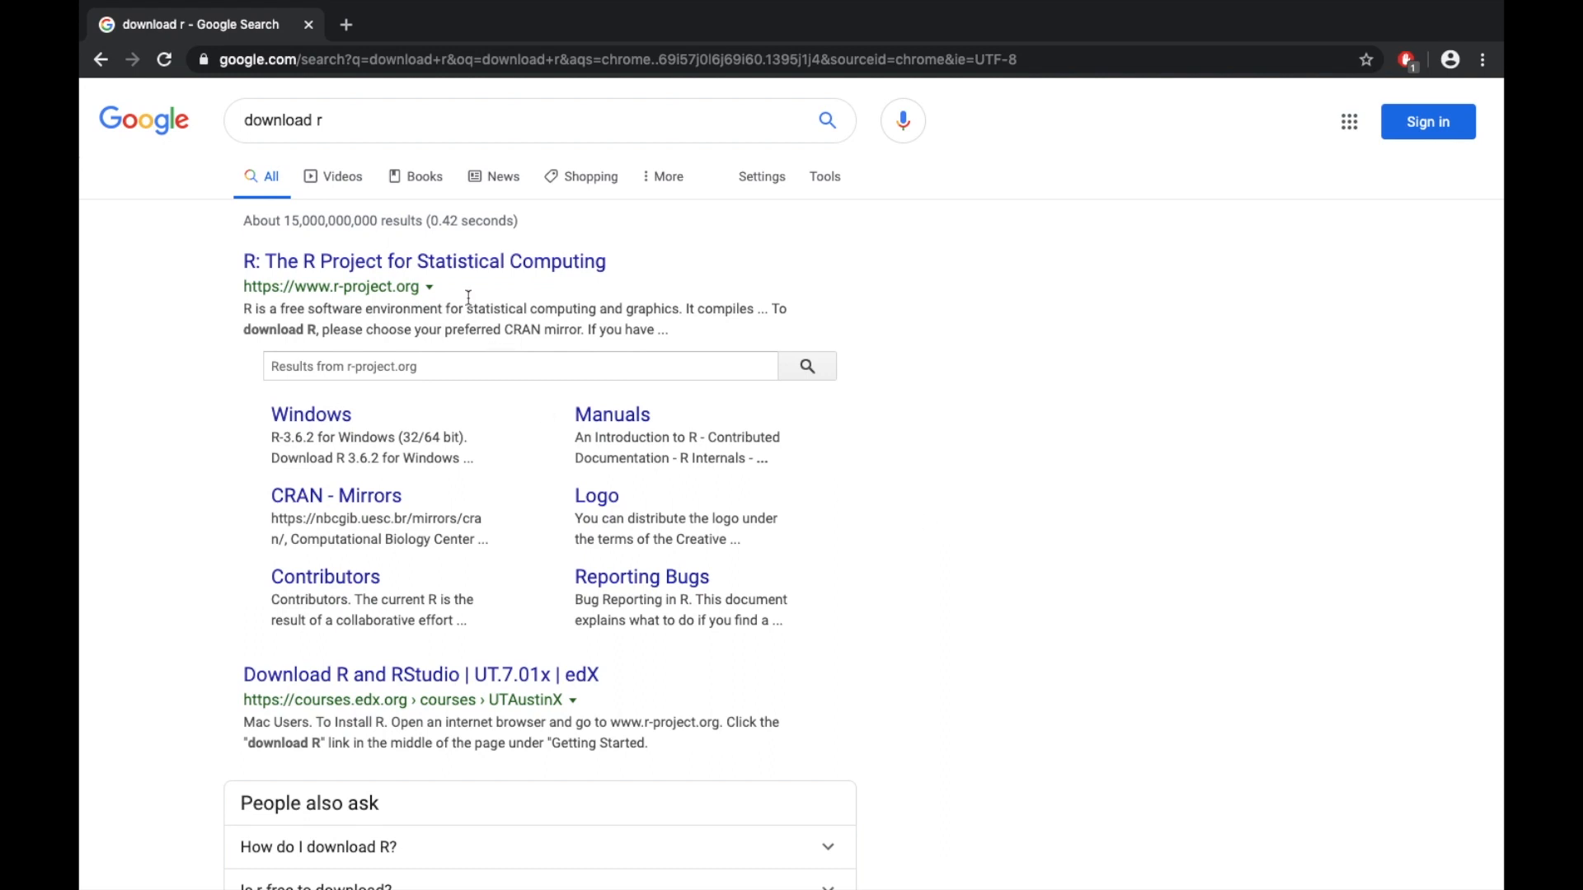
From the CRAN Mirrors result, pick the cran.cnr.berkeley.edu mirror under USA.
left_click(422, 260)
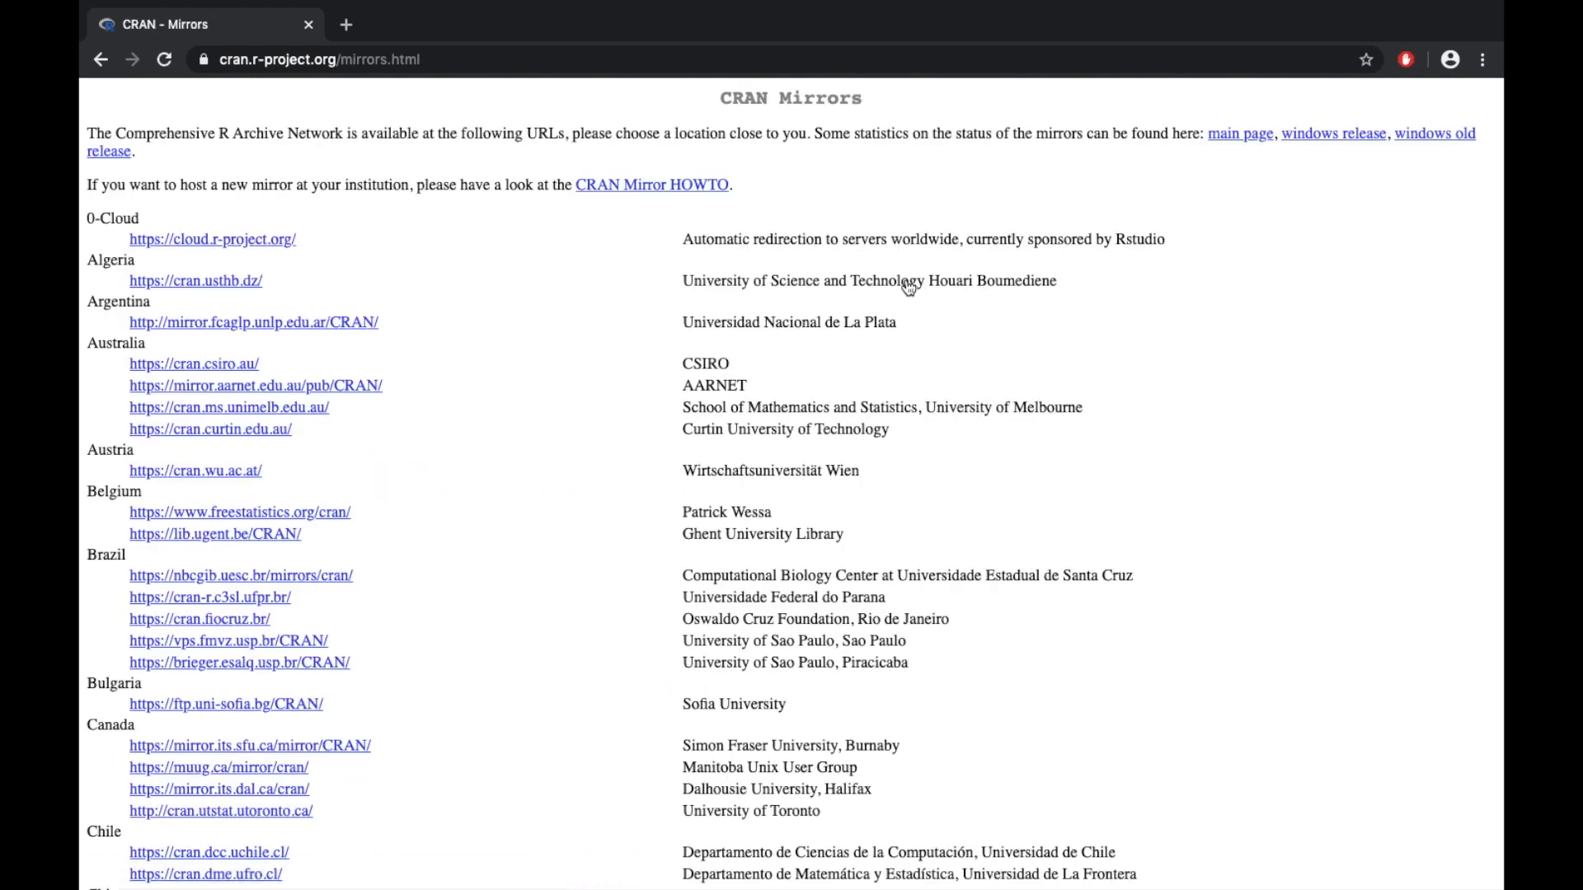
scroll("down", 3)
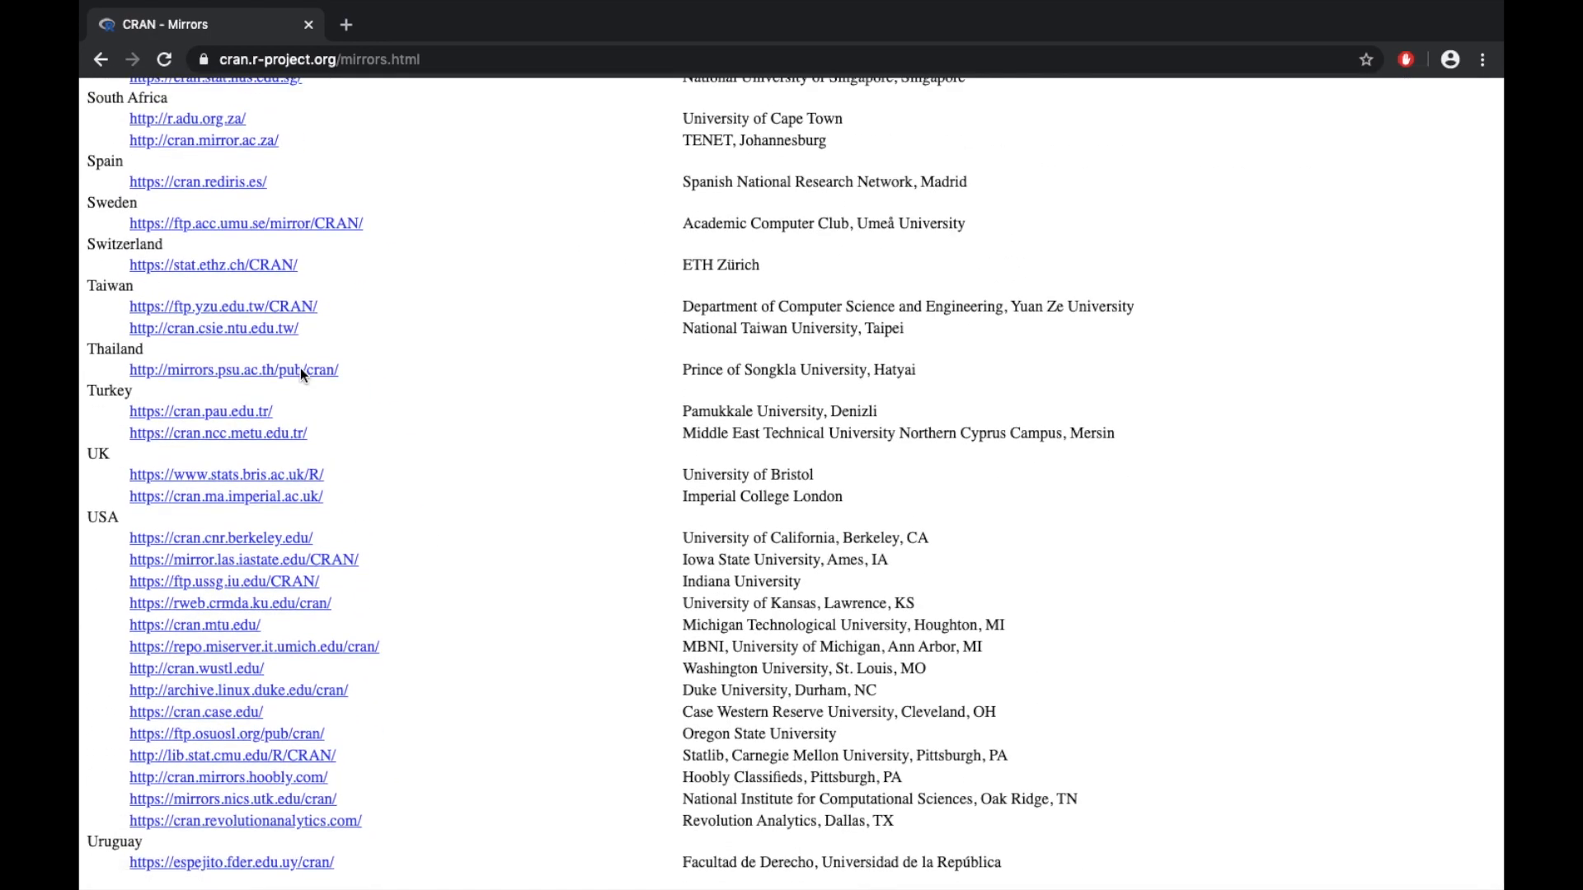
mouse_move(239, 548)
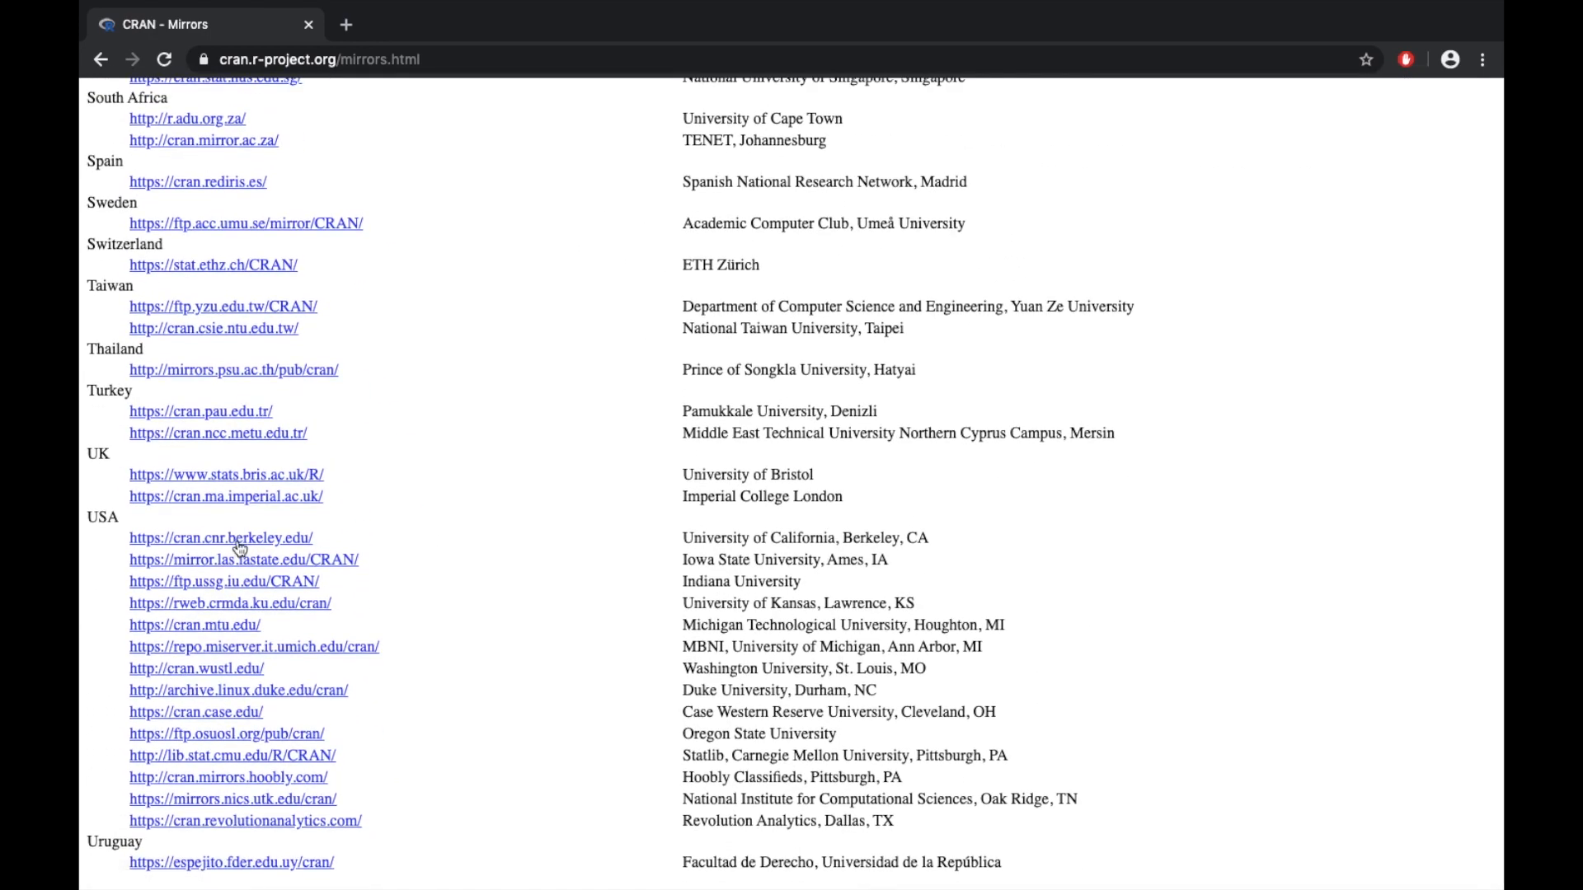
left_click(220, 537)
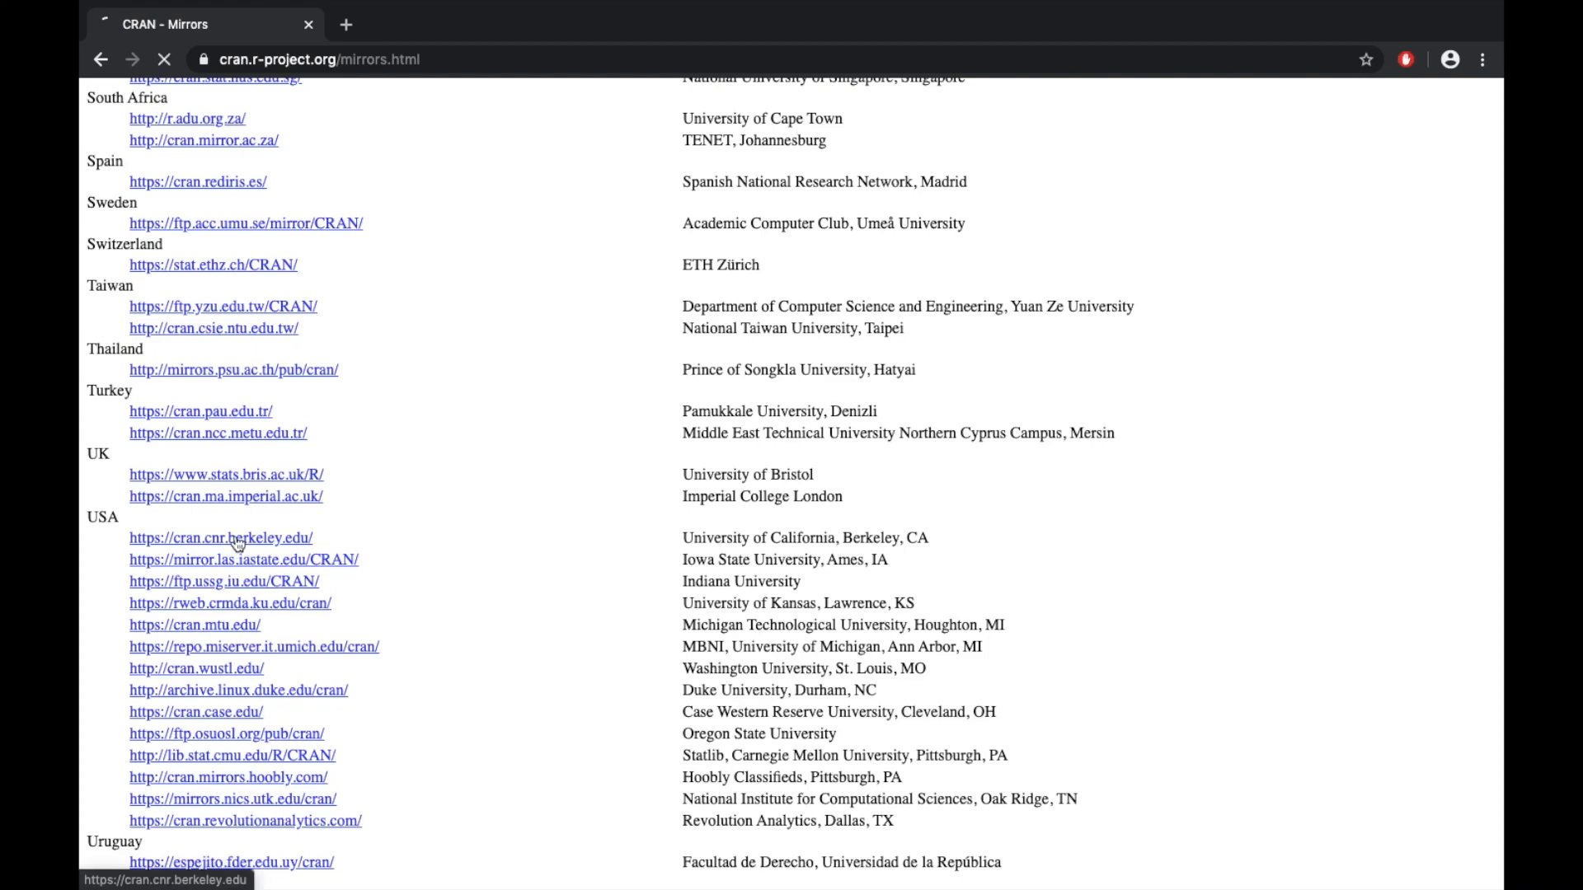
Download R-3.6.2.pkg from the Mac OS X page and launch the finished installer.
left_click(221, 536)
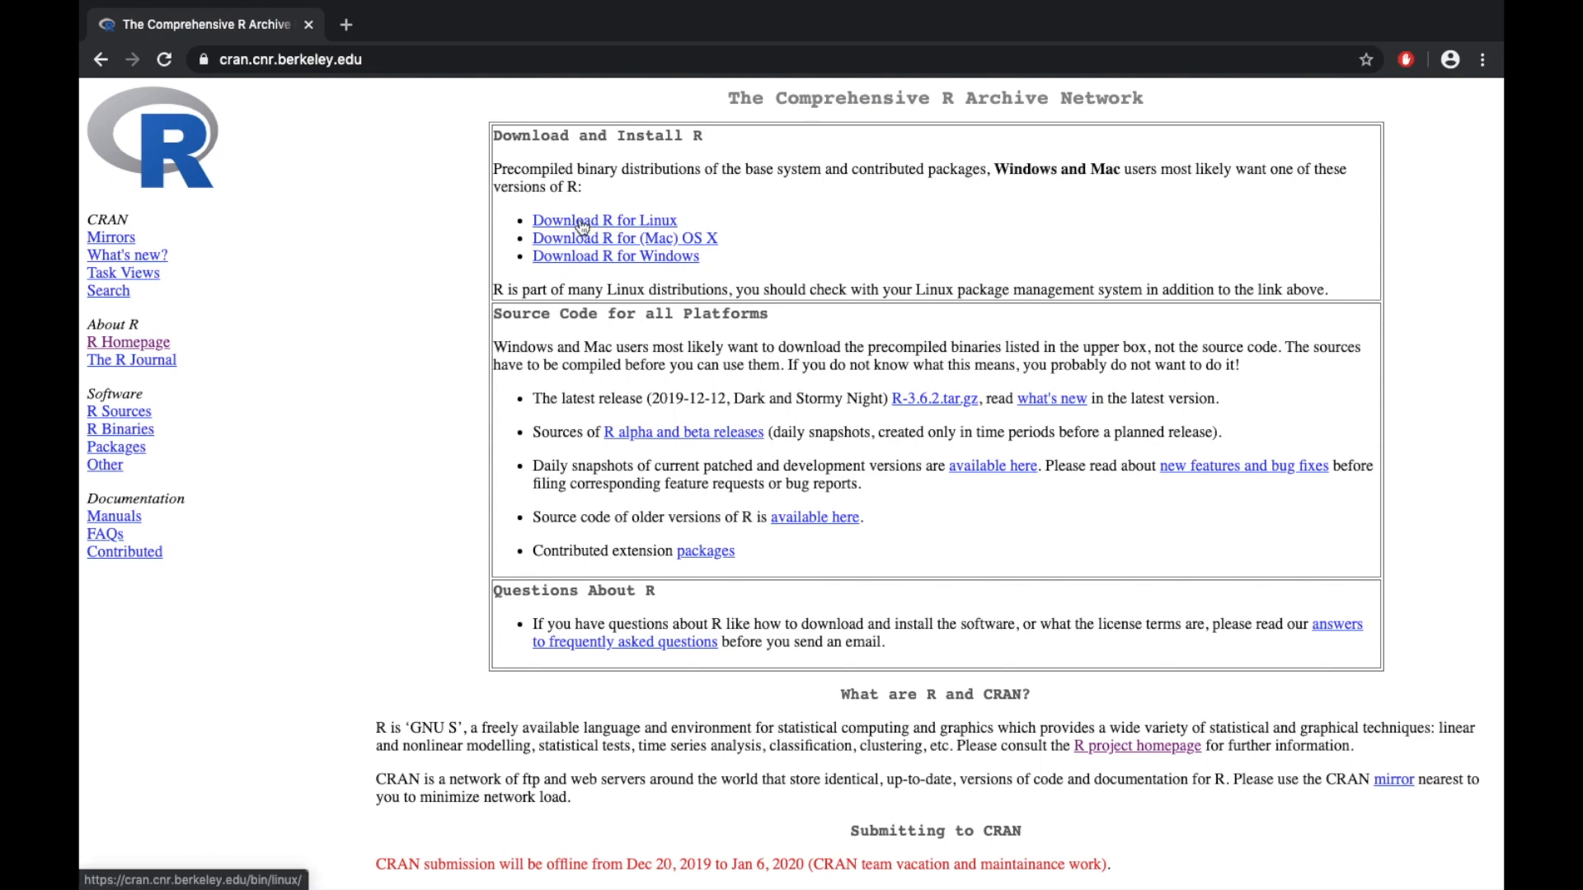
mouse_move(691, 239)
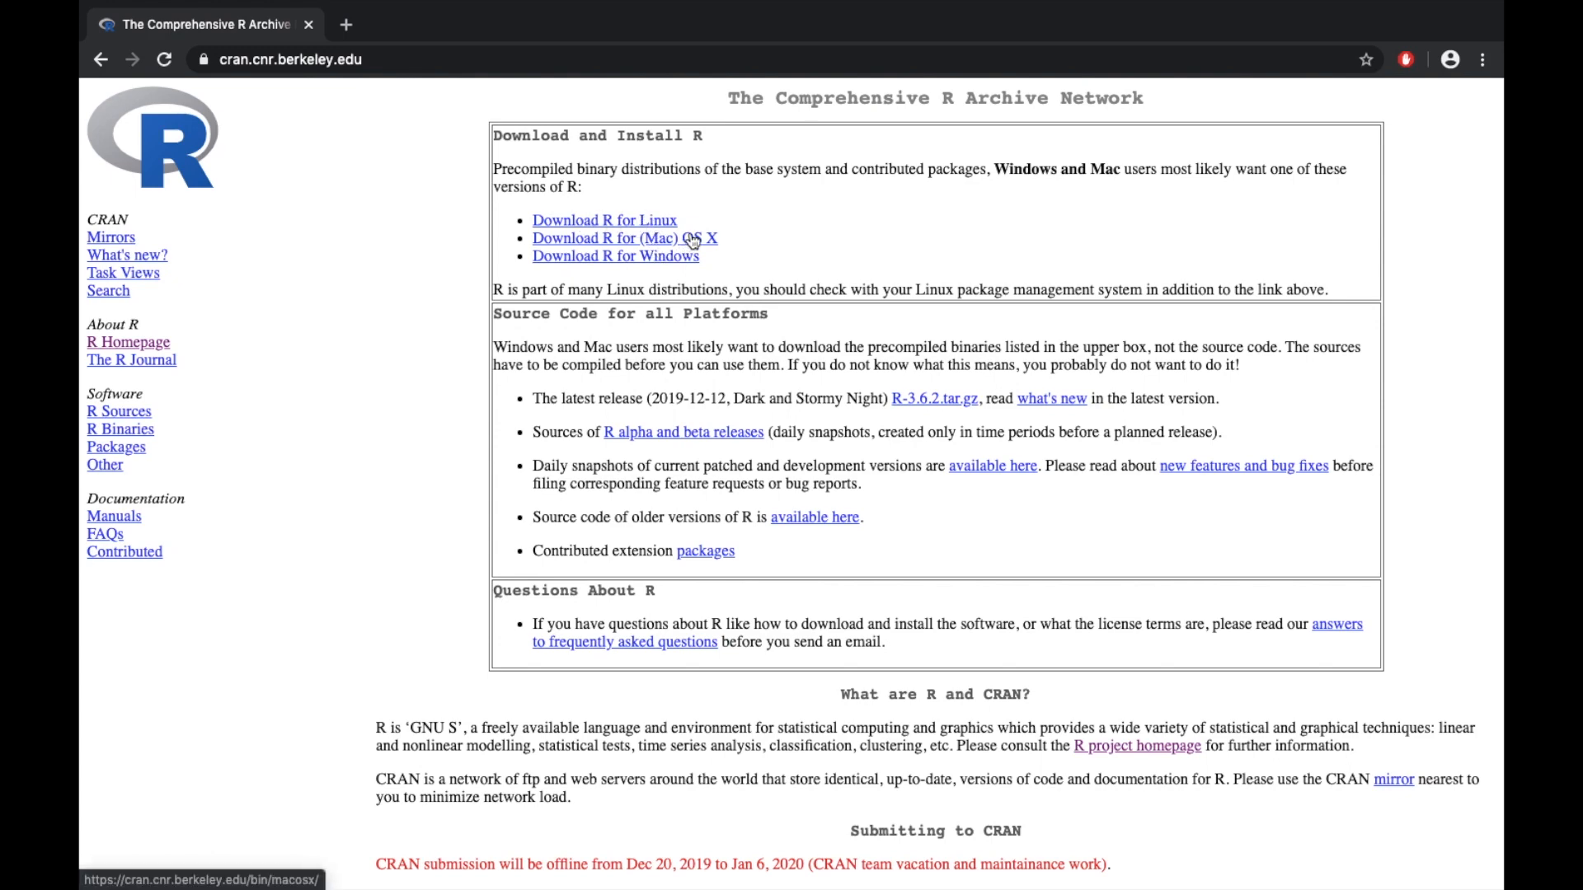
left_click(624, 238)
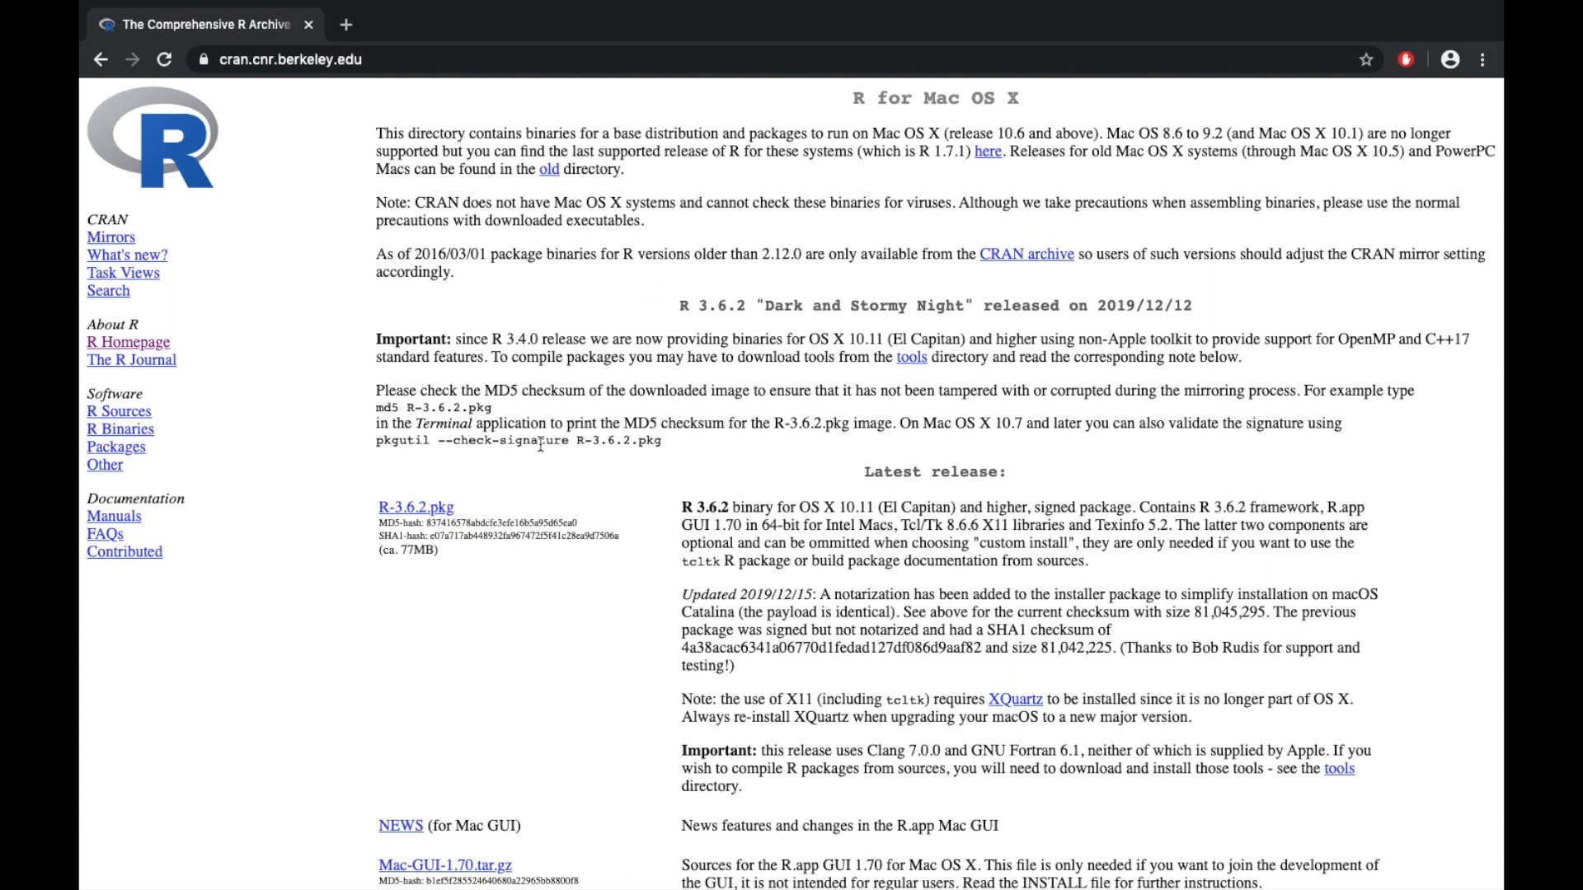
mouse_move(364, 504)
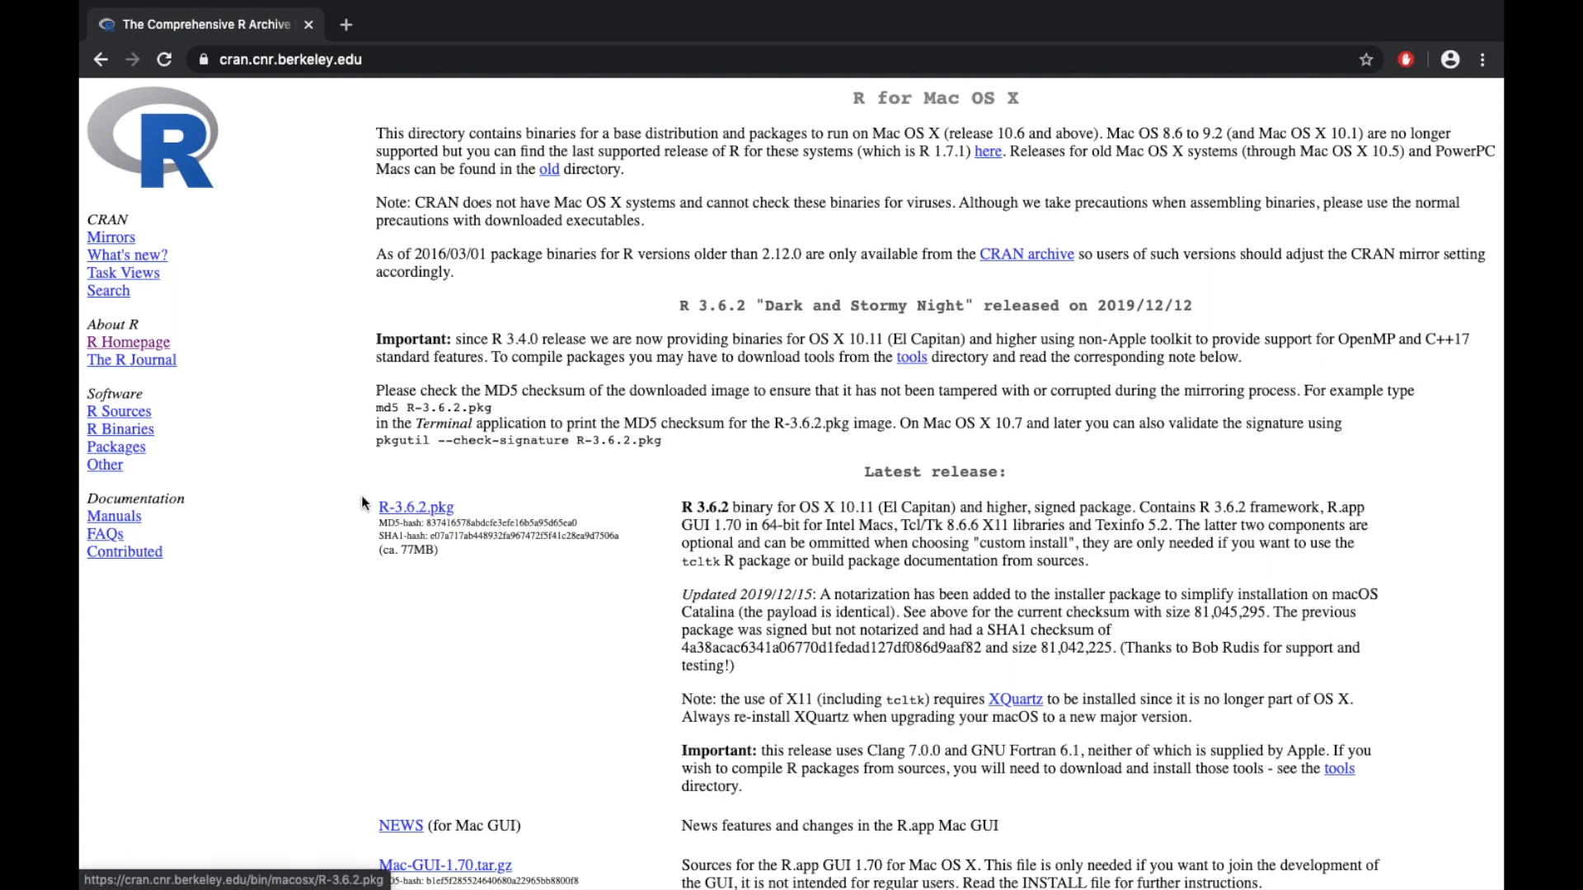
left_click(414, 507)
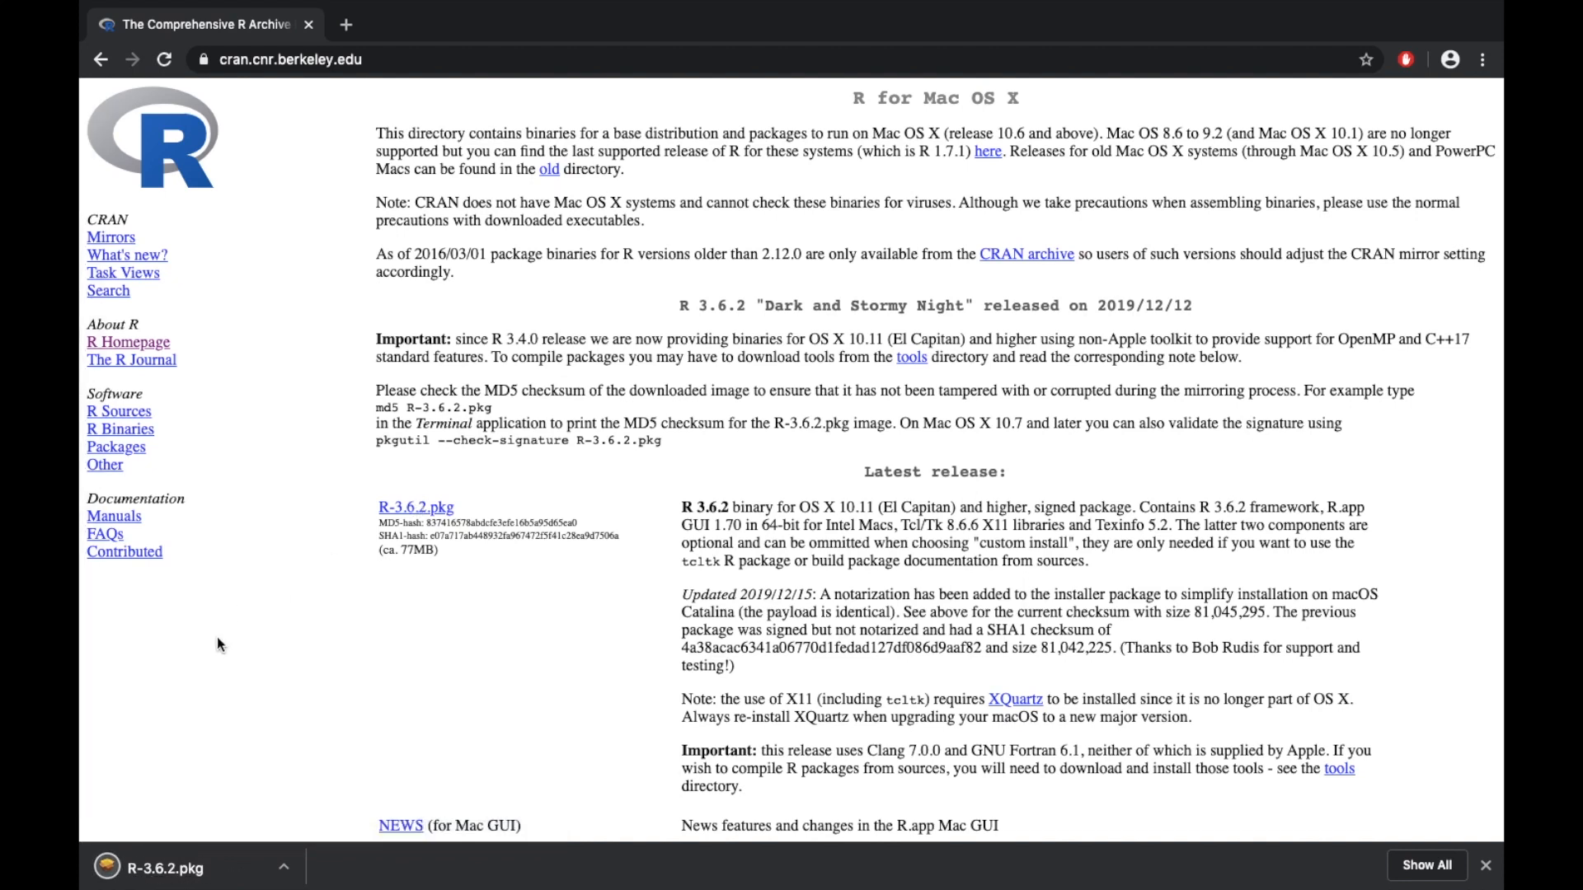
left_click(165, 868)
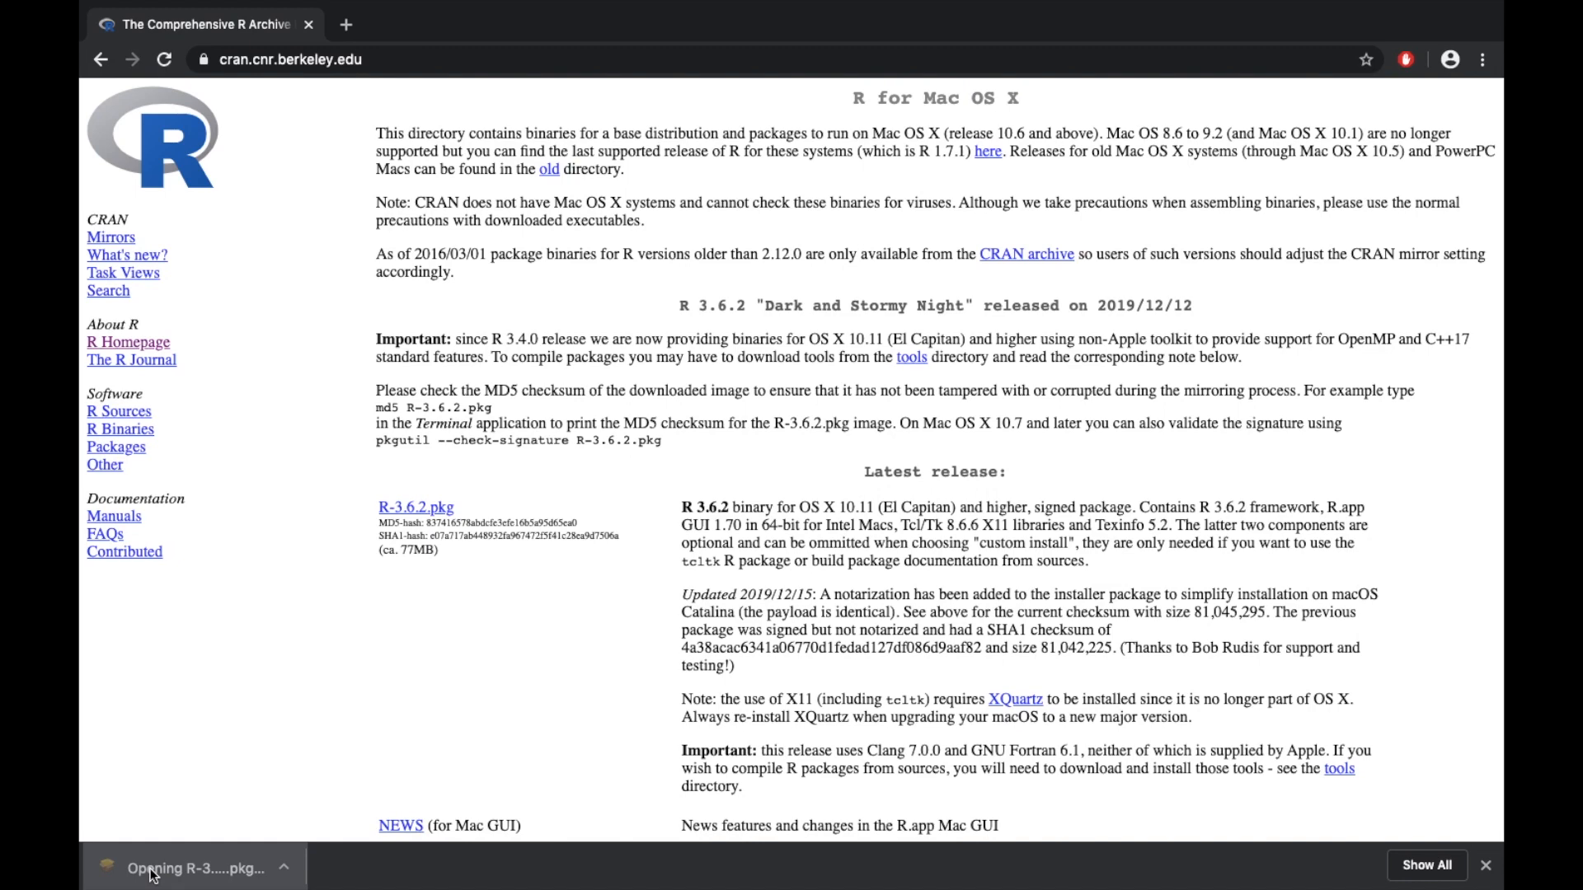
Step through the R 3.6.2 installer, authorize with the password, and close it when done.
left_click(192, 868)
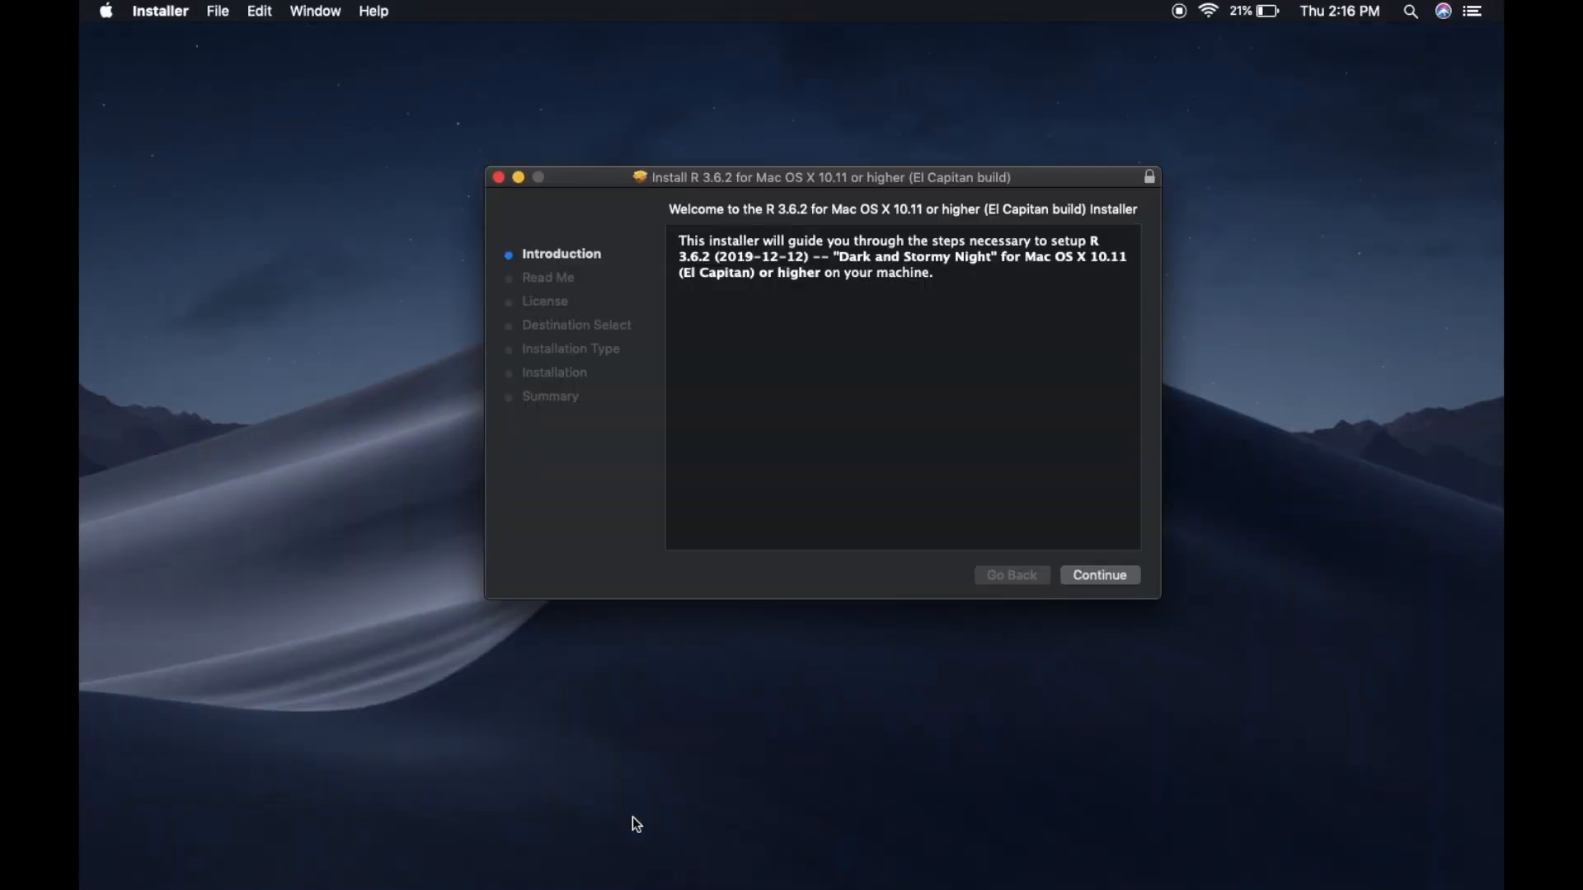
left_click(1098, 574)
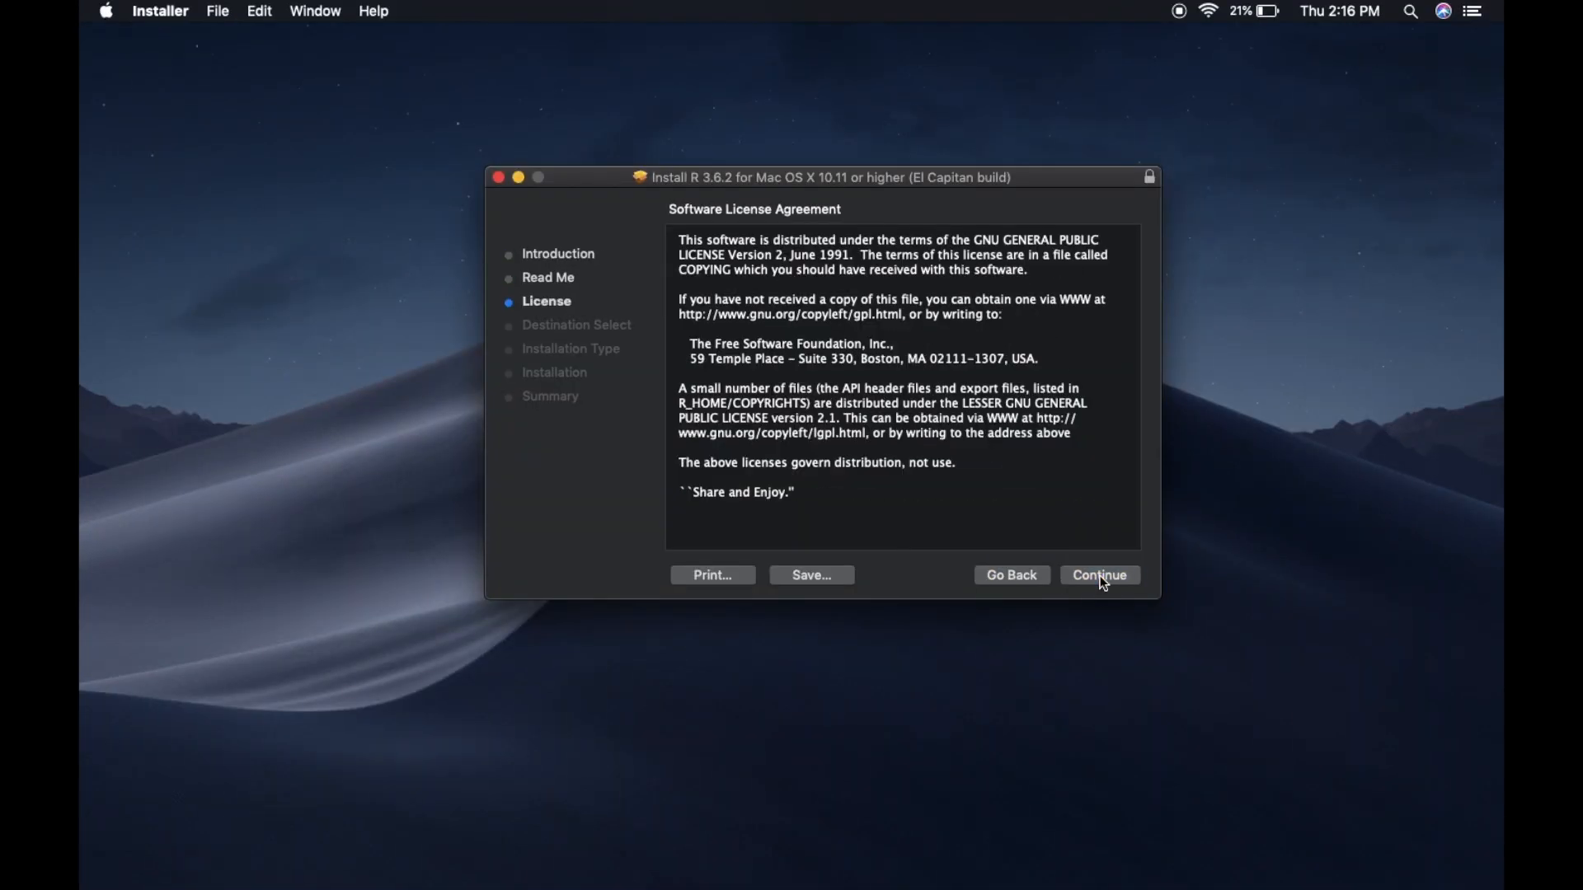
left_click(1098, 574)
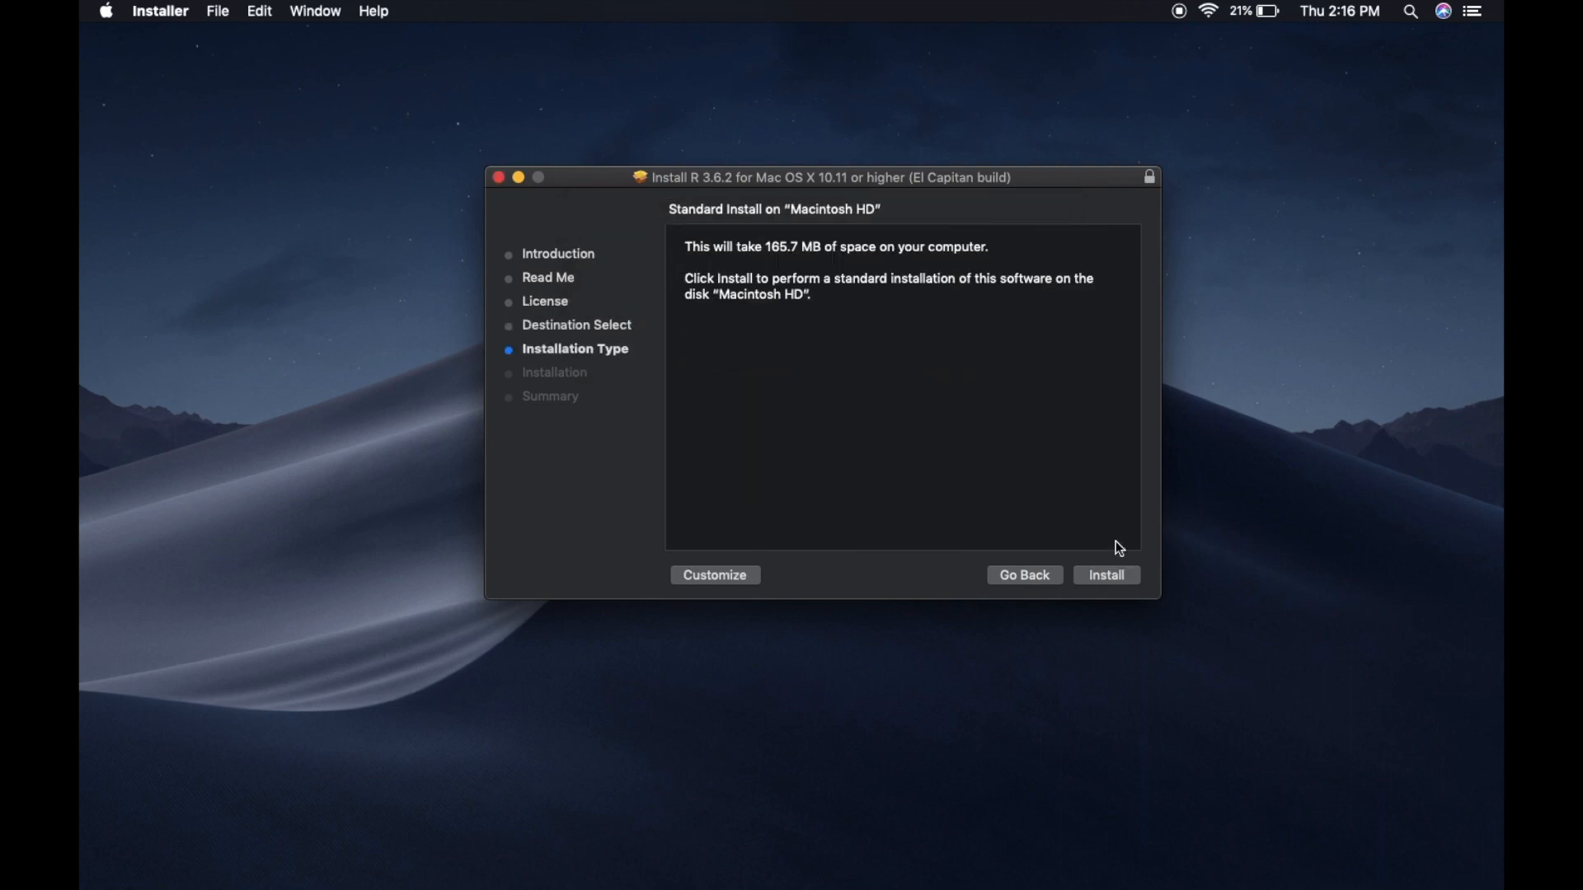
left_click(1106, 574)
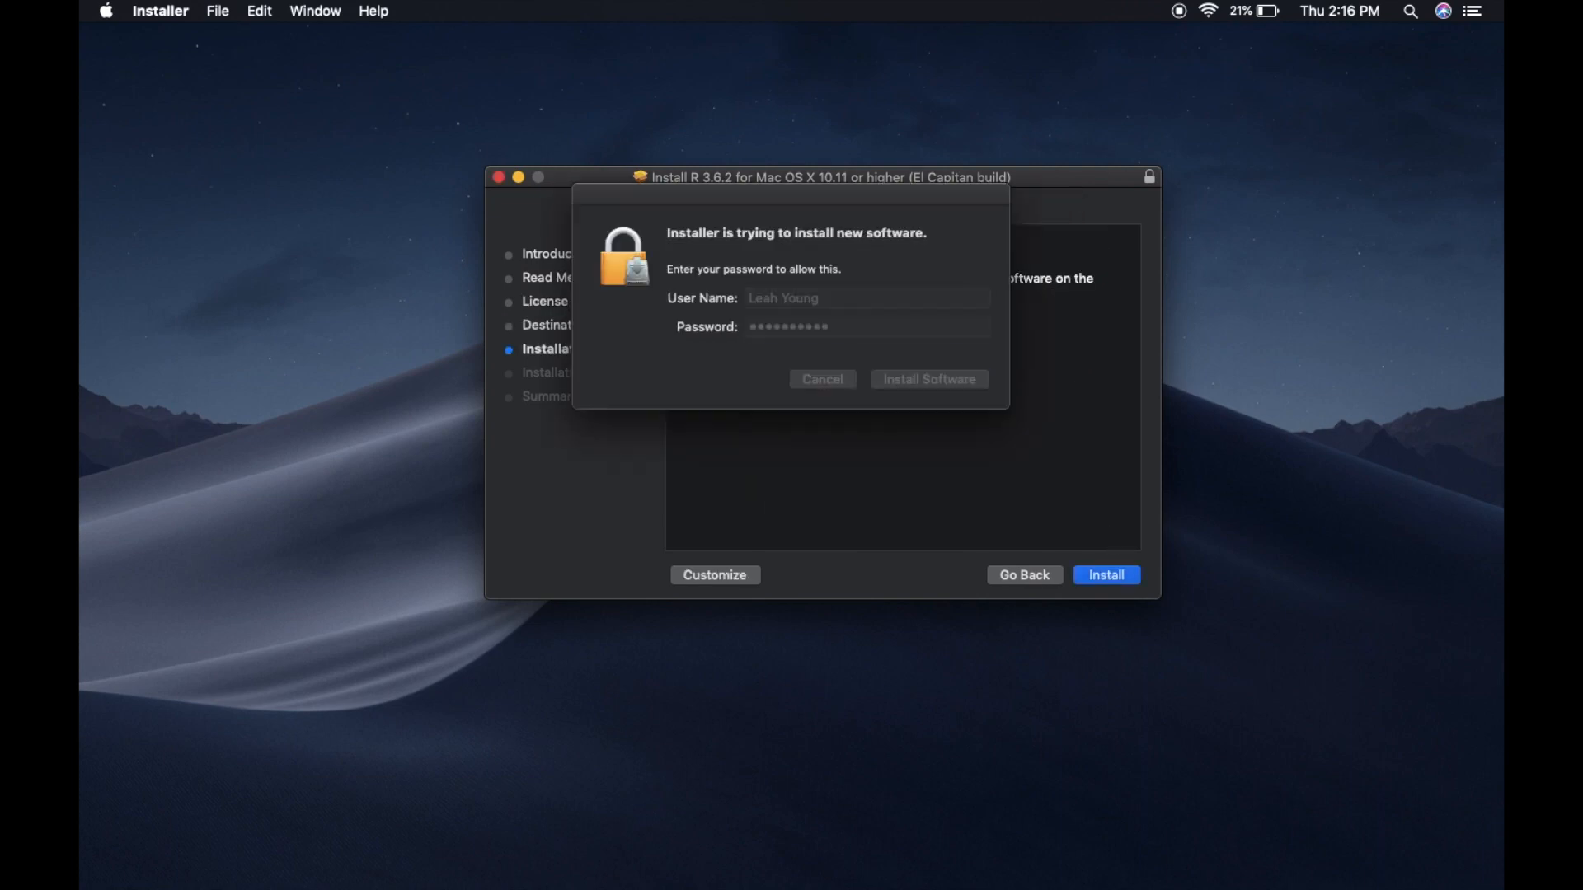
left_click(926, 383)
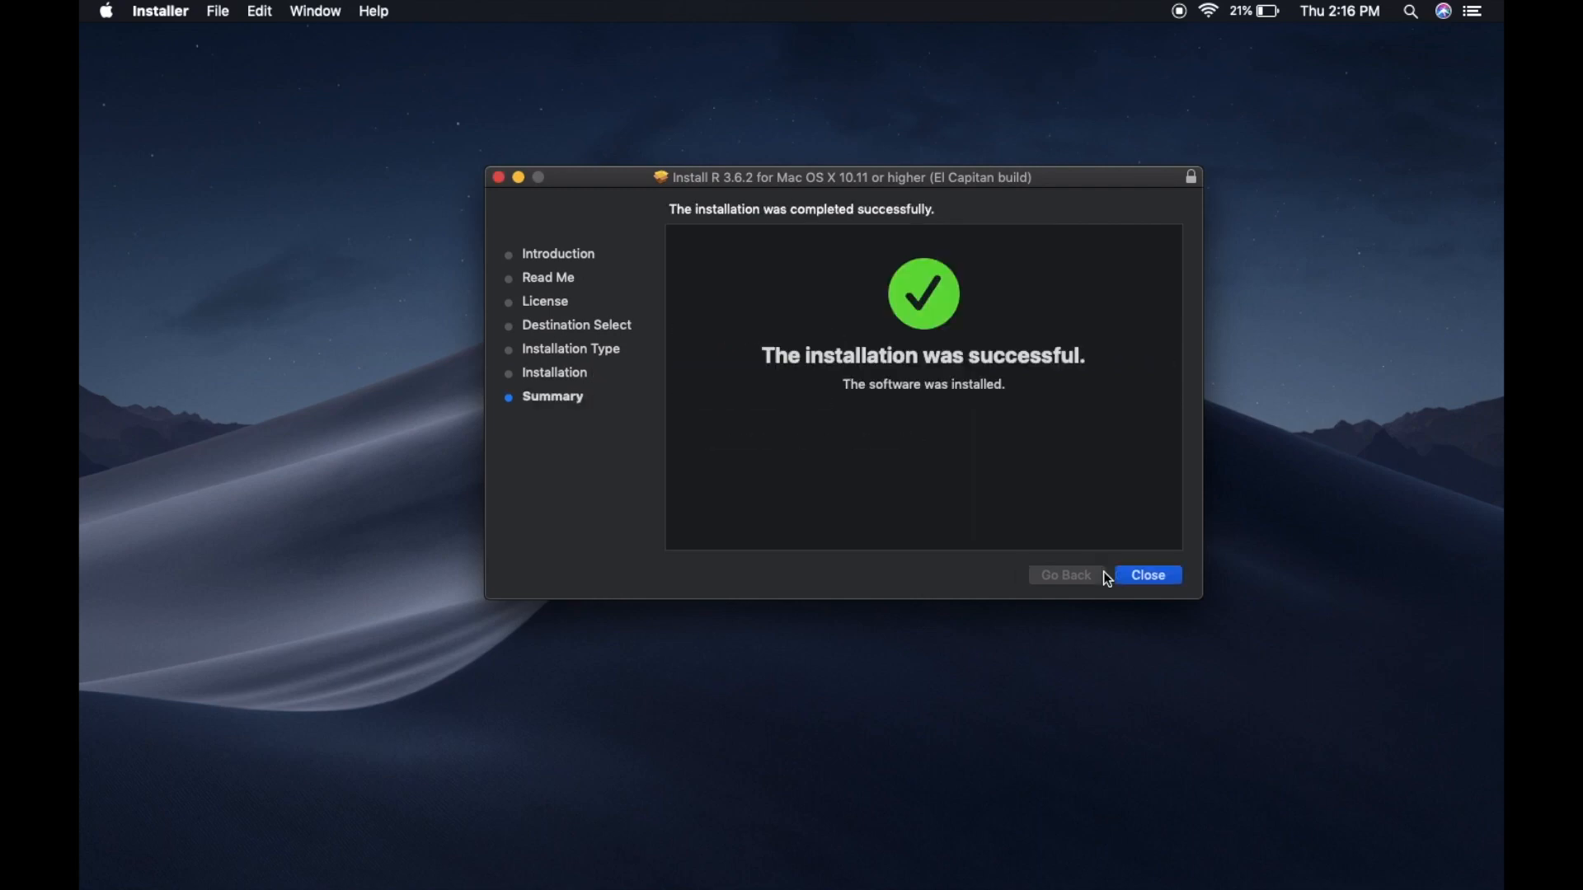
left_click(1147, 575)
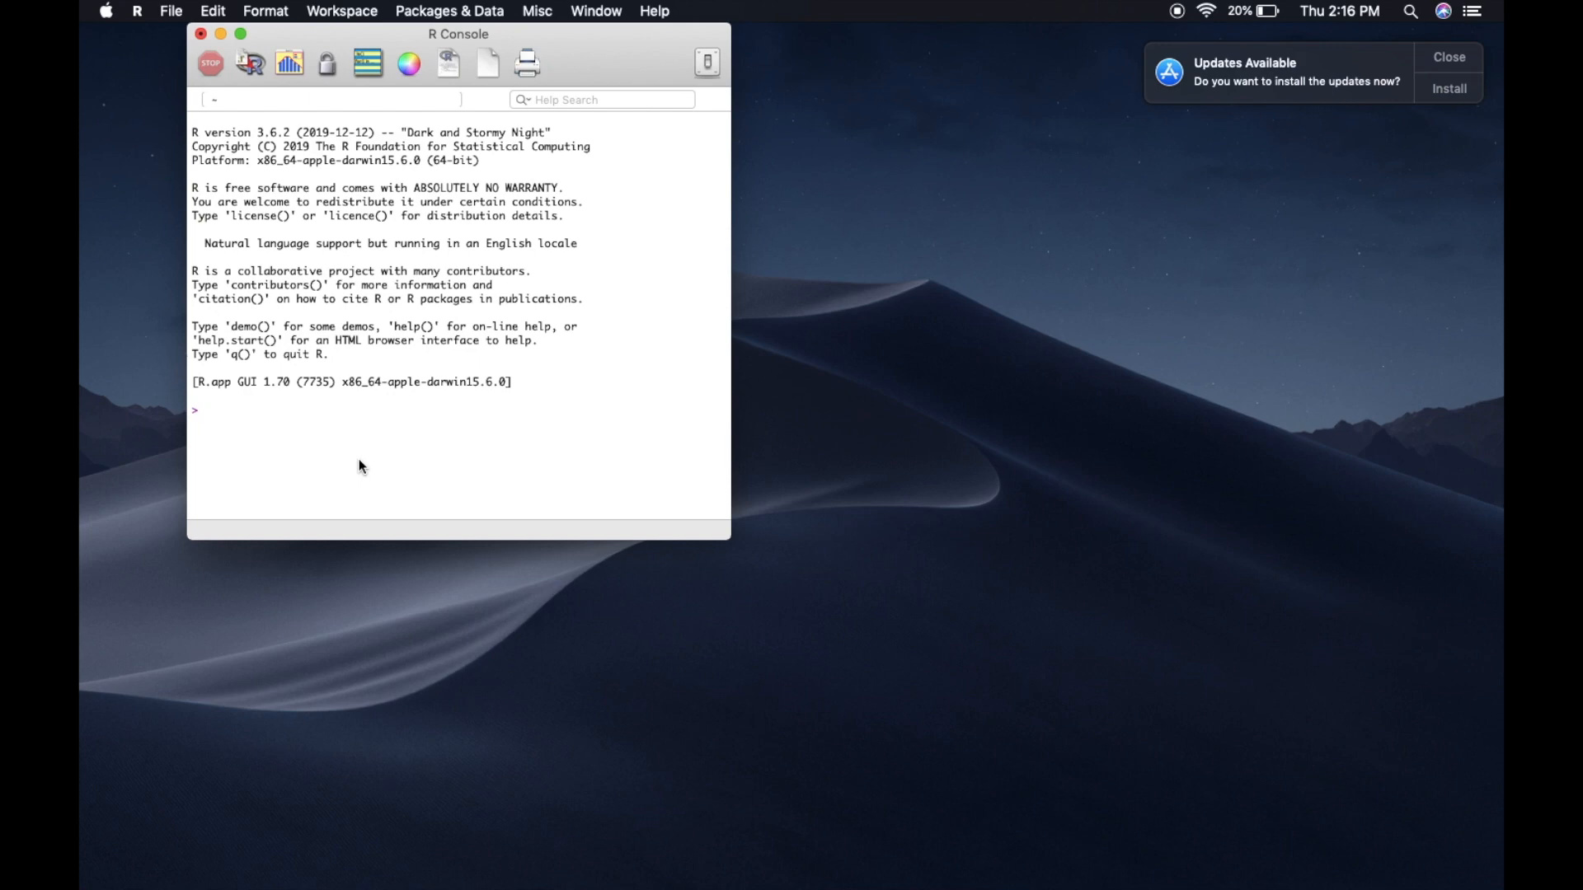
Run print('sup') to verify R works, then close the R Console window.
type("print()")
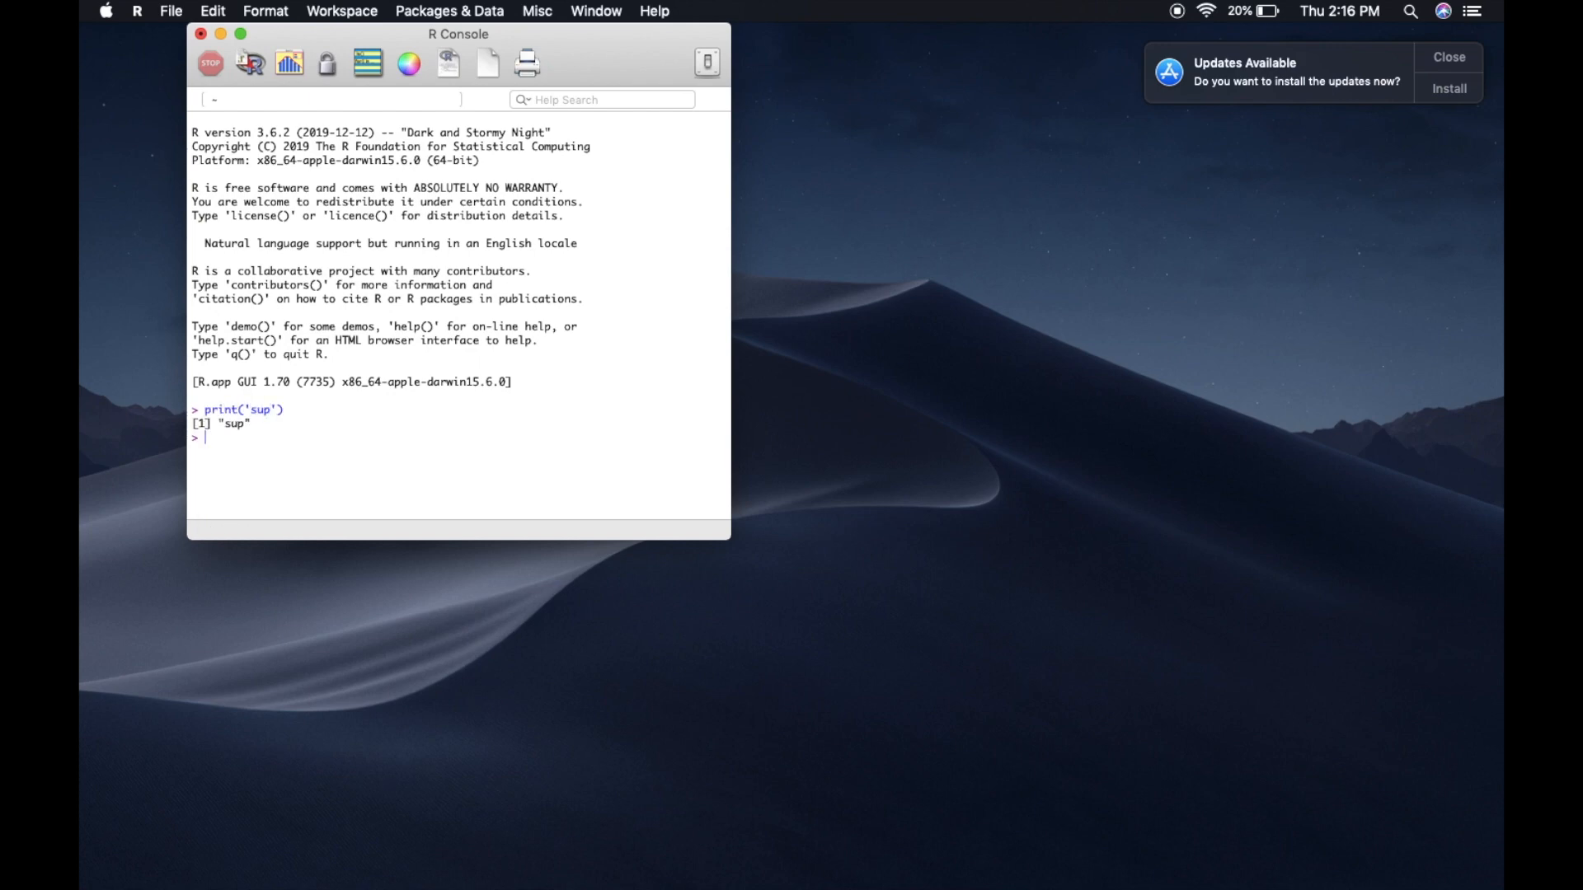
mouse_move(390, 107)
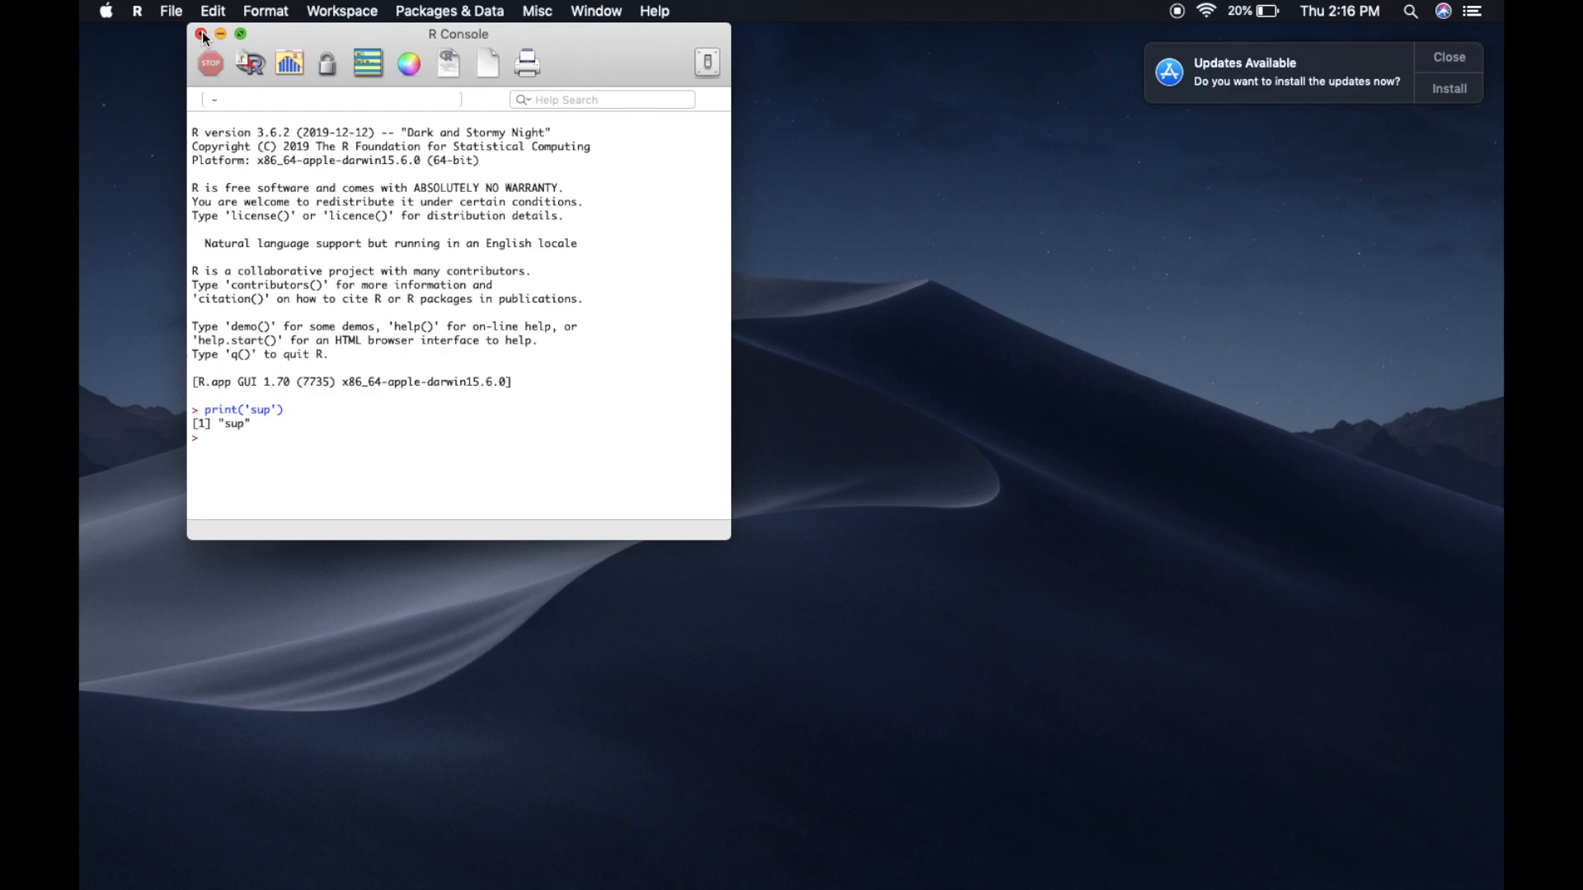
left_click(202, 32)
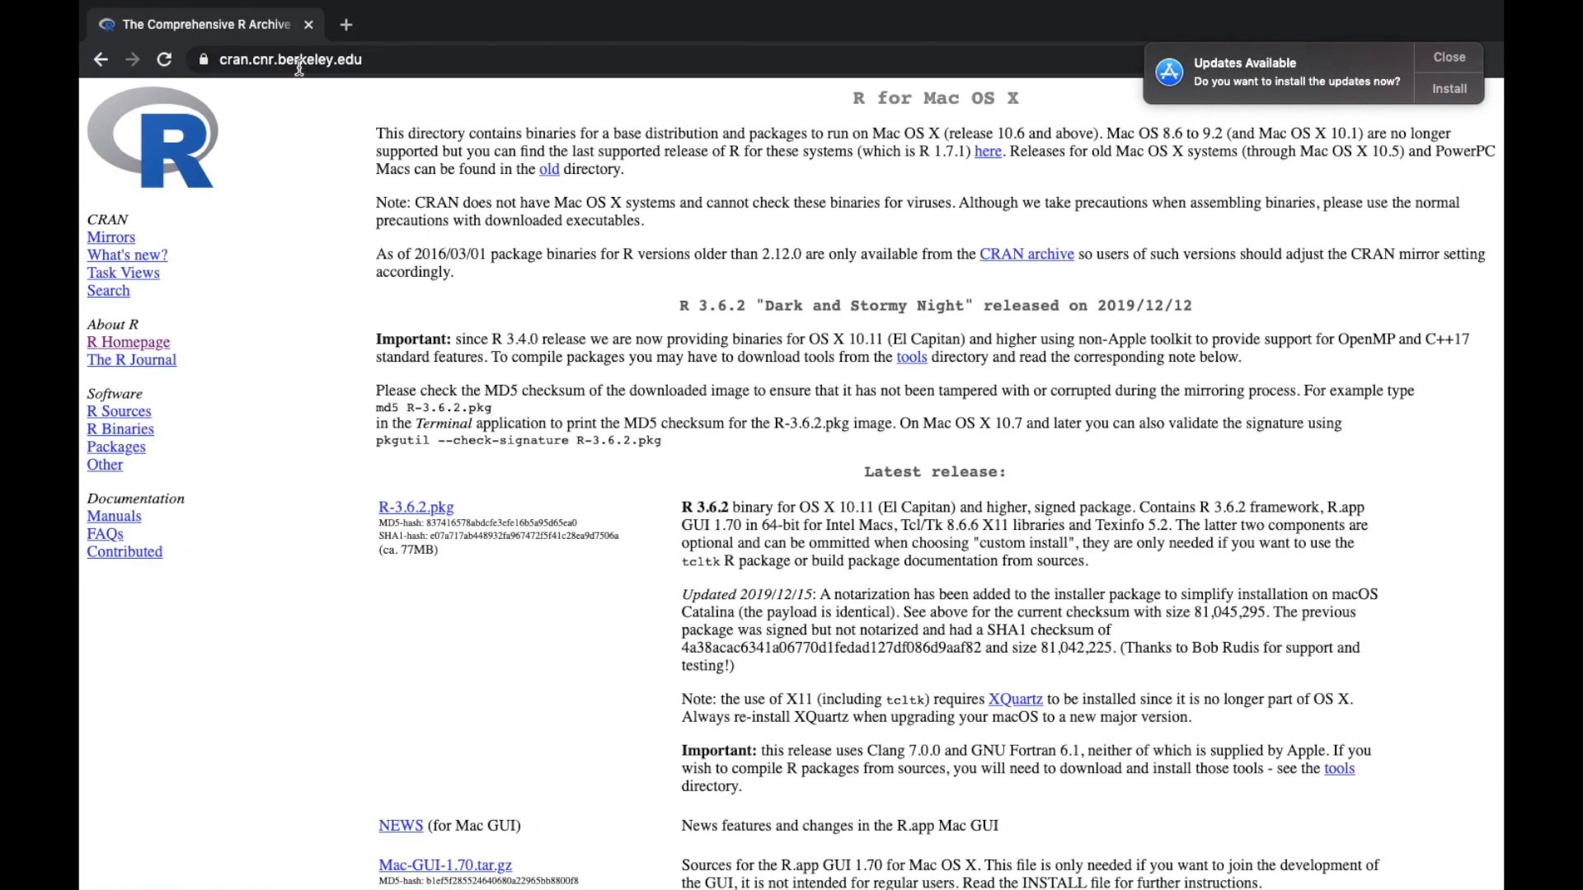
Search 'download r' again and reach the free RStudio Desktop edition page.
type("download r")
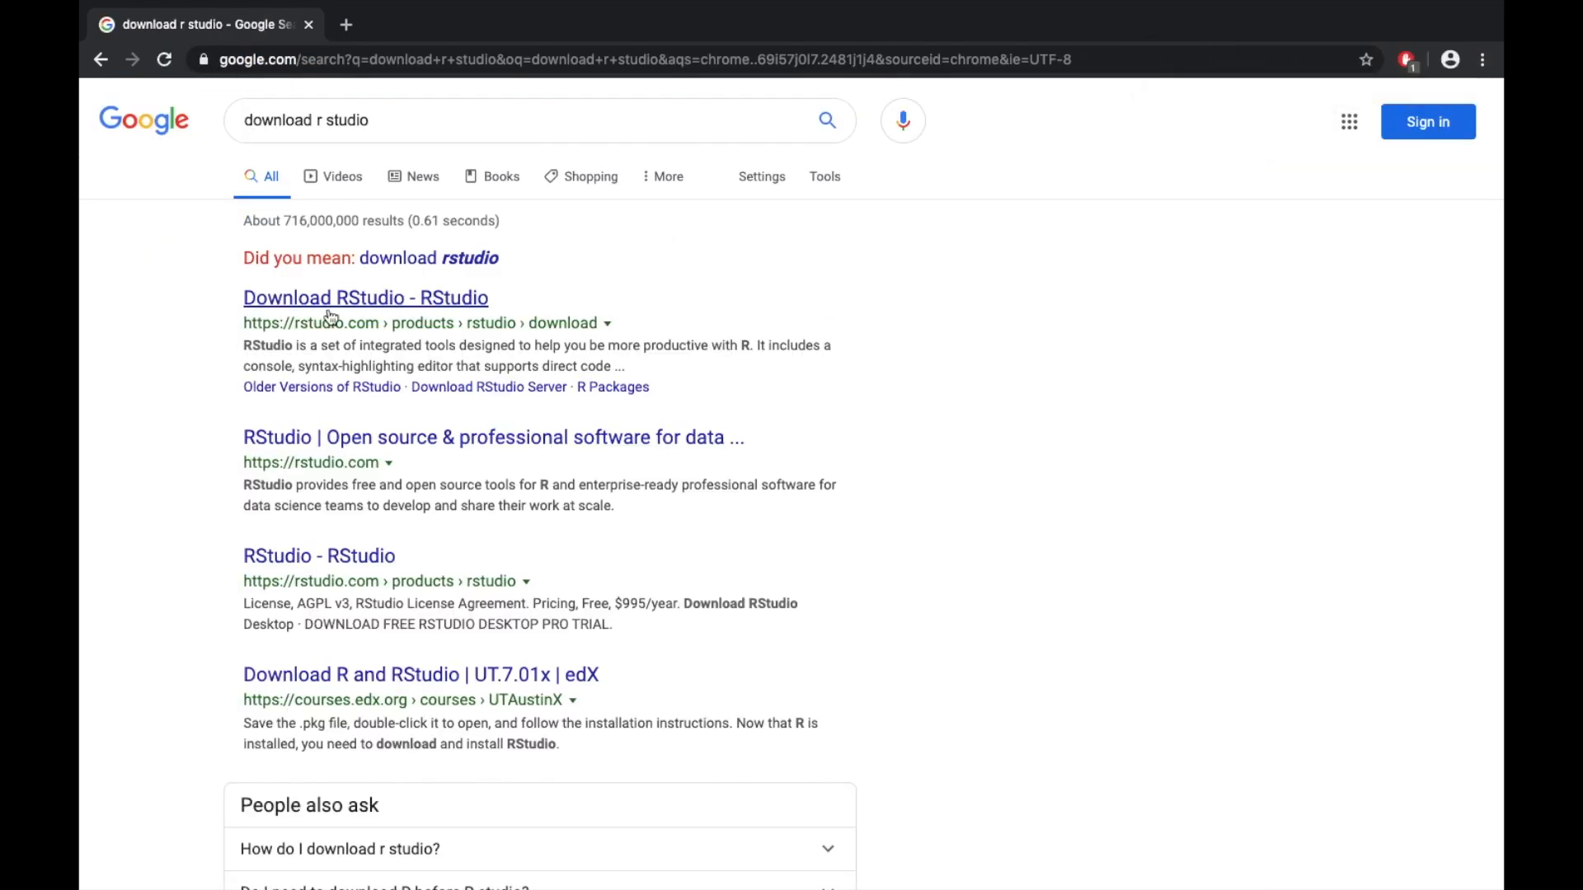
left_click(364, 296)
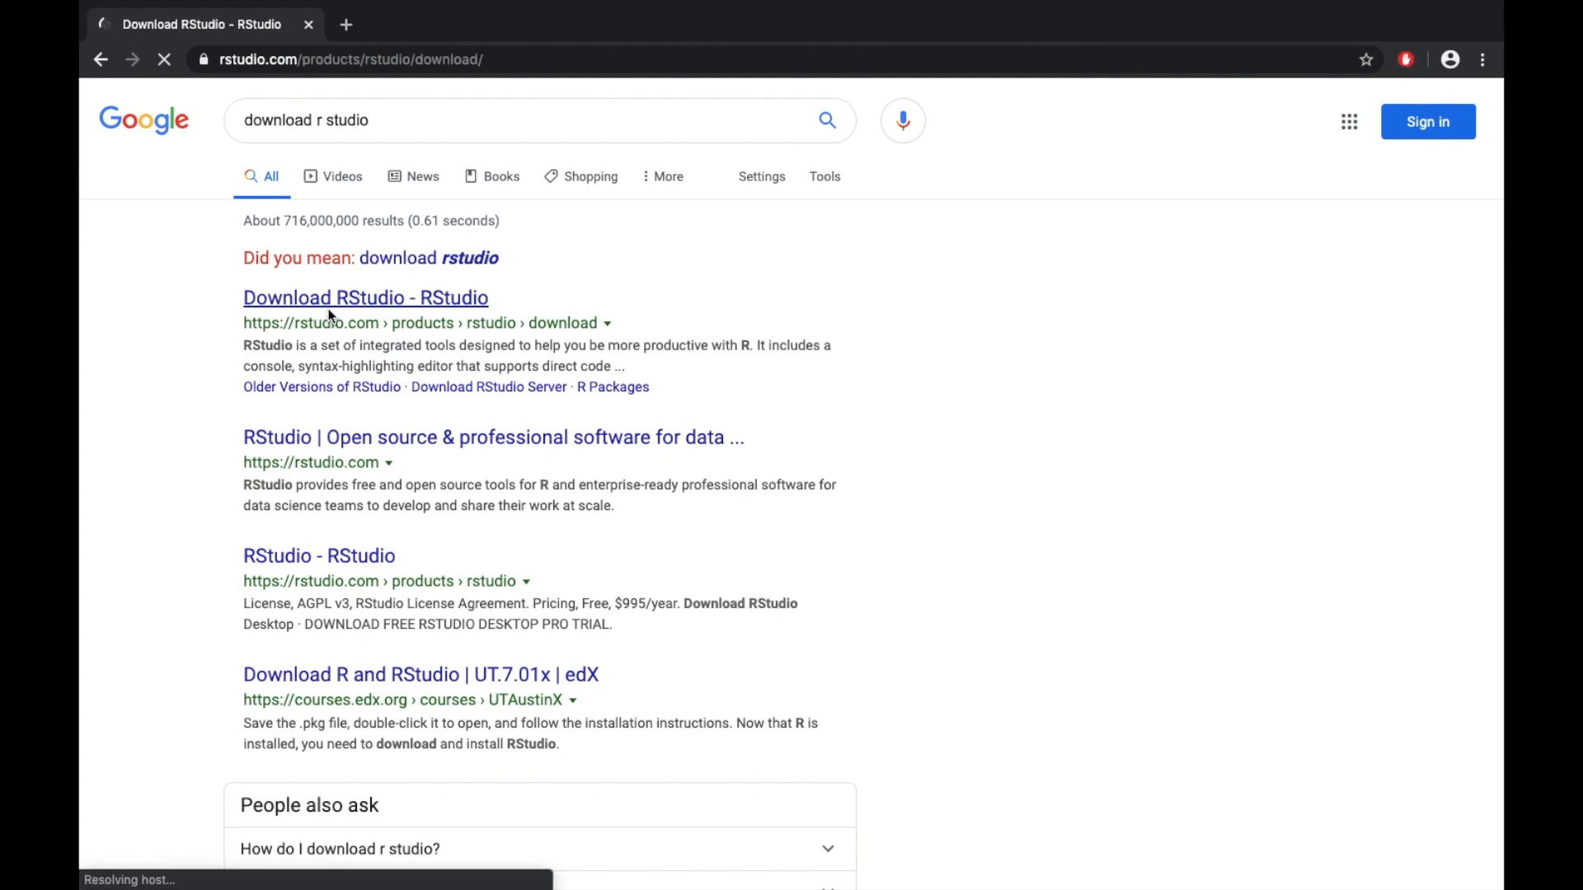
left_click(364, 296)
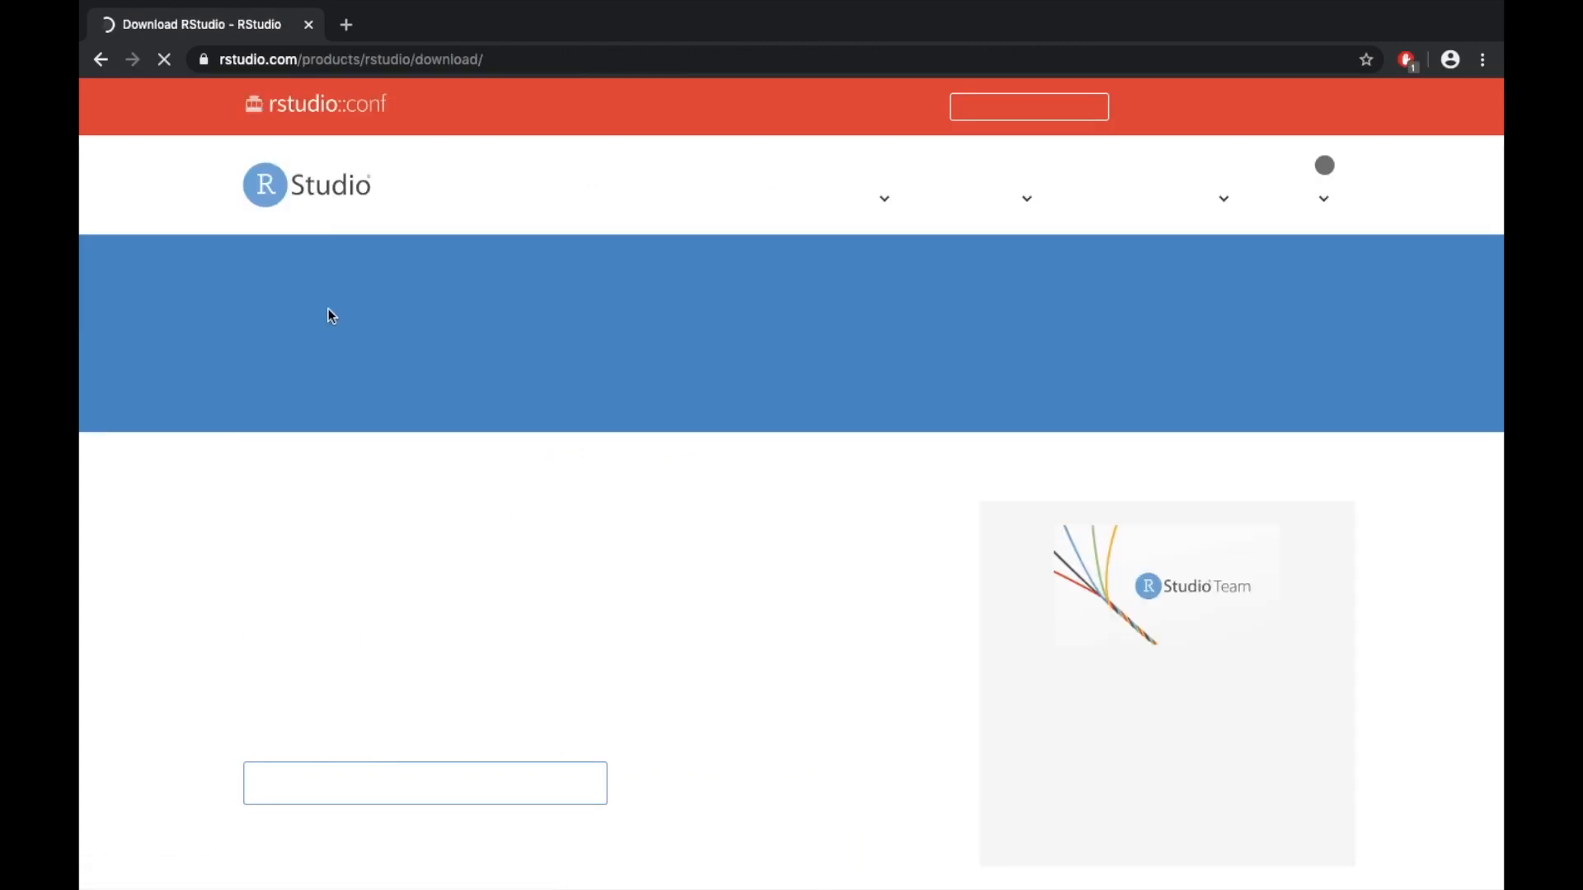
scroll("down", 3)
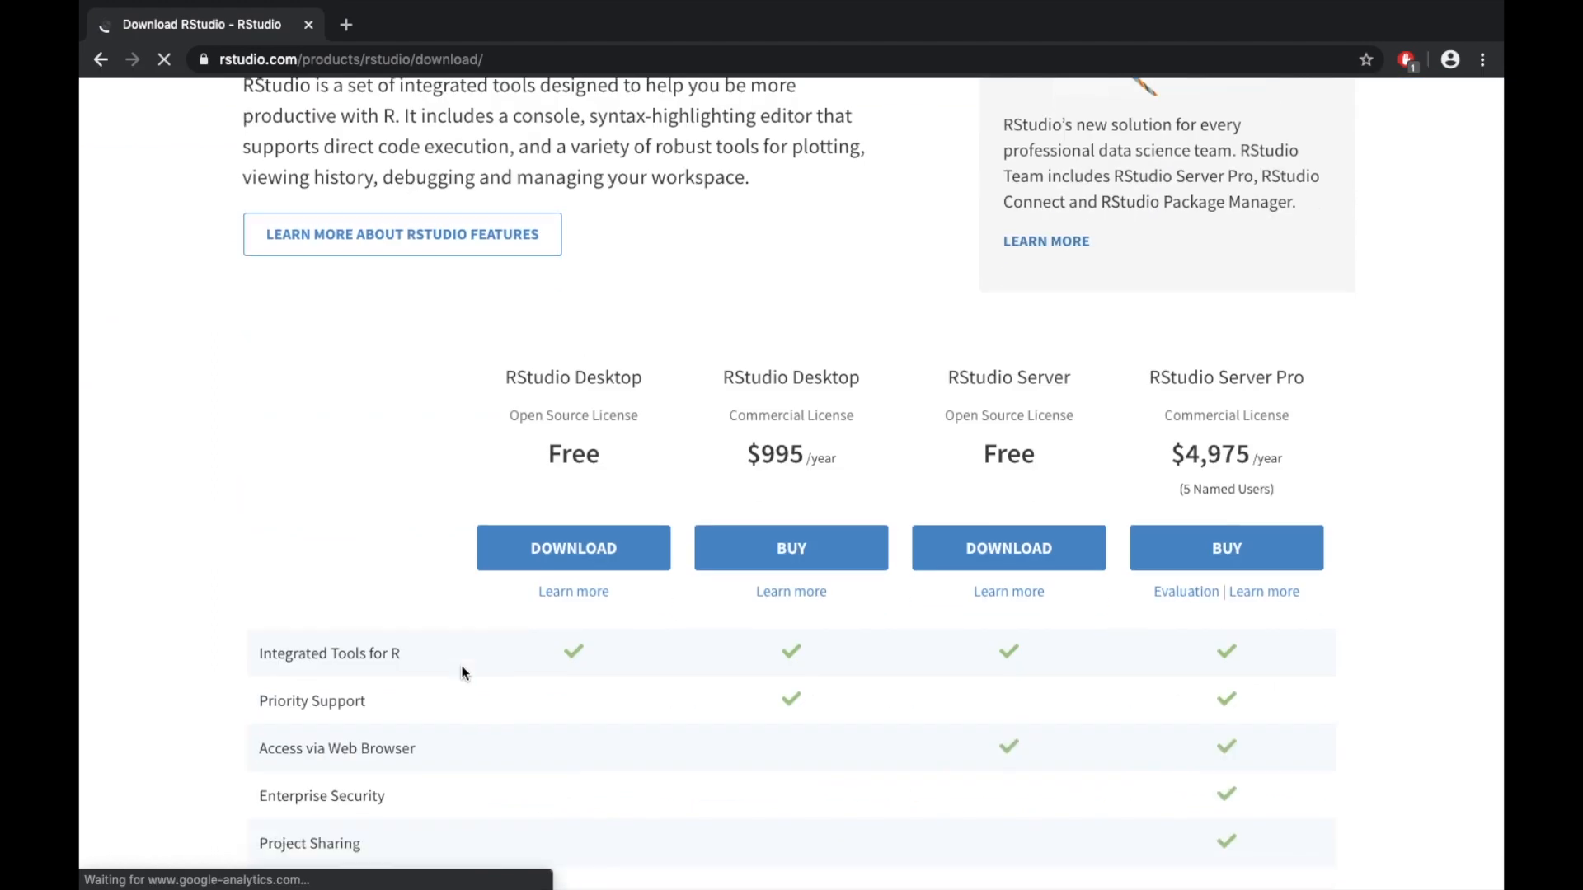
scroll("down", 3)
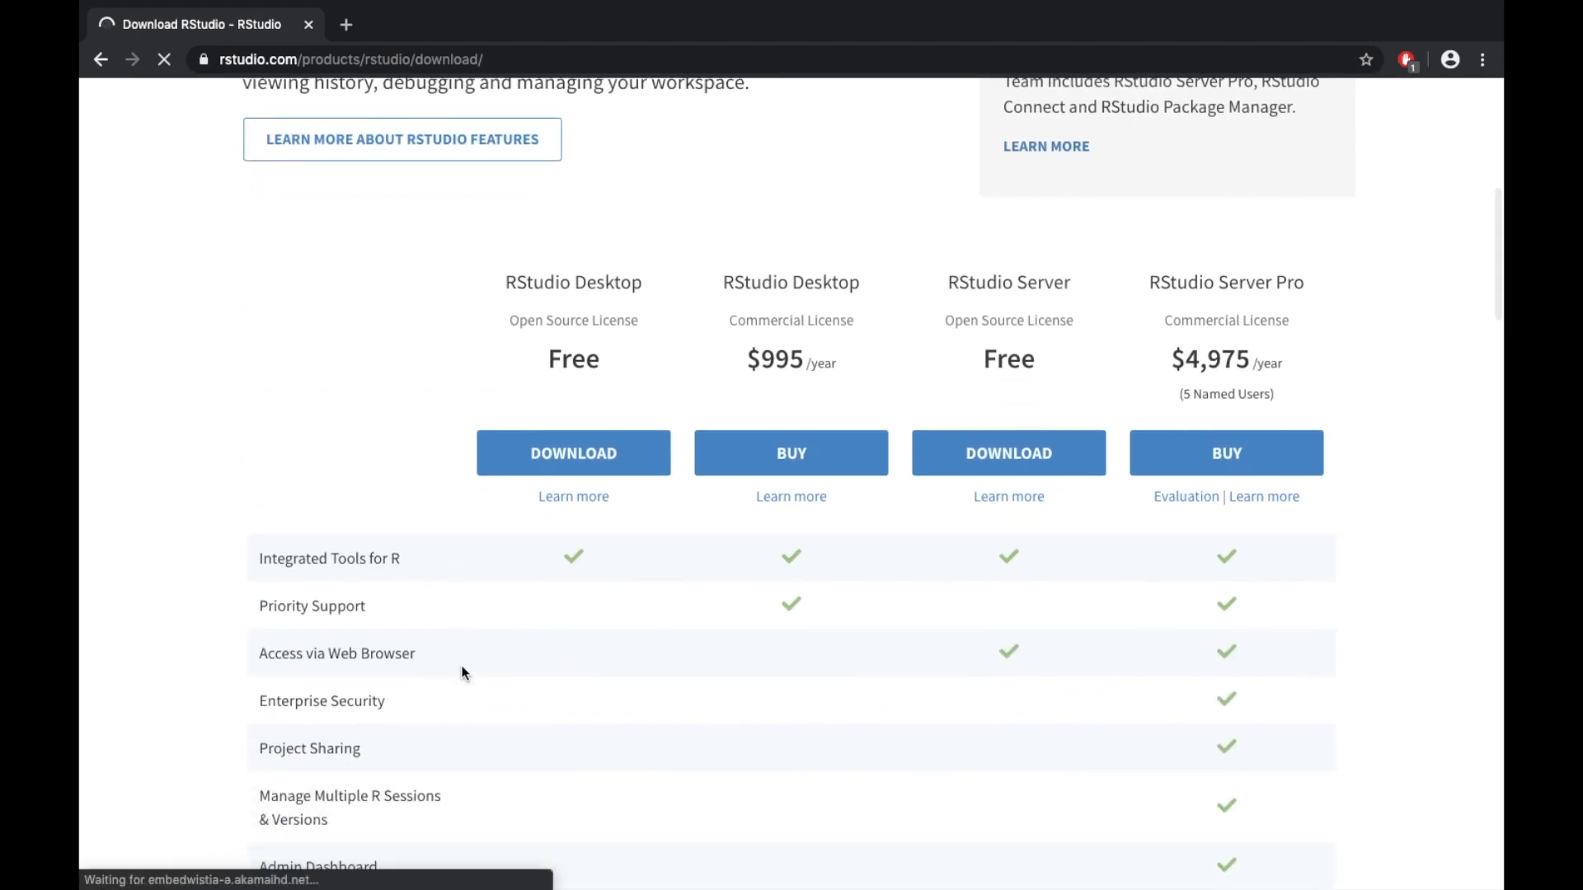
left_click(572, 452)
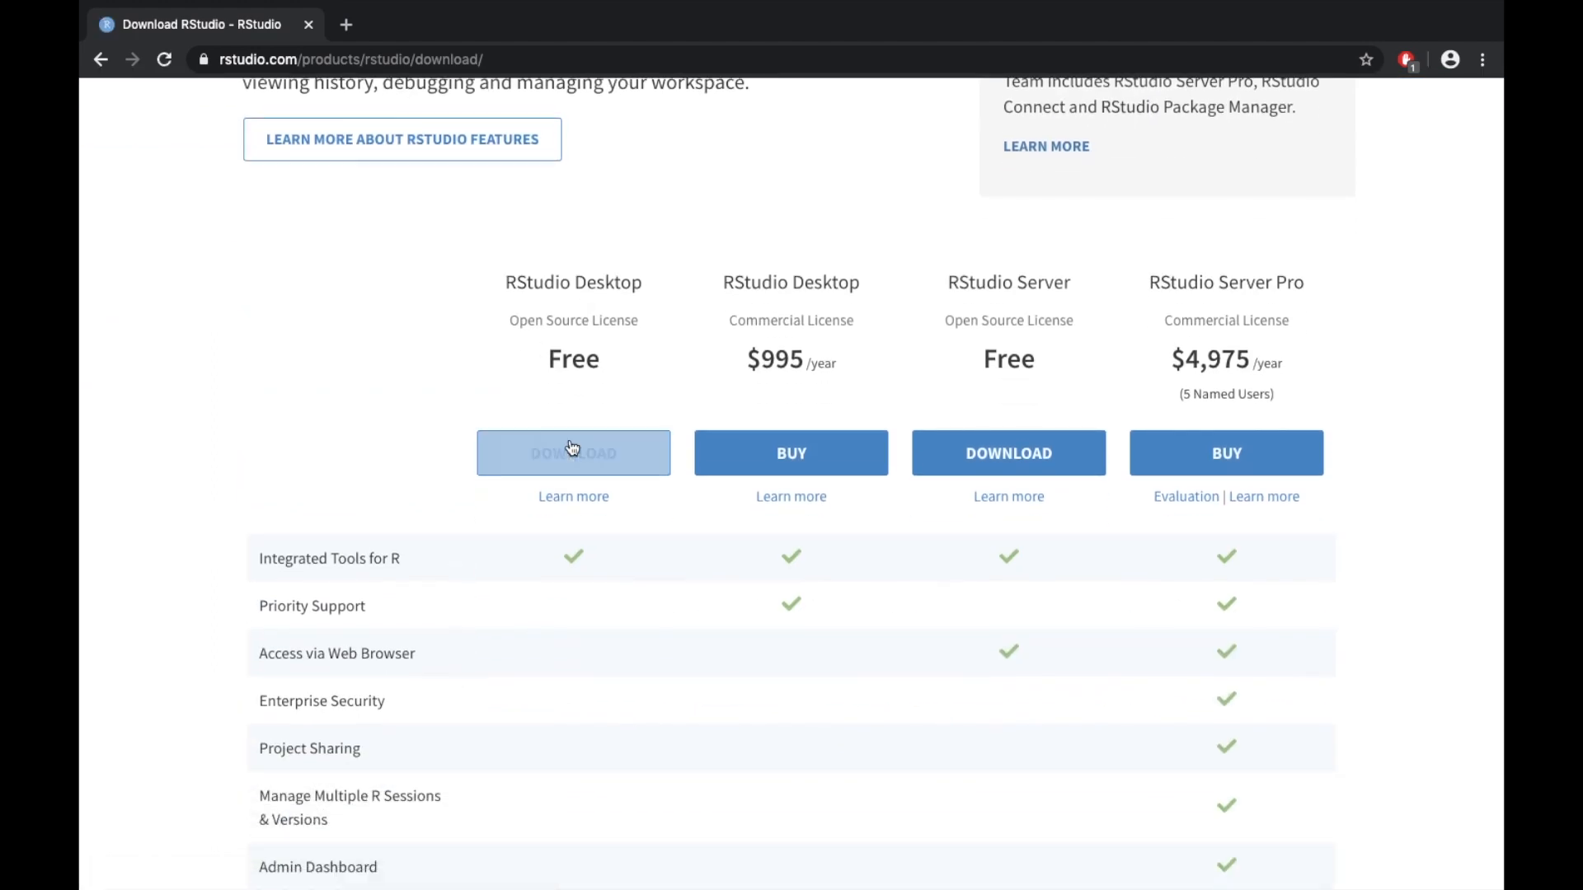
left_click(572, 453)
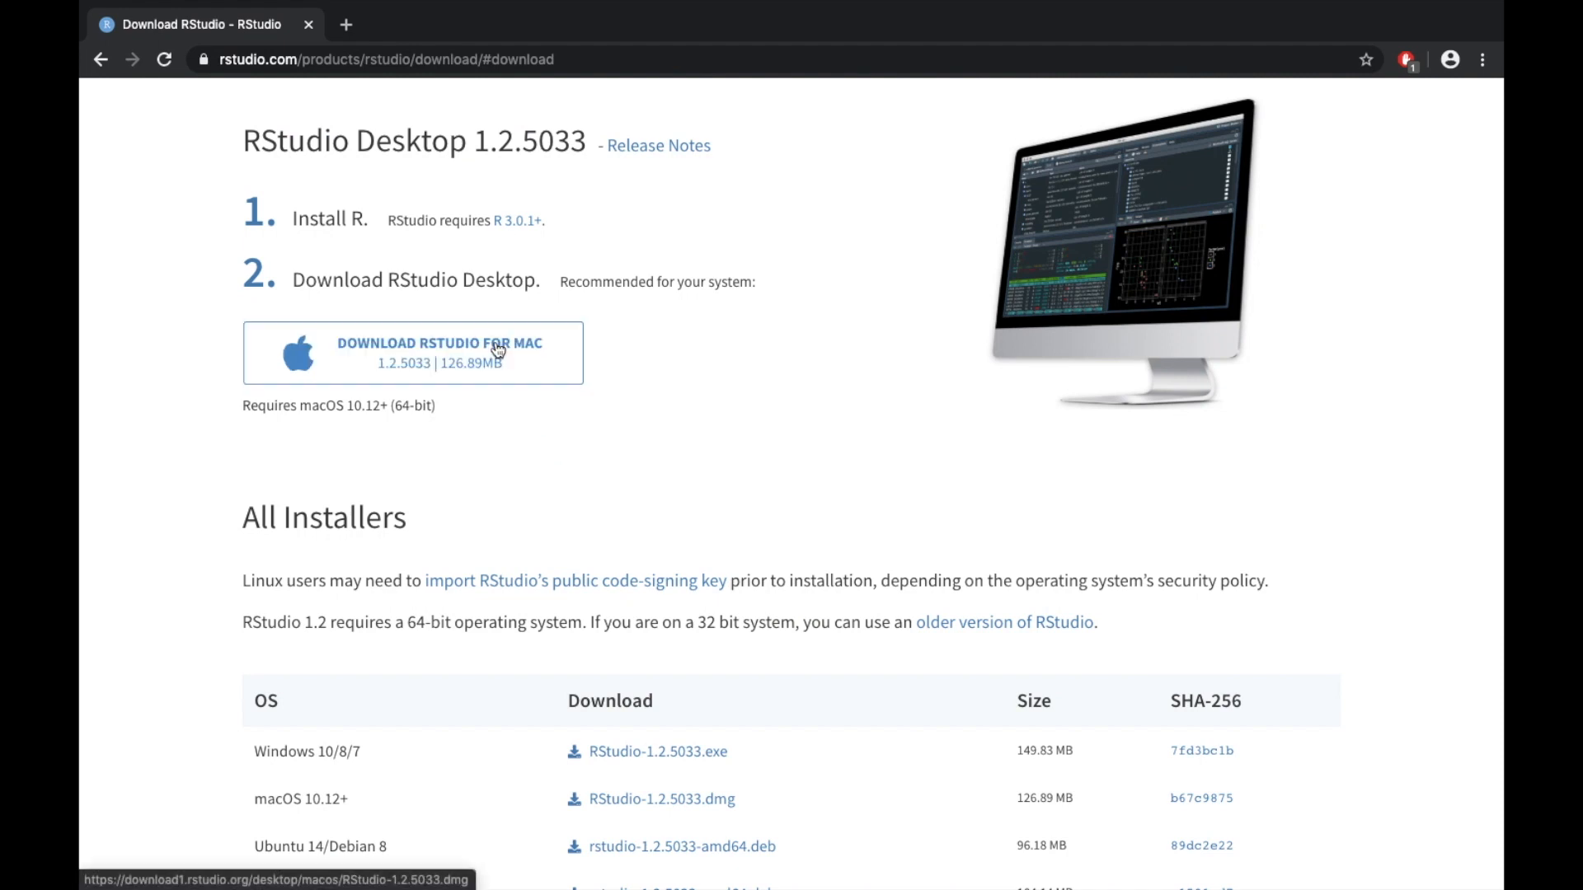
Download the recommended RStudio-1.2.5033.dmg installer for Mac.
scroll("down", 3)
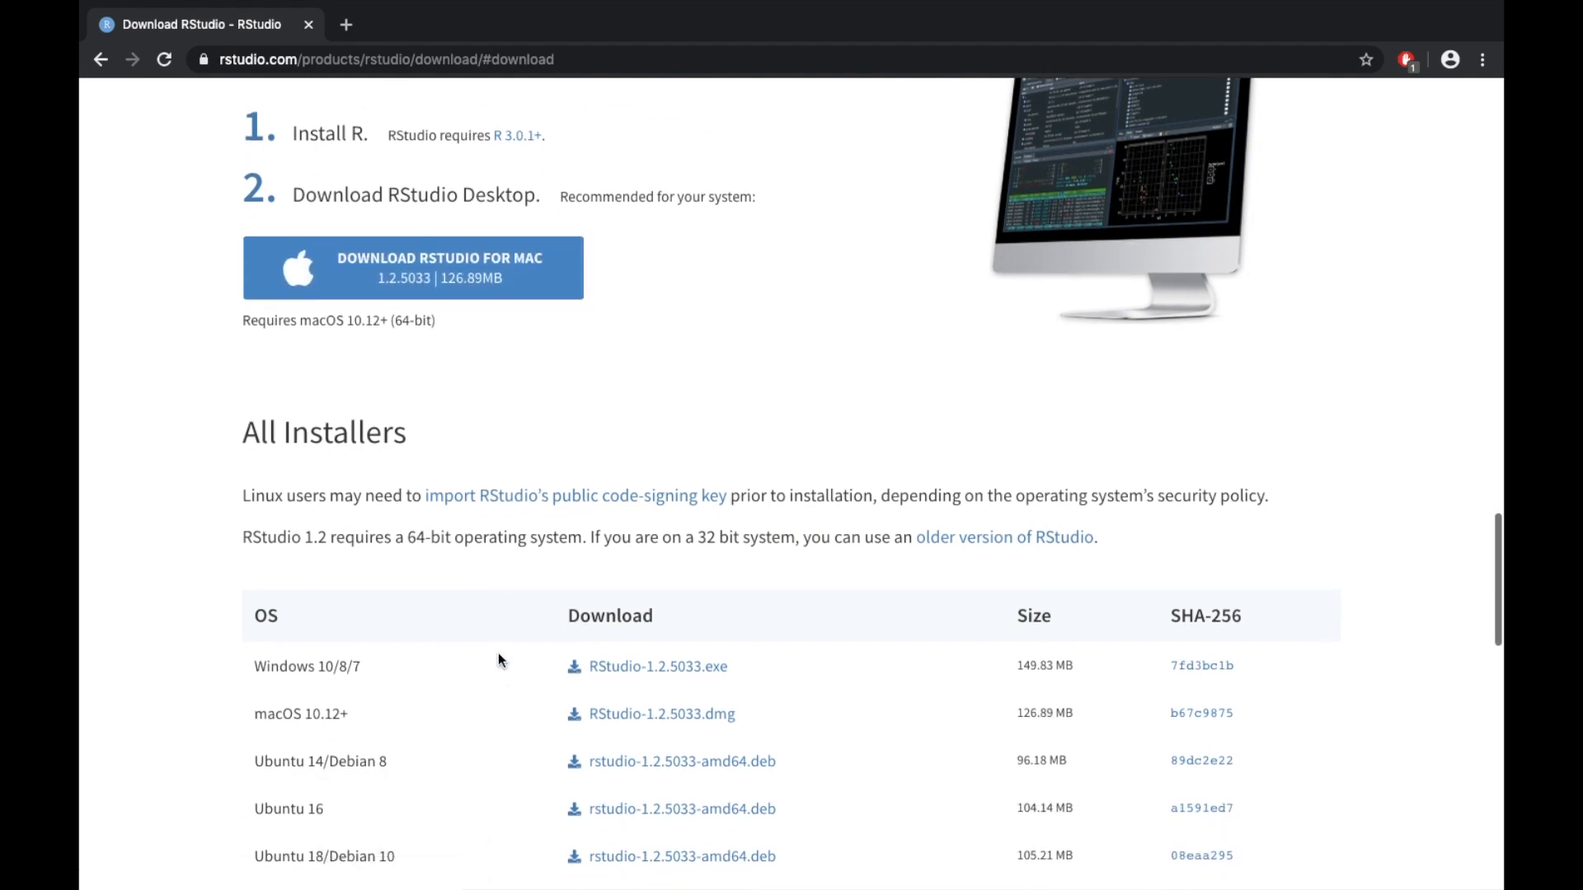
scroll("down", 3)
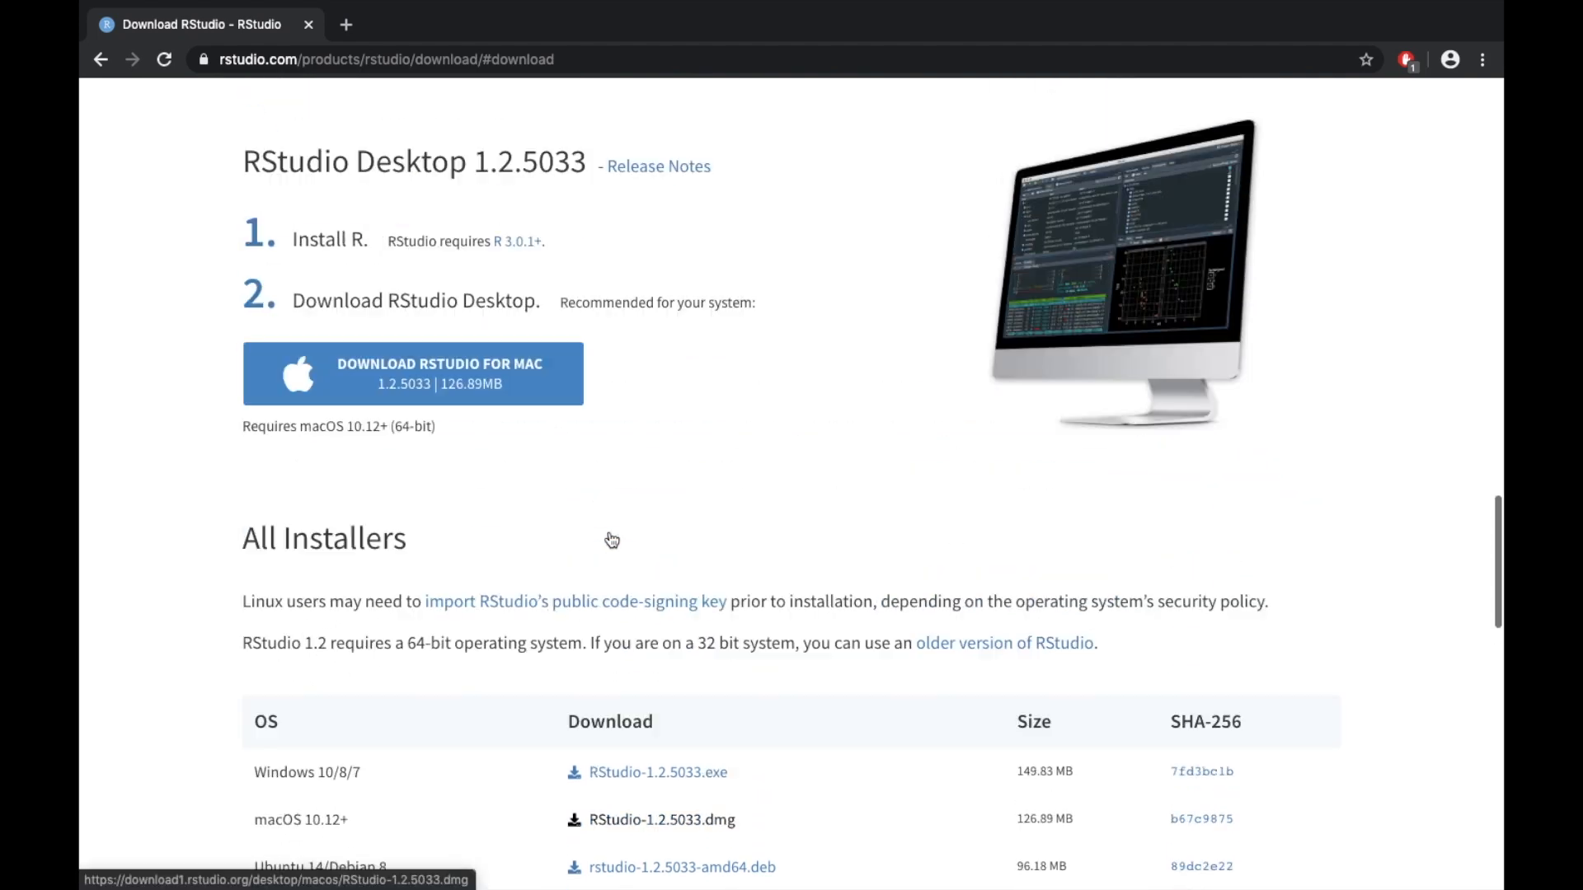
scroll("down", 3)
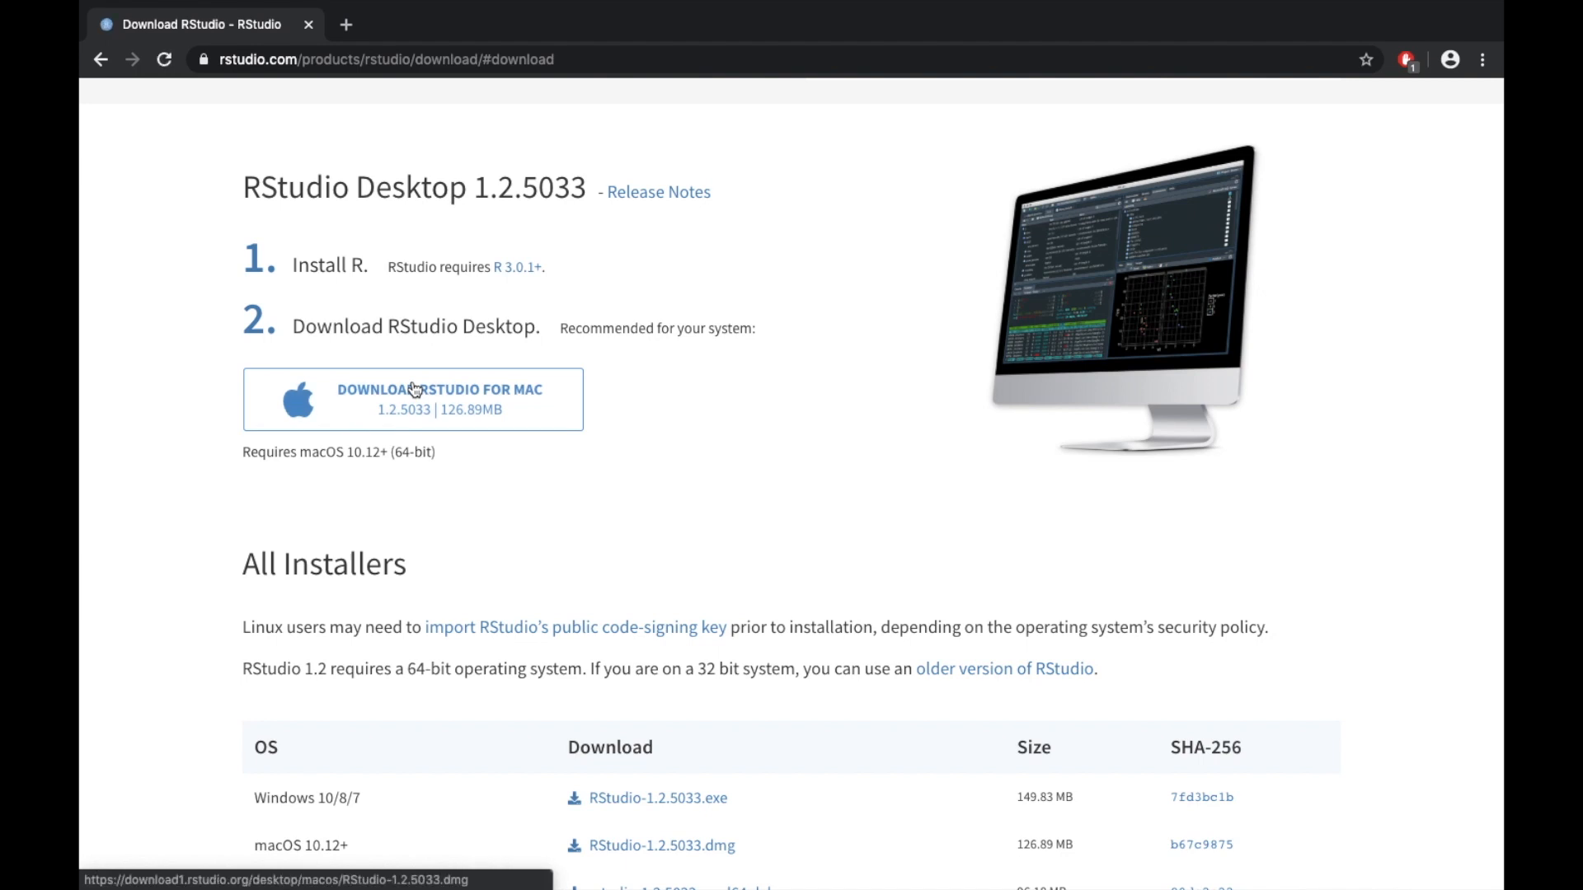
left_click(412, 399)
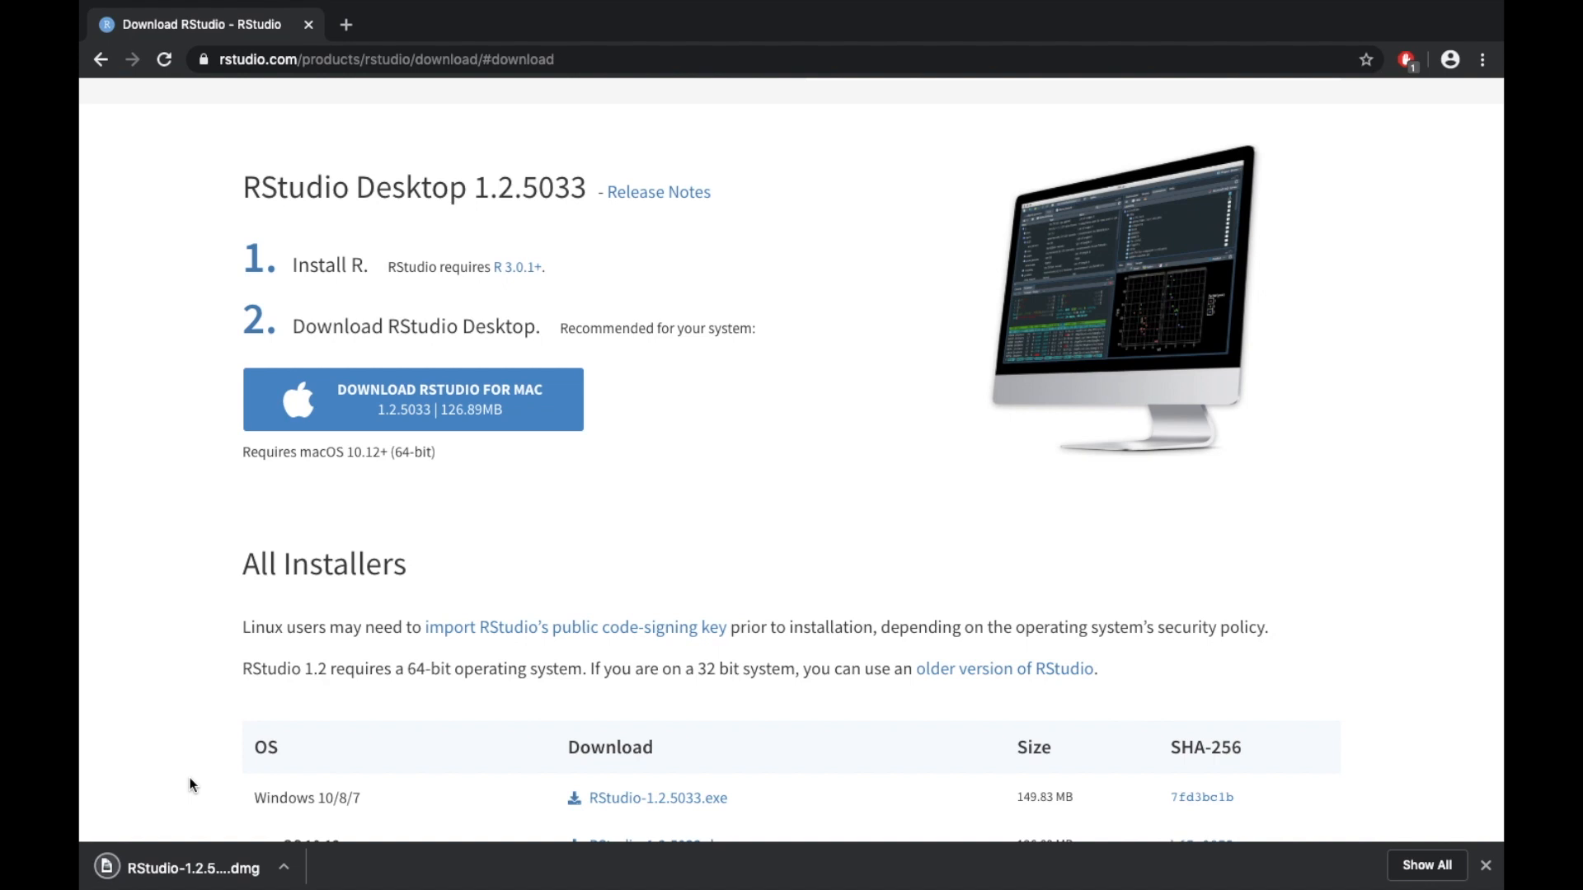
Mount the downloaded RStudio-1.2.5033.dmg and start launching RStudio from it.
left_click(192, 868)
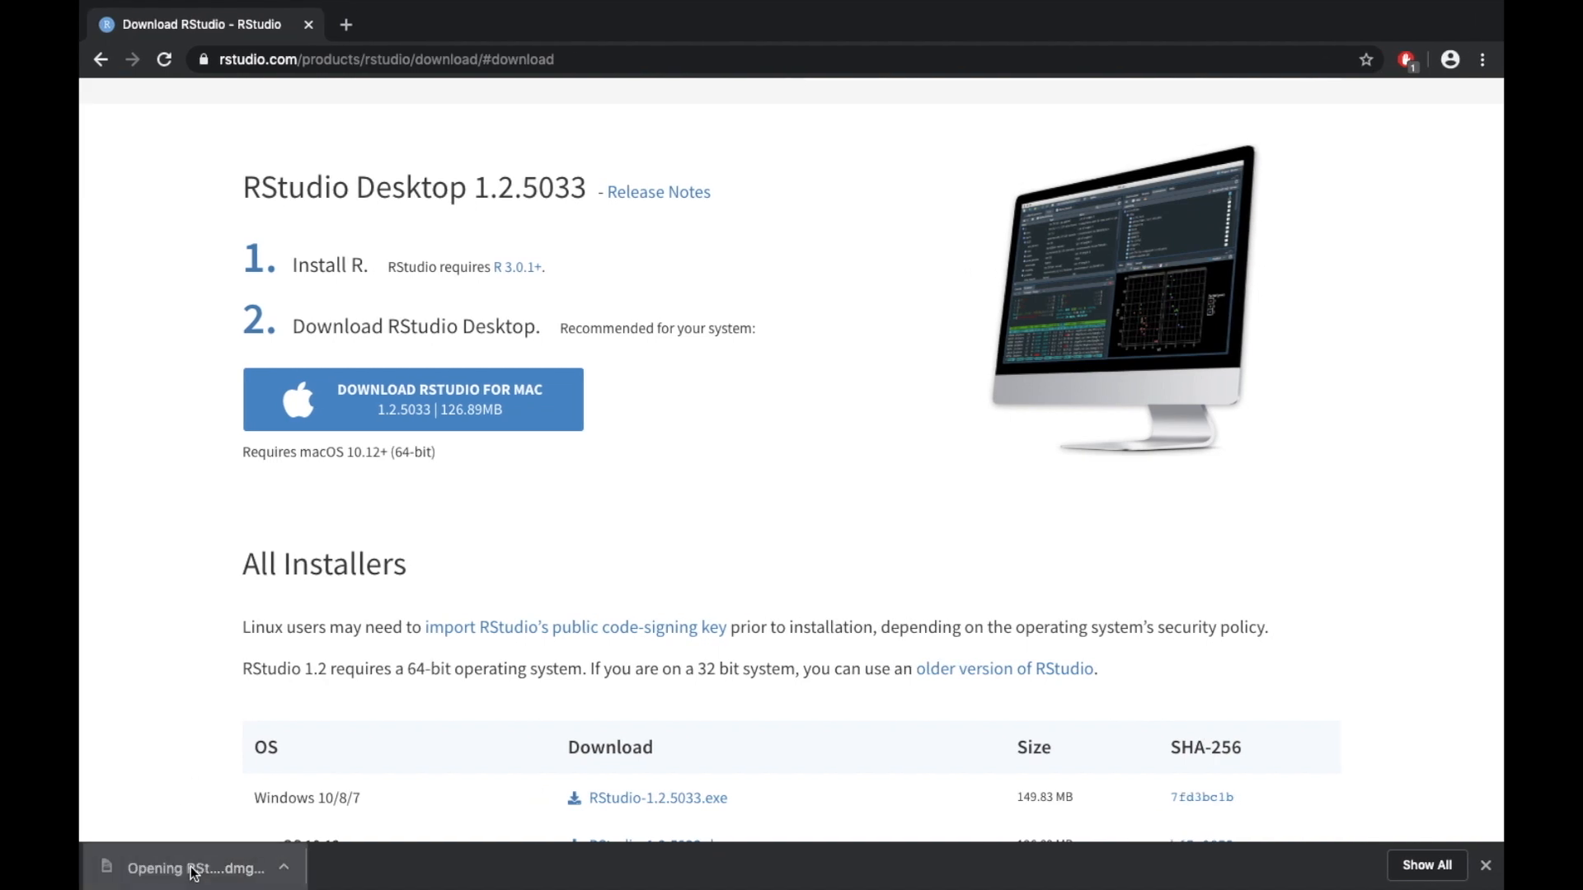
left_click(192, 868)
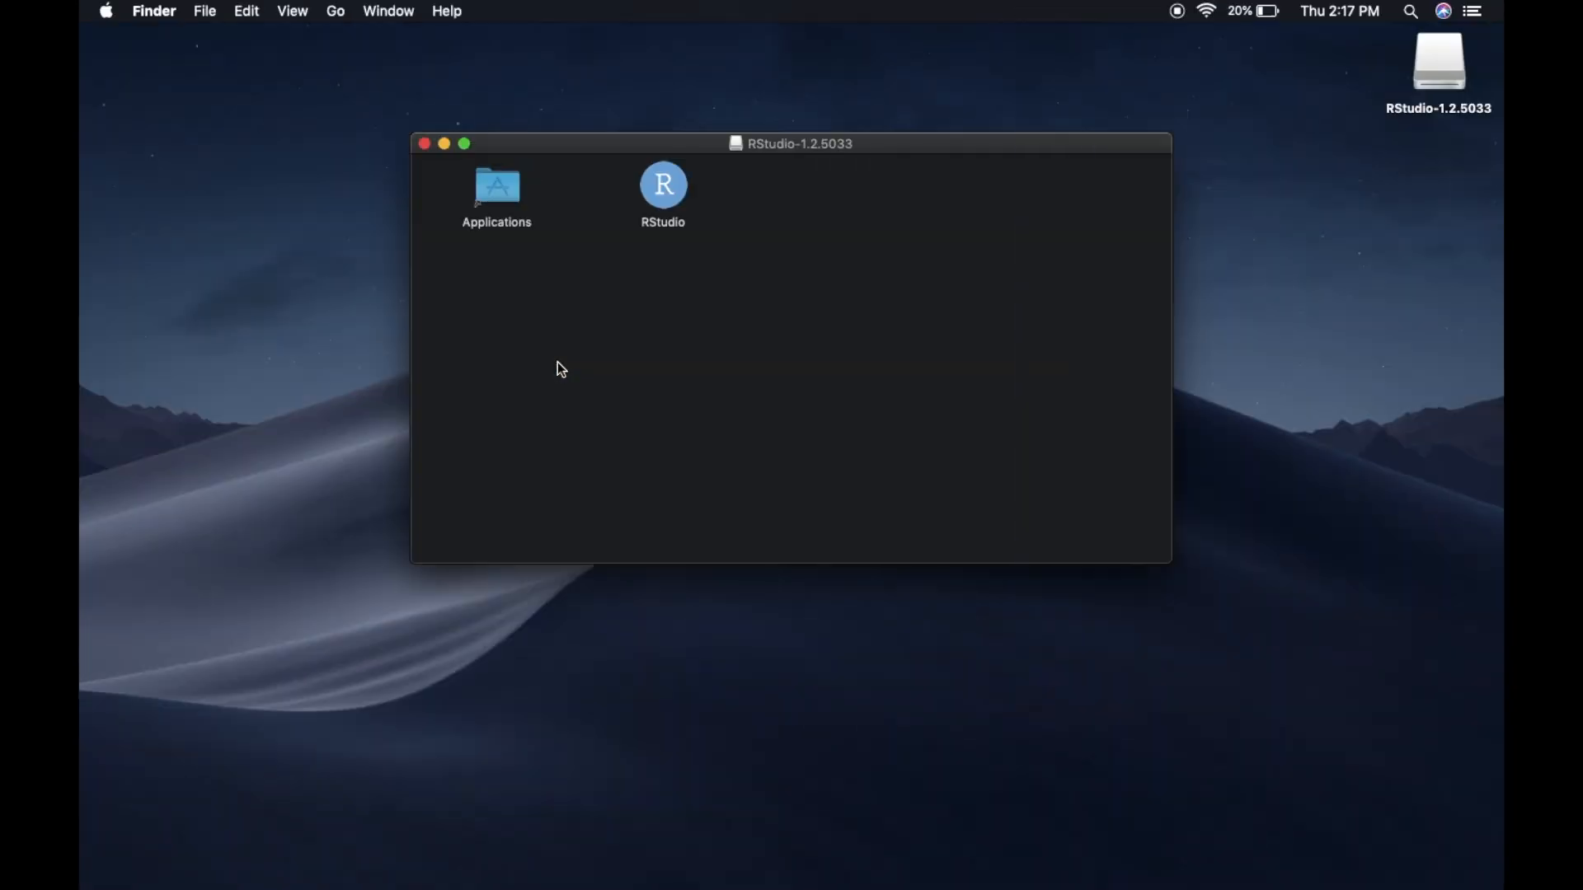
left_click(662, 185)
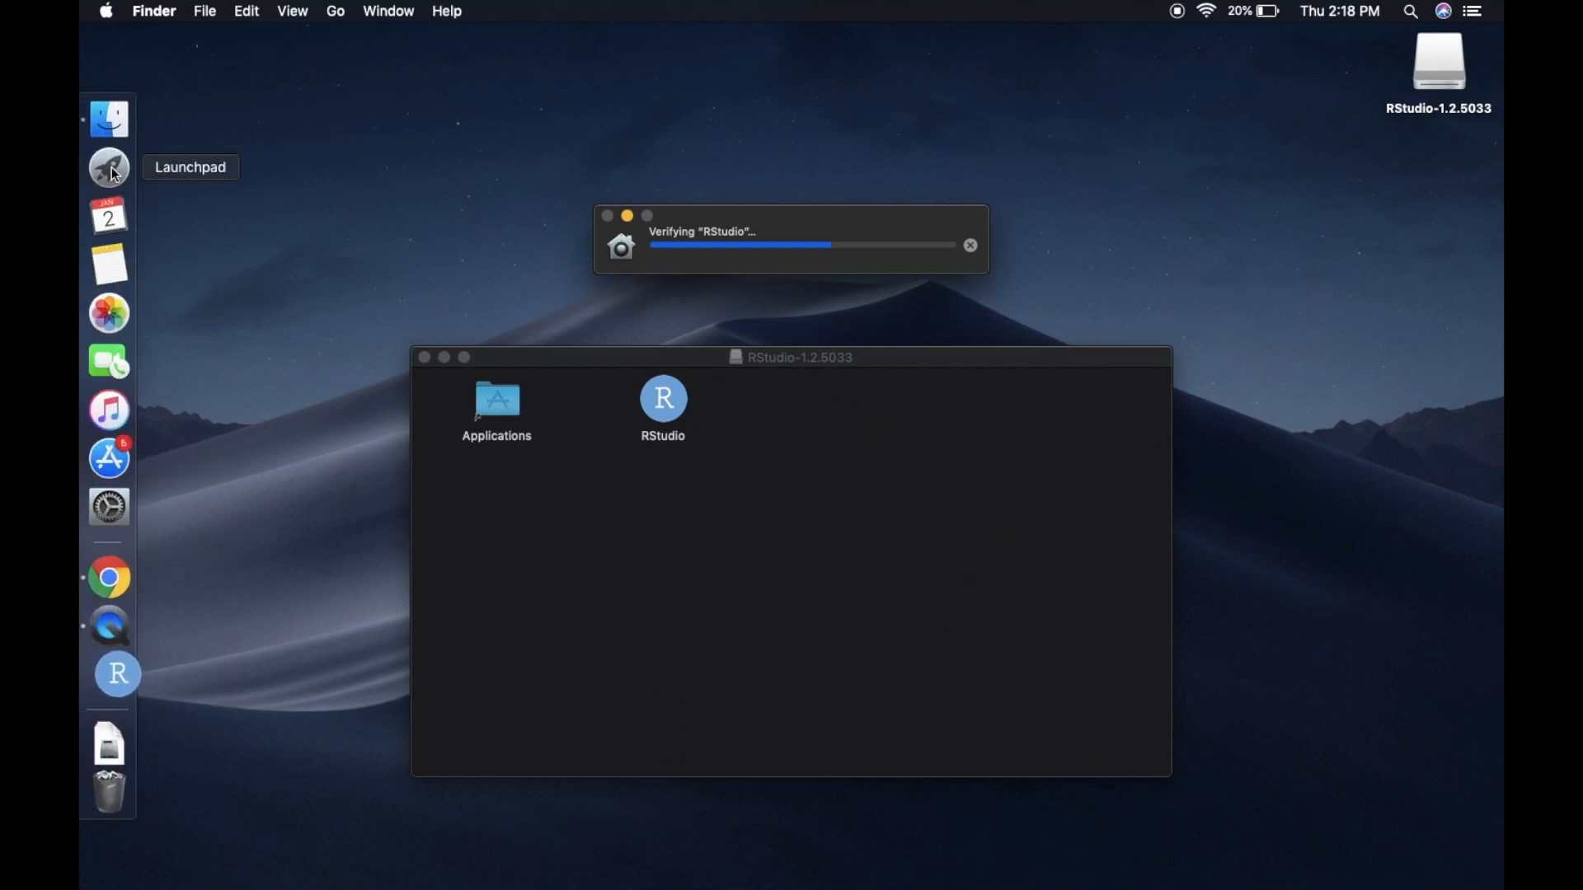
mouse_move(297, 347)
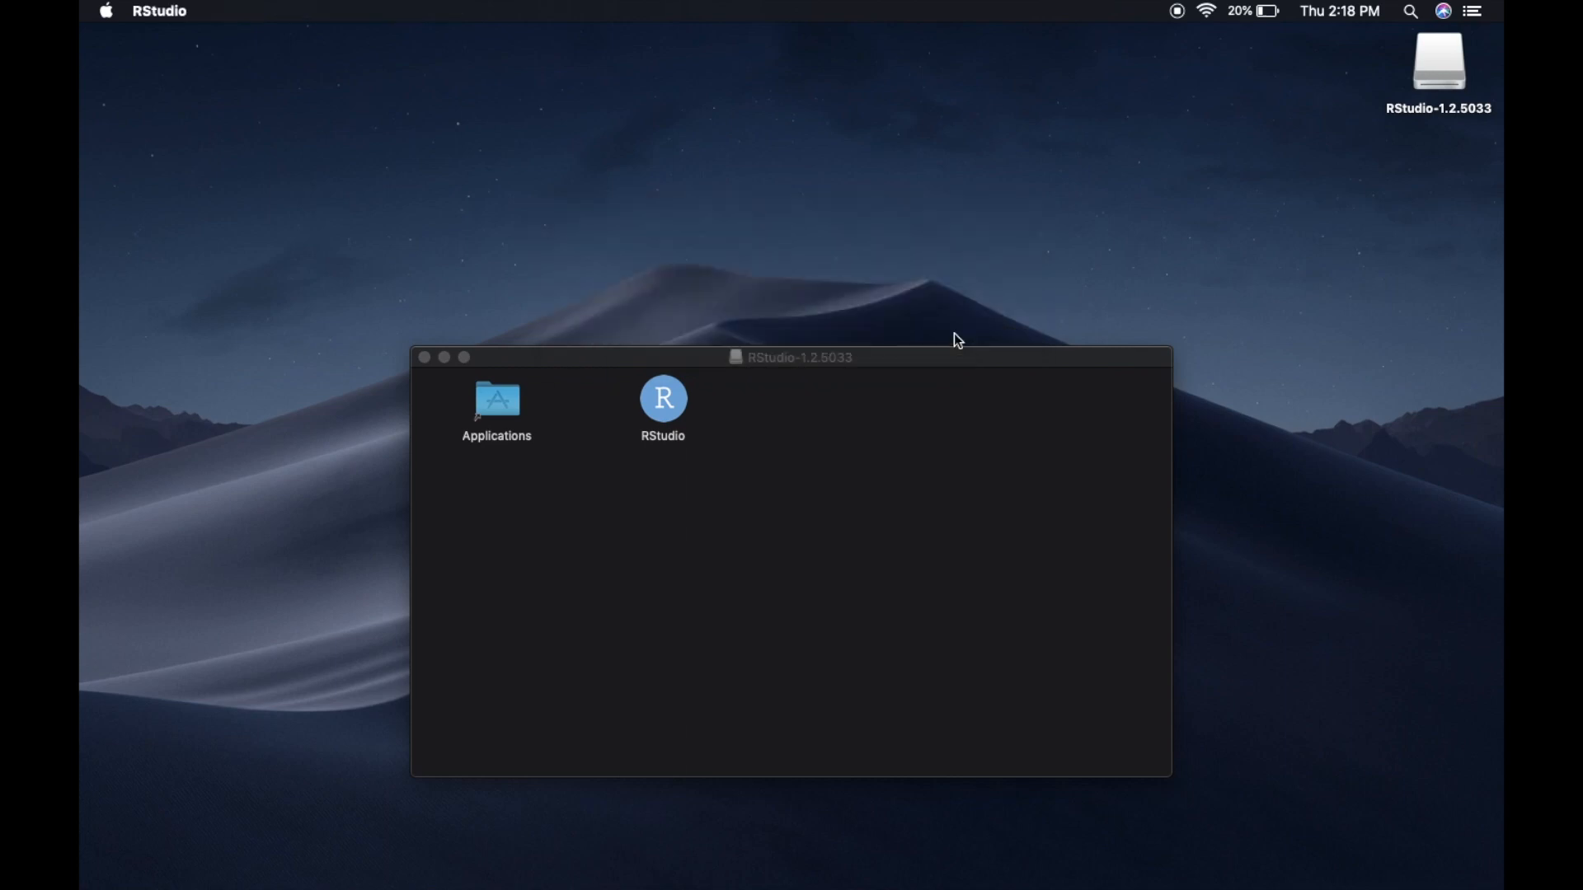
Launch RStudio and accept installing the command line developer tools it requests.
double_click(662, 397)
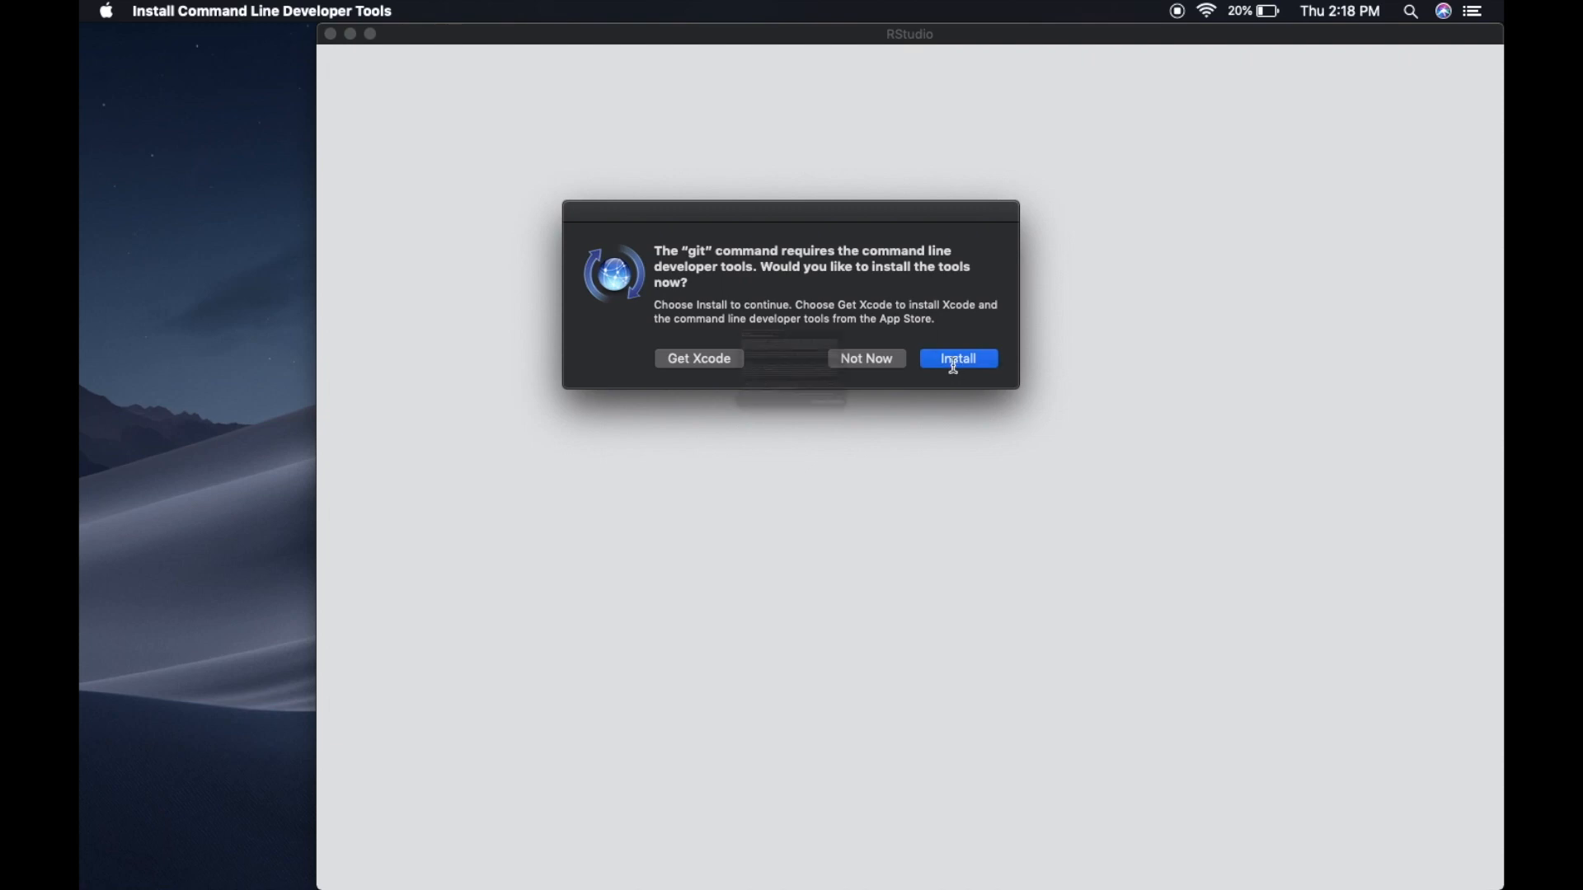
left_click(956, 359)
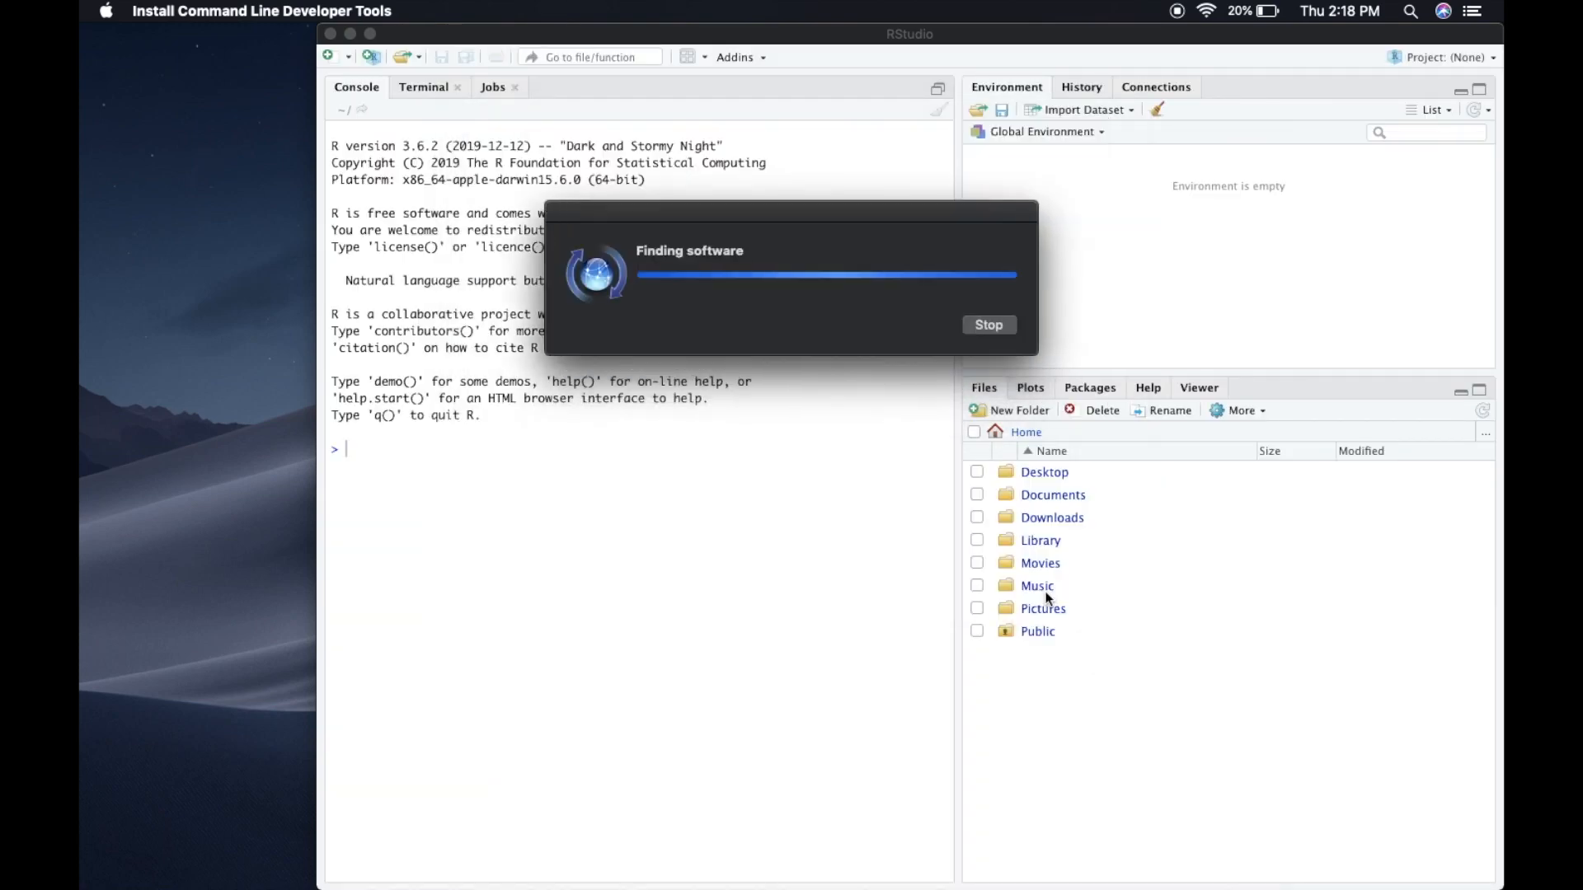
mouse_move(839, 335)
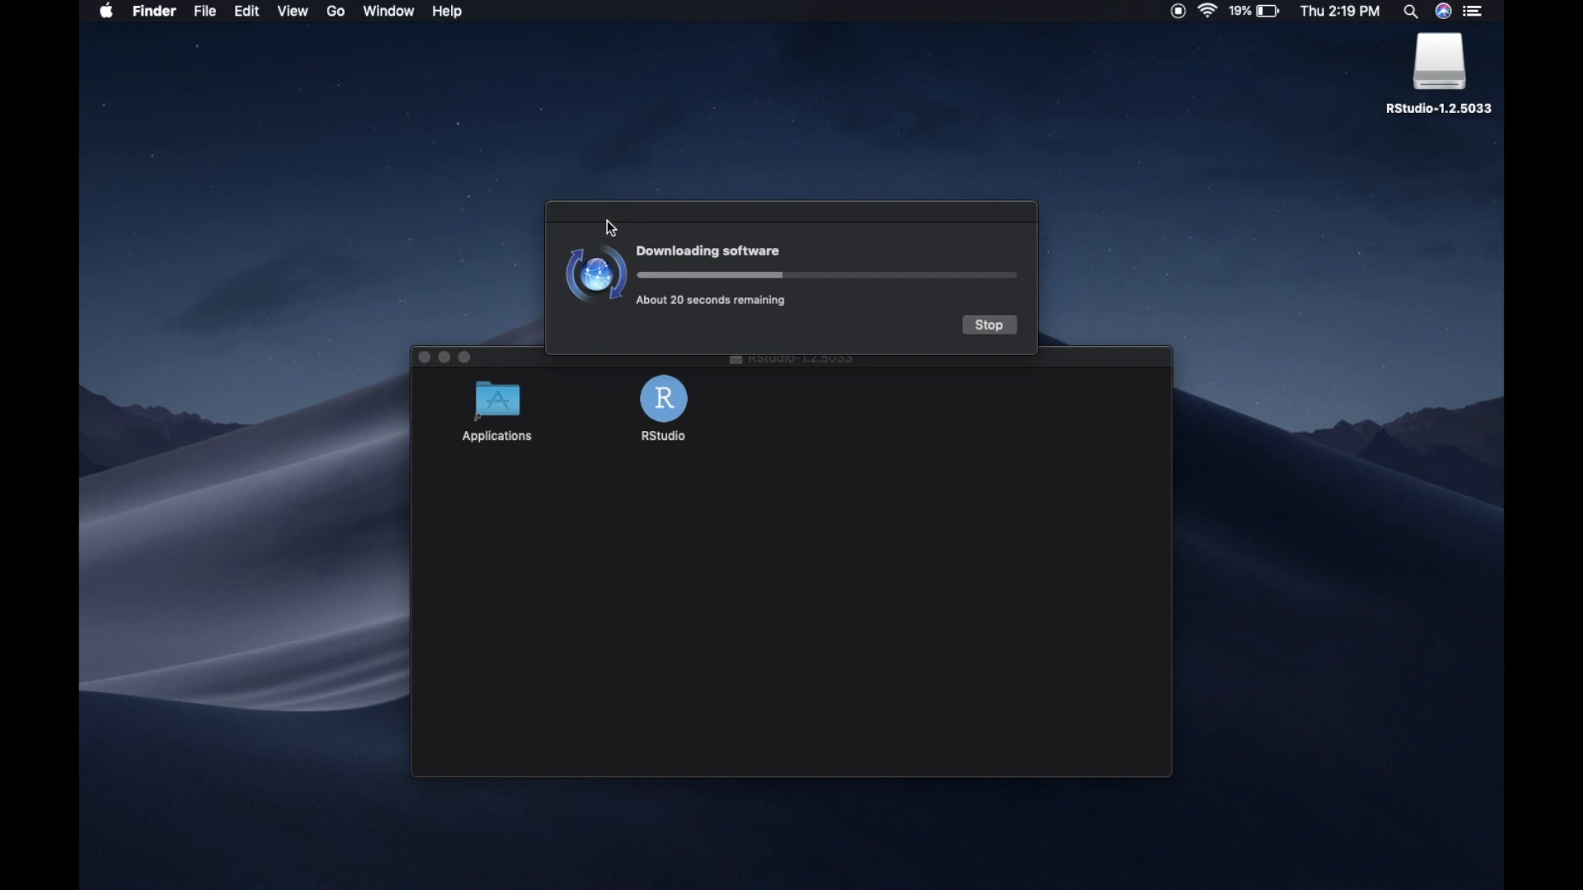
mouse_move(734, 379)
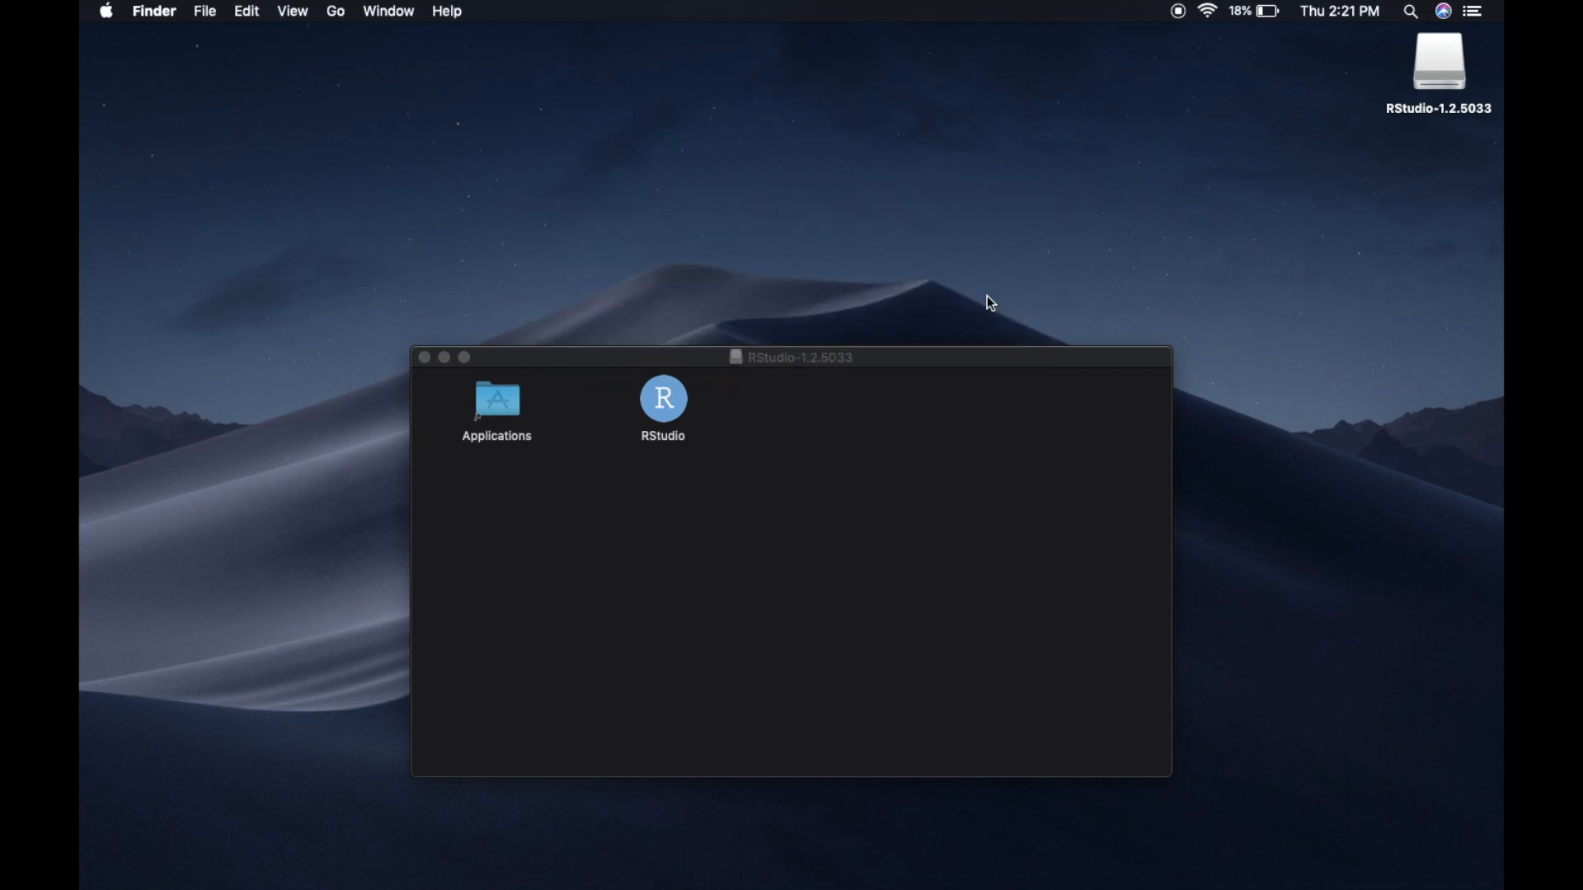
Relaunch RStudio and create a new untitled R script in the editor.
double_click(663, 399)
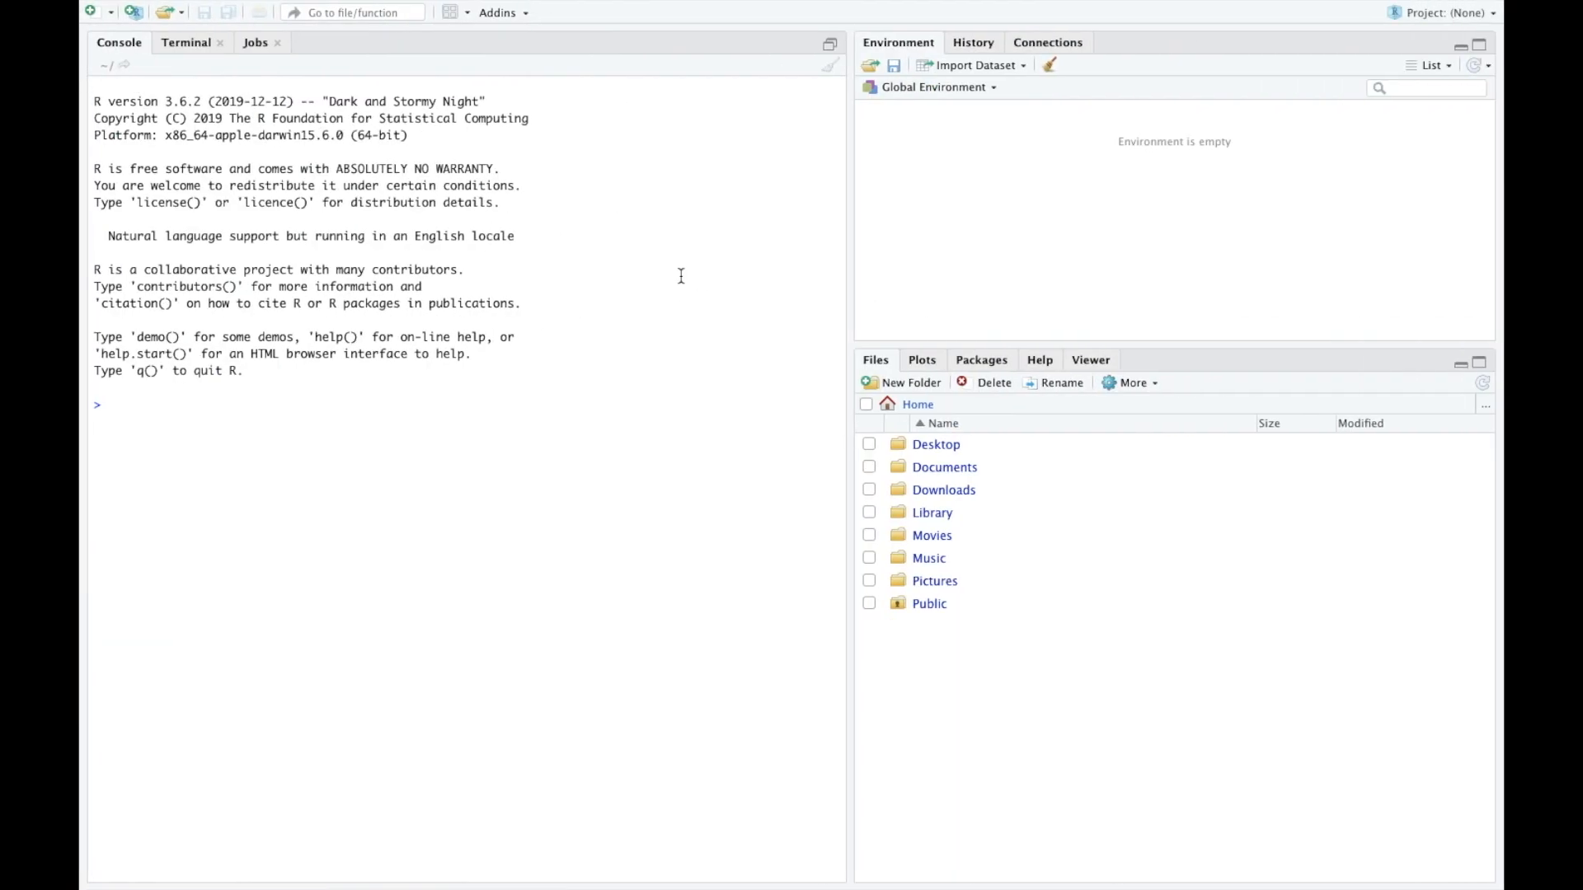
mouse_move(584, 223)
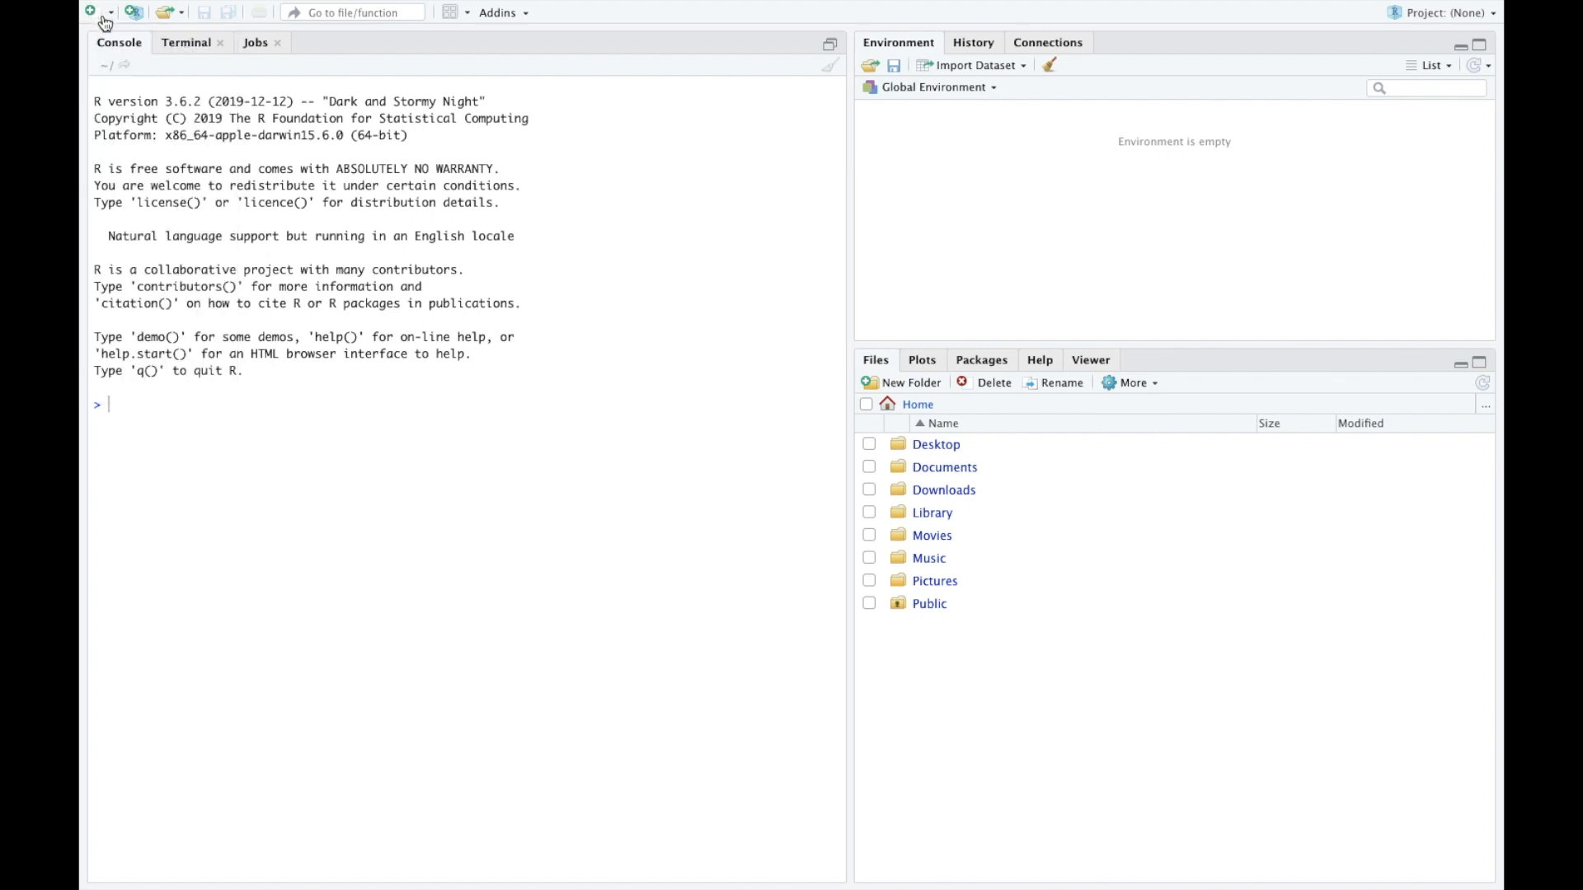
left_click(91, 11)
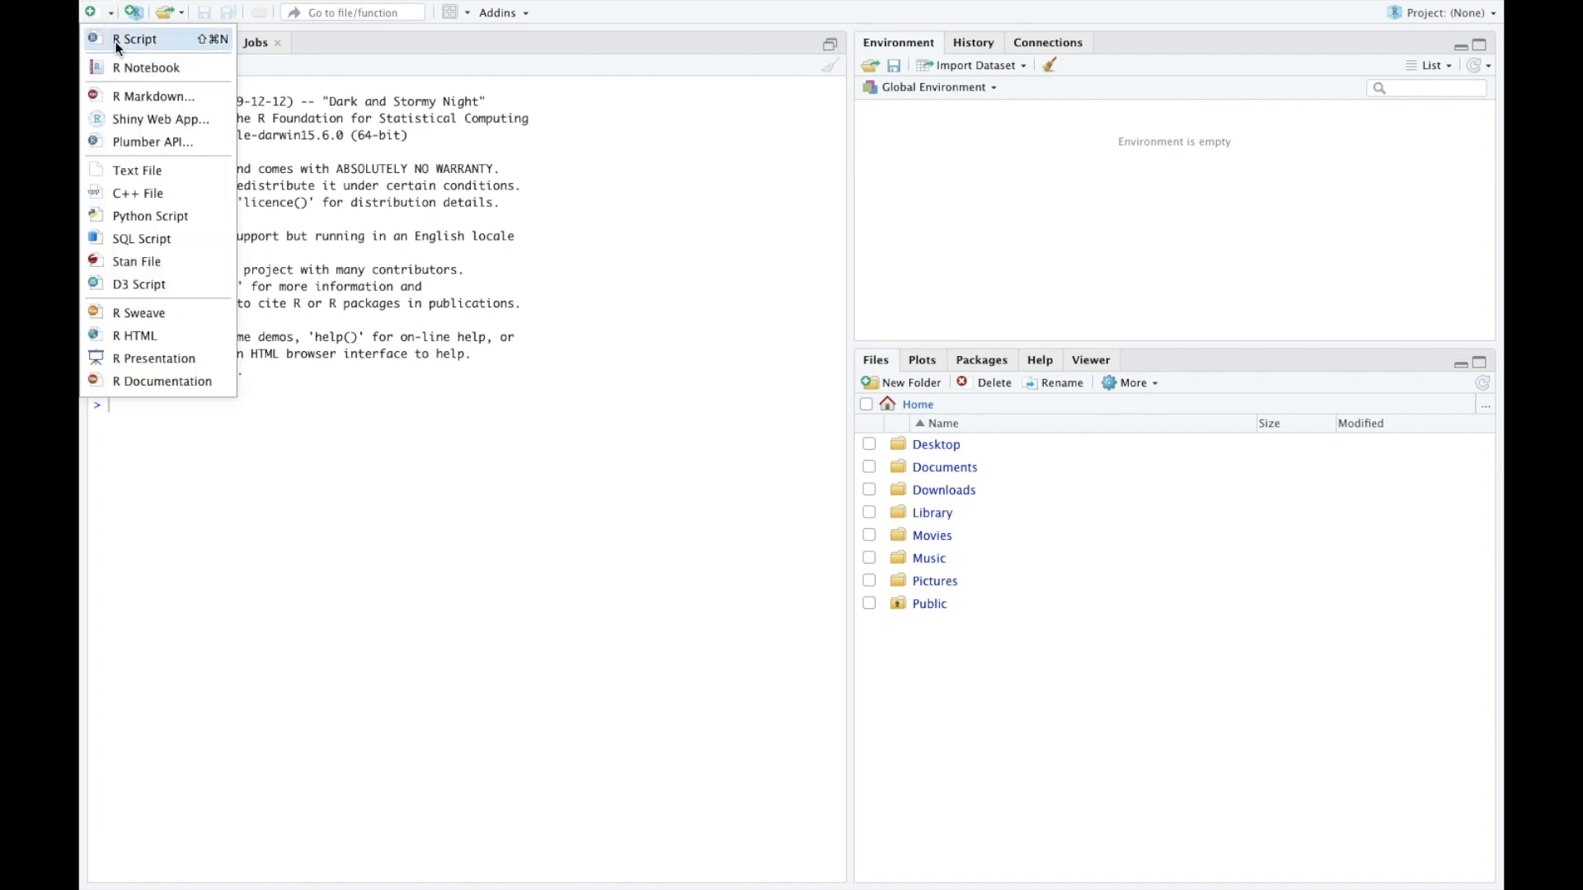
left_click(134, 38)
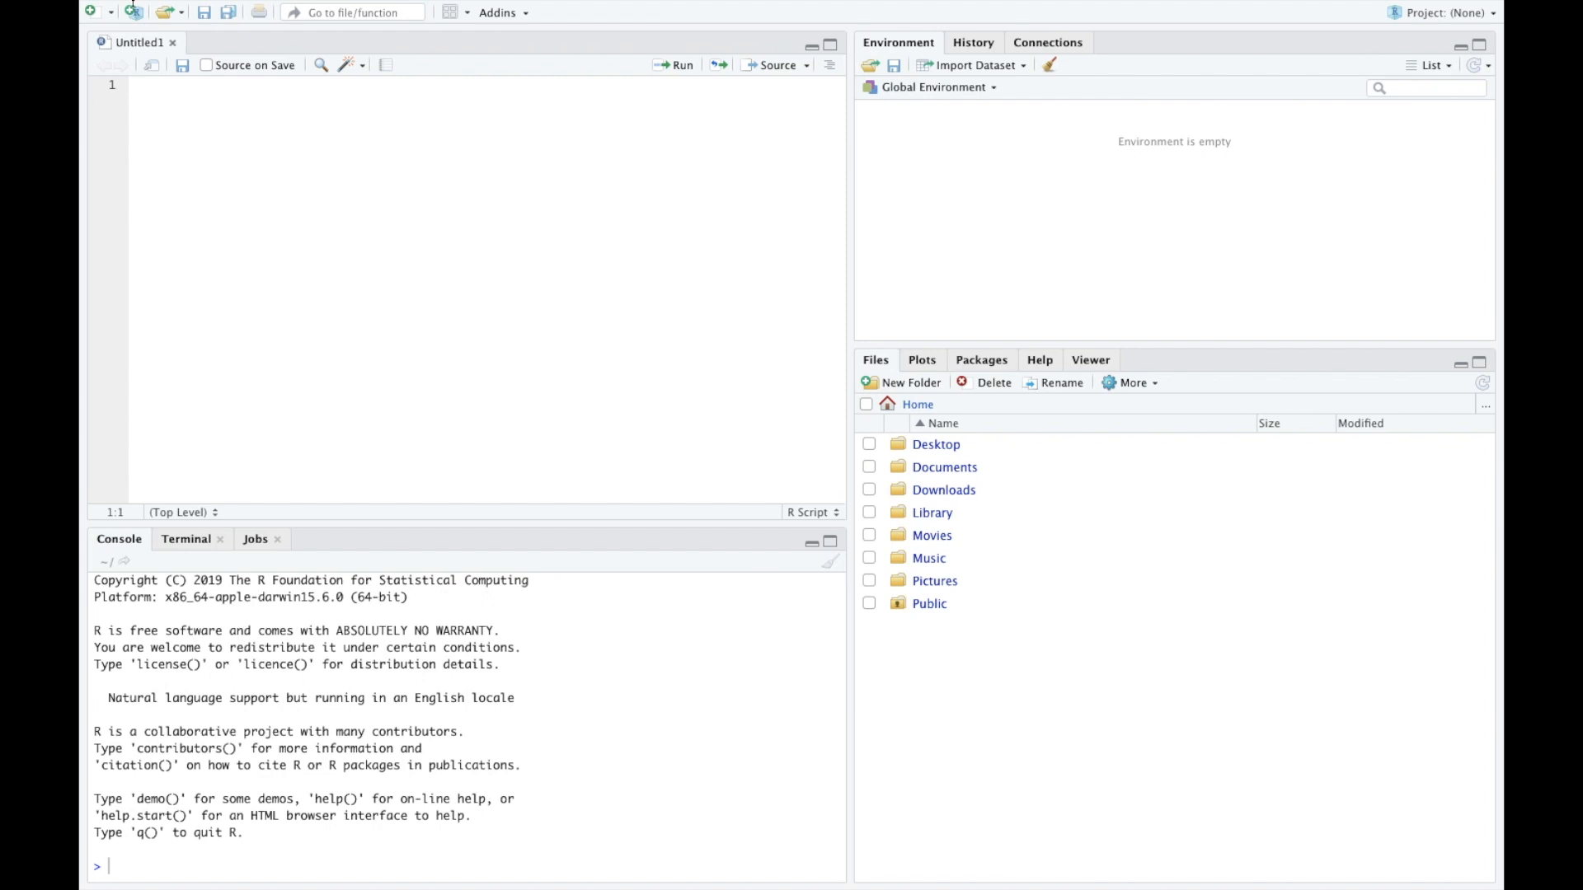
In Preferences > Appearance choose the Solarized Dark editor theme and restart RStudio.
left_click(159, 11)
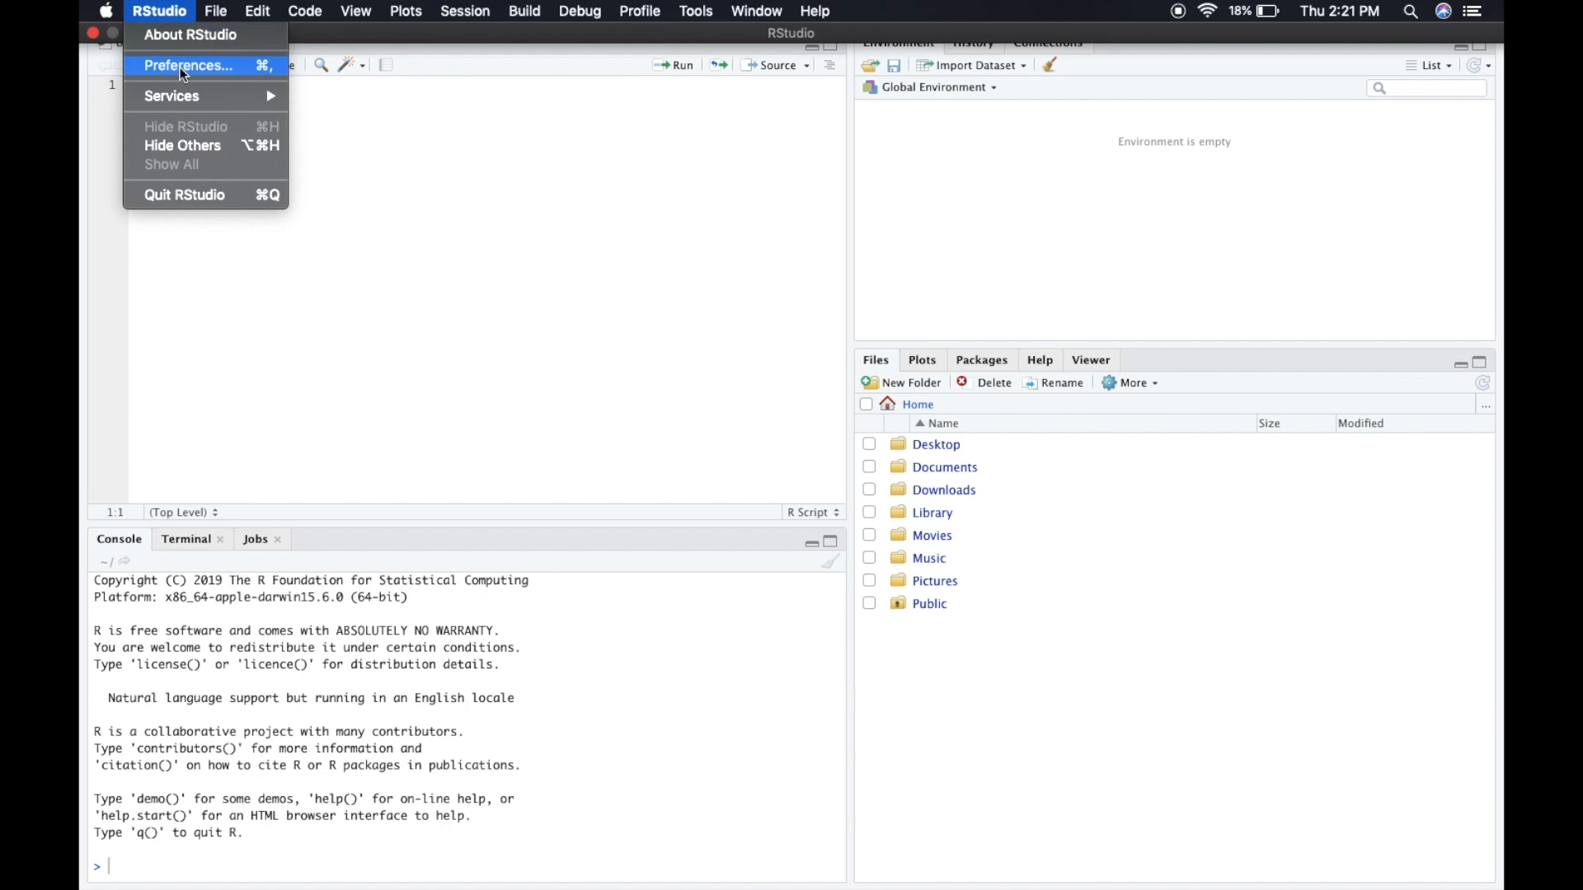
left_click(188, 64)
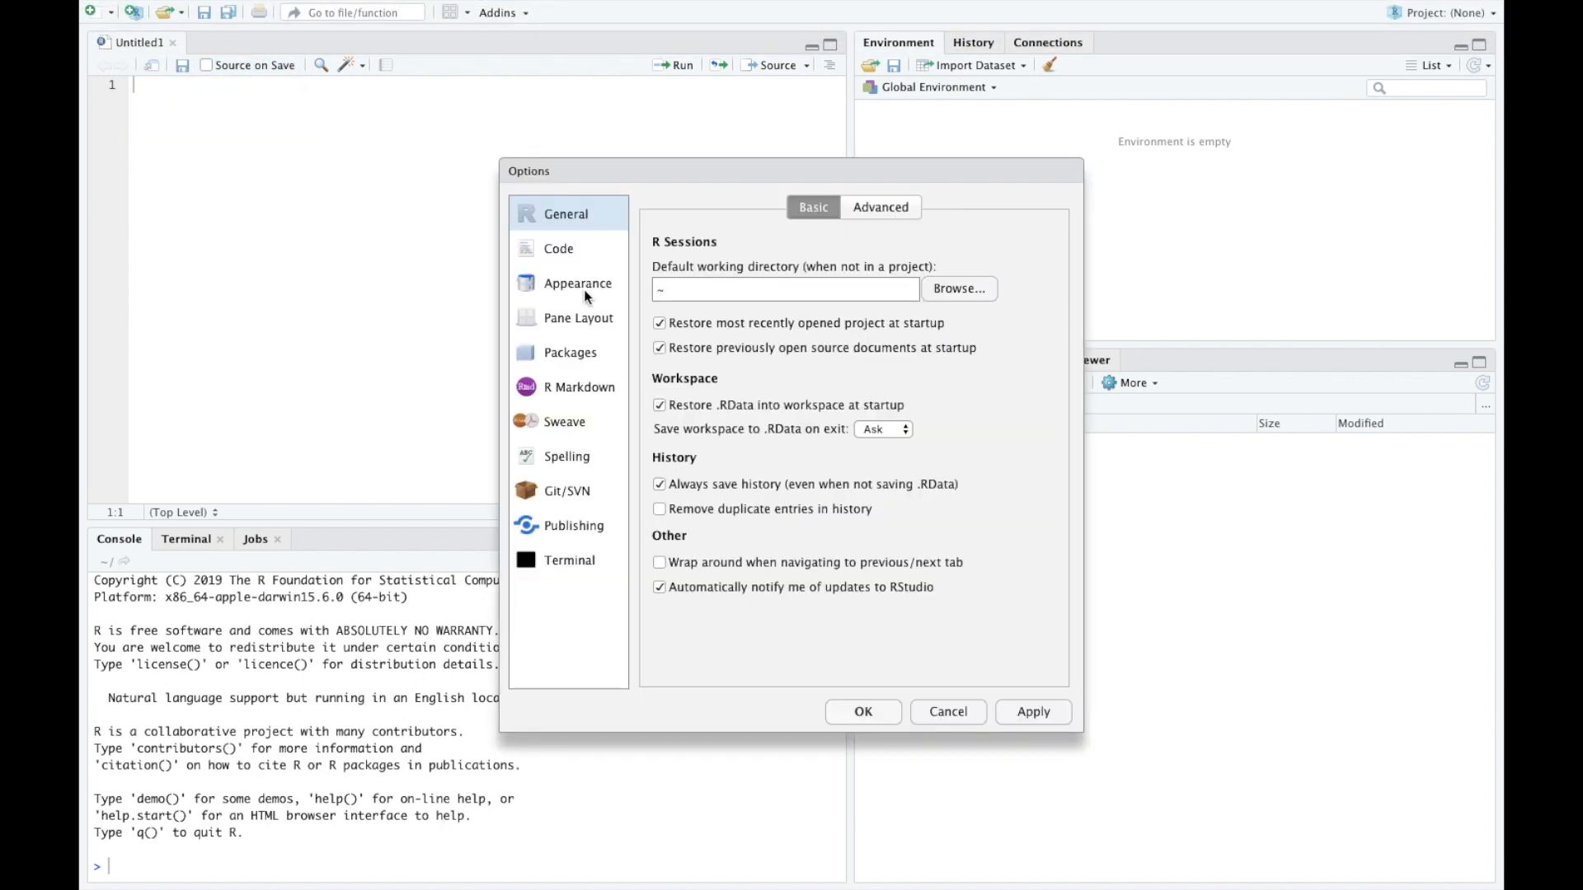
left_click(577, 283)
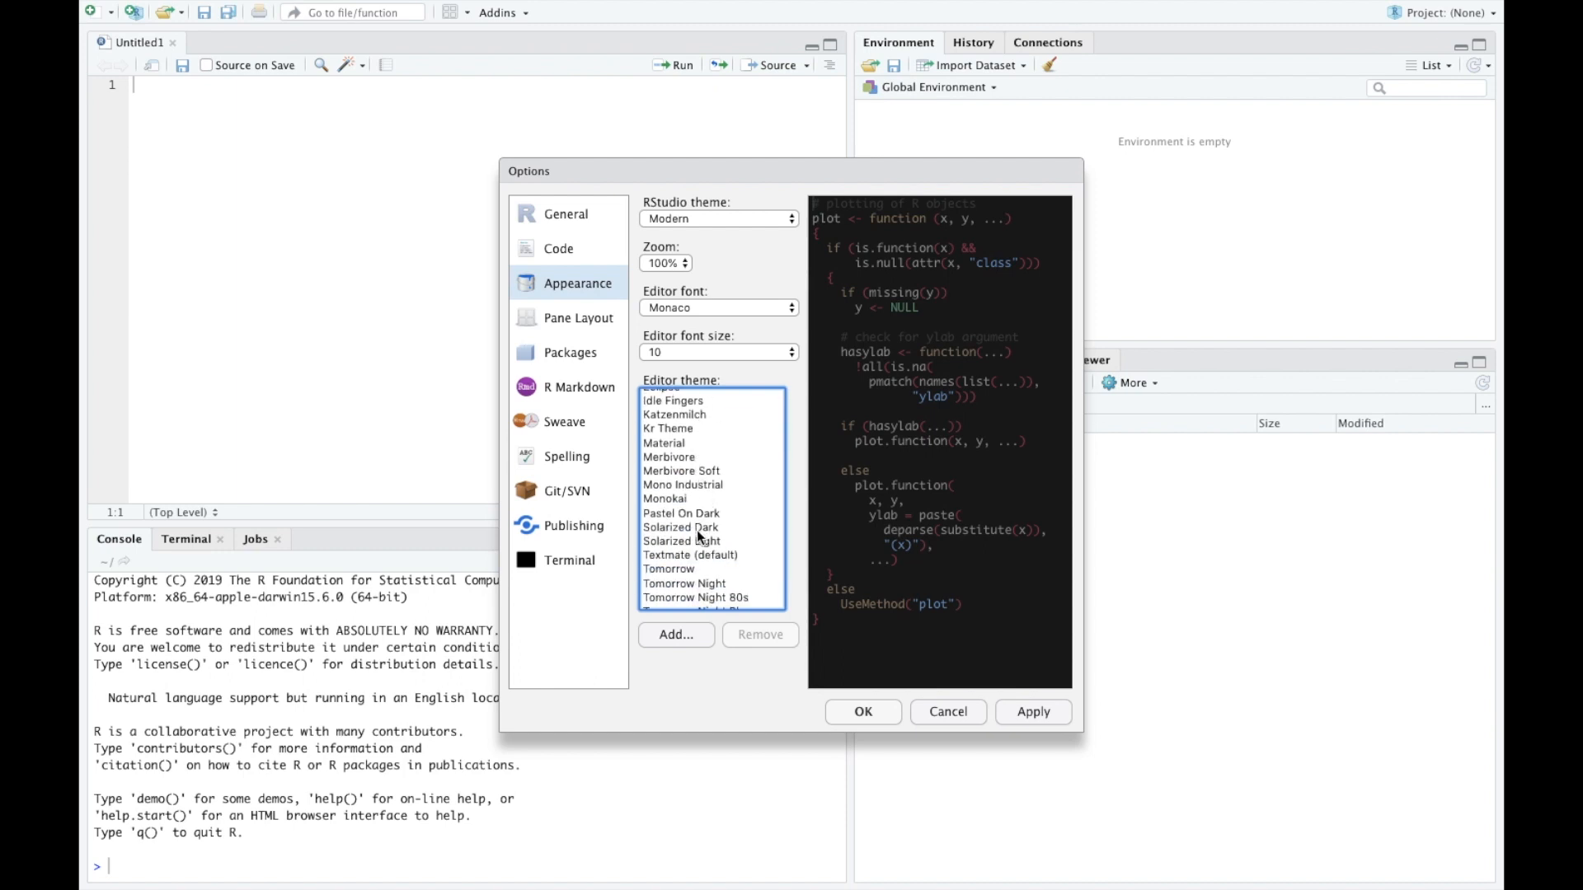
left_click(680, 540)
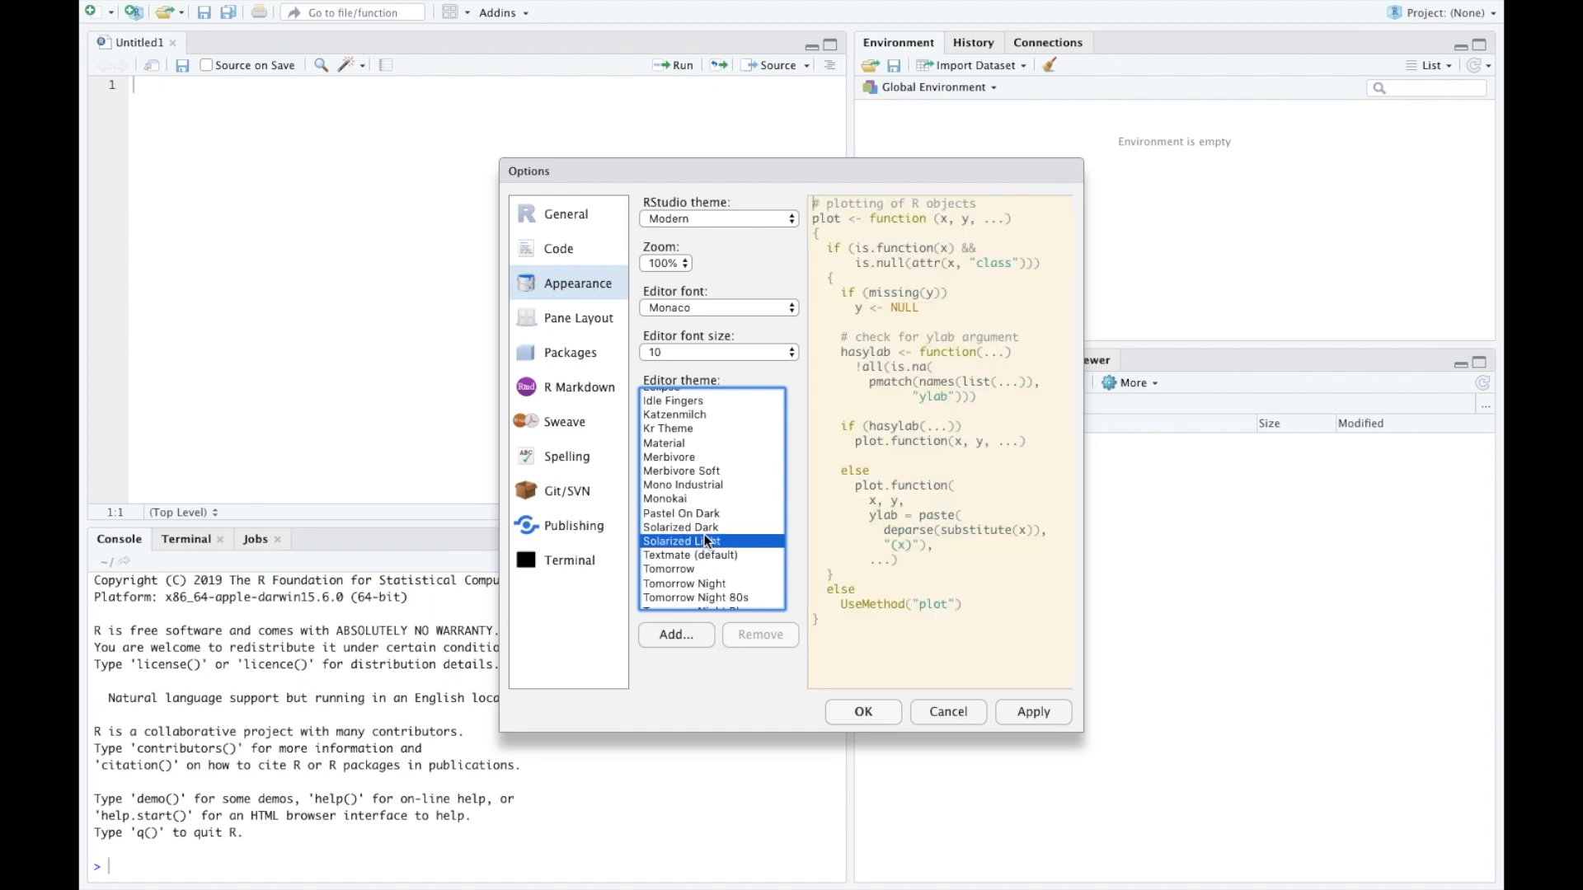
left_click(680, 527)
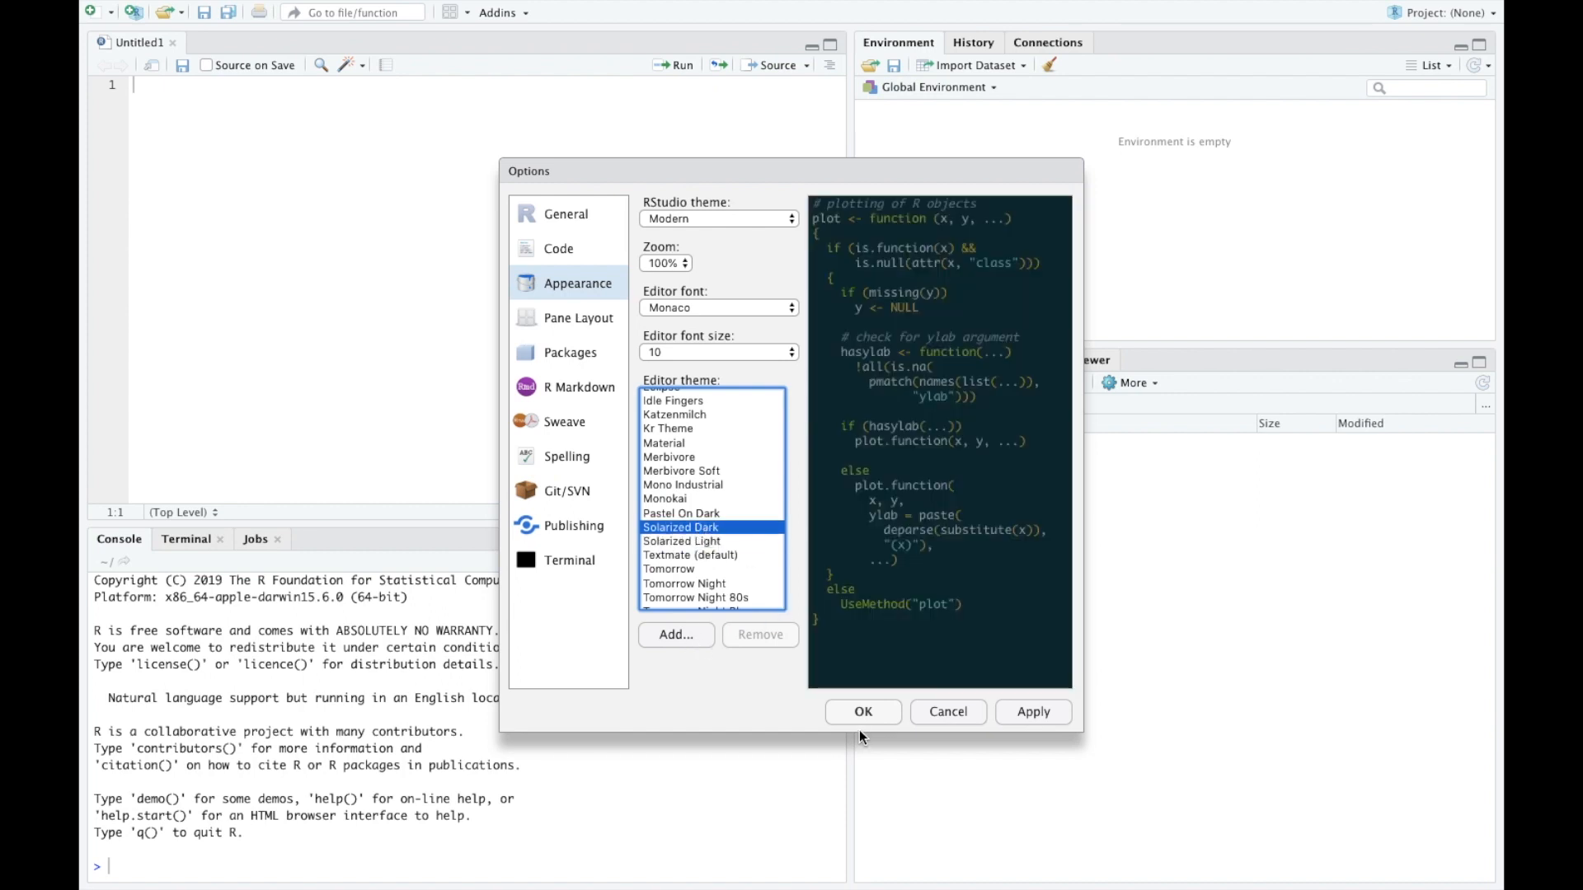
left_click(1031, 712)
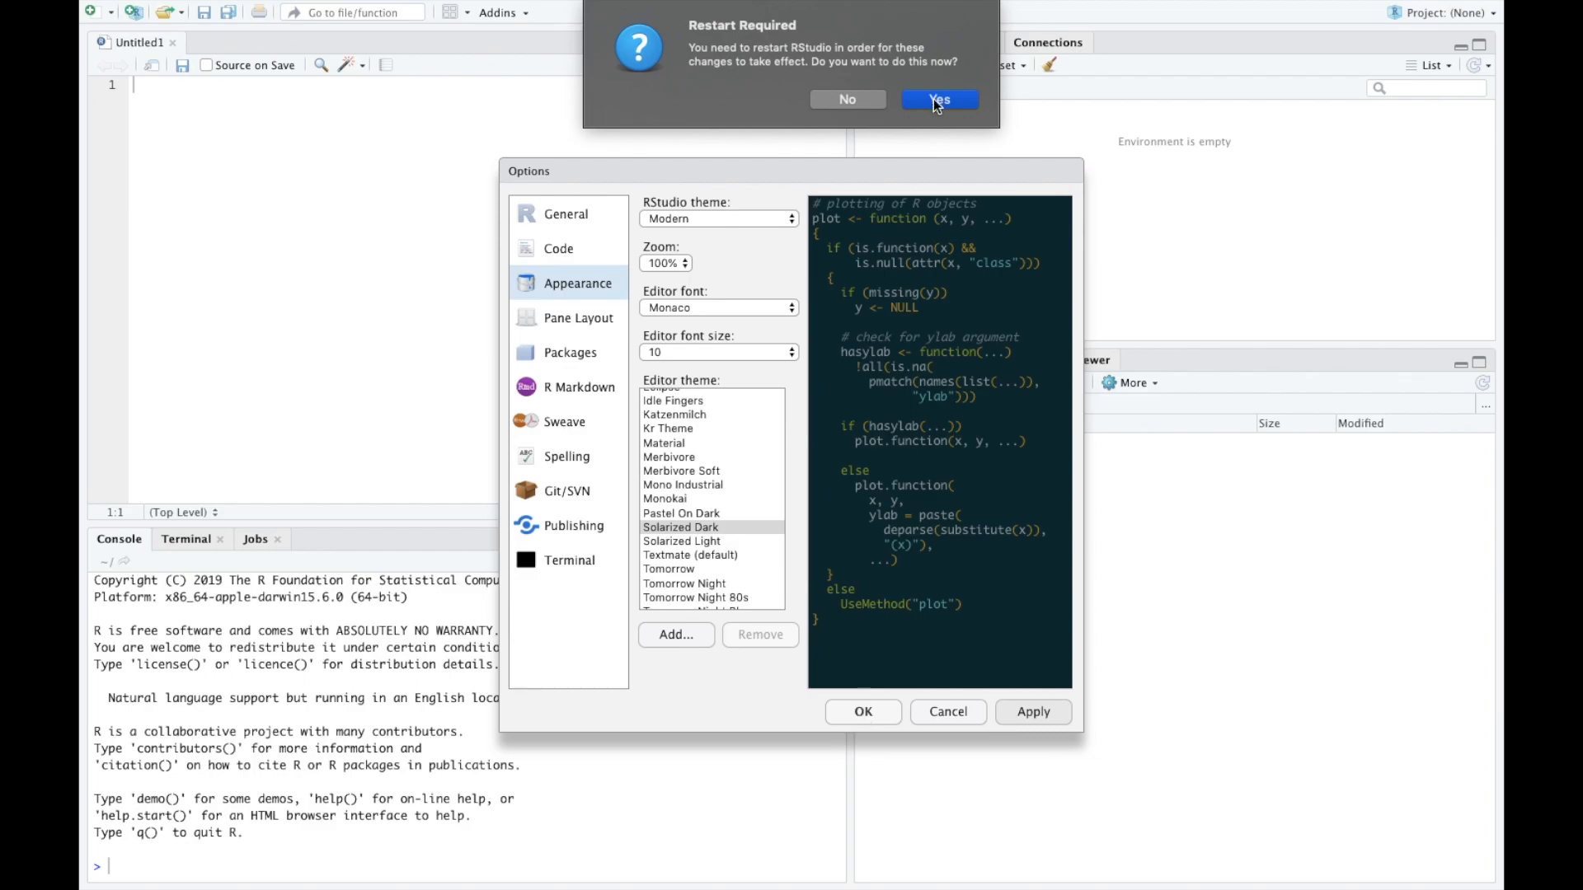
left_click(938, 99)
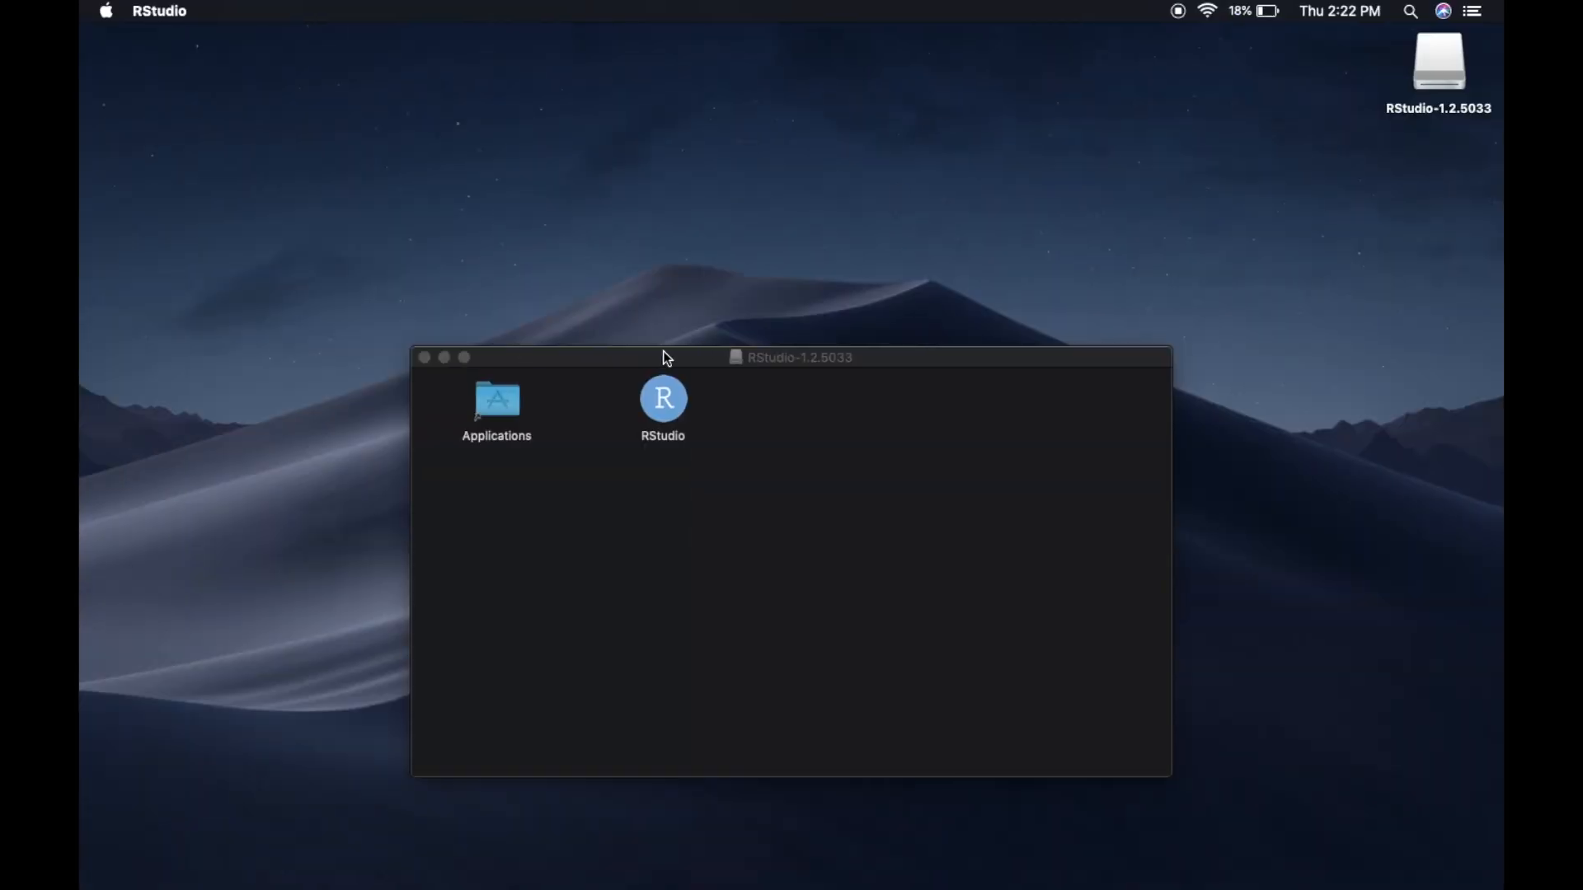
double_click(662, 399)
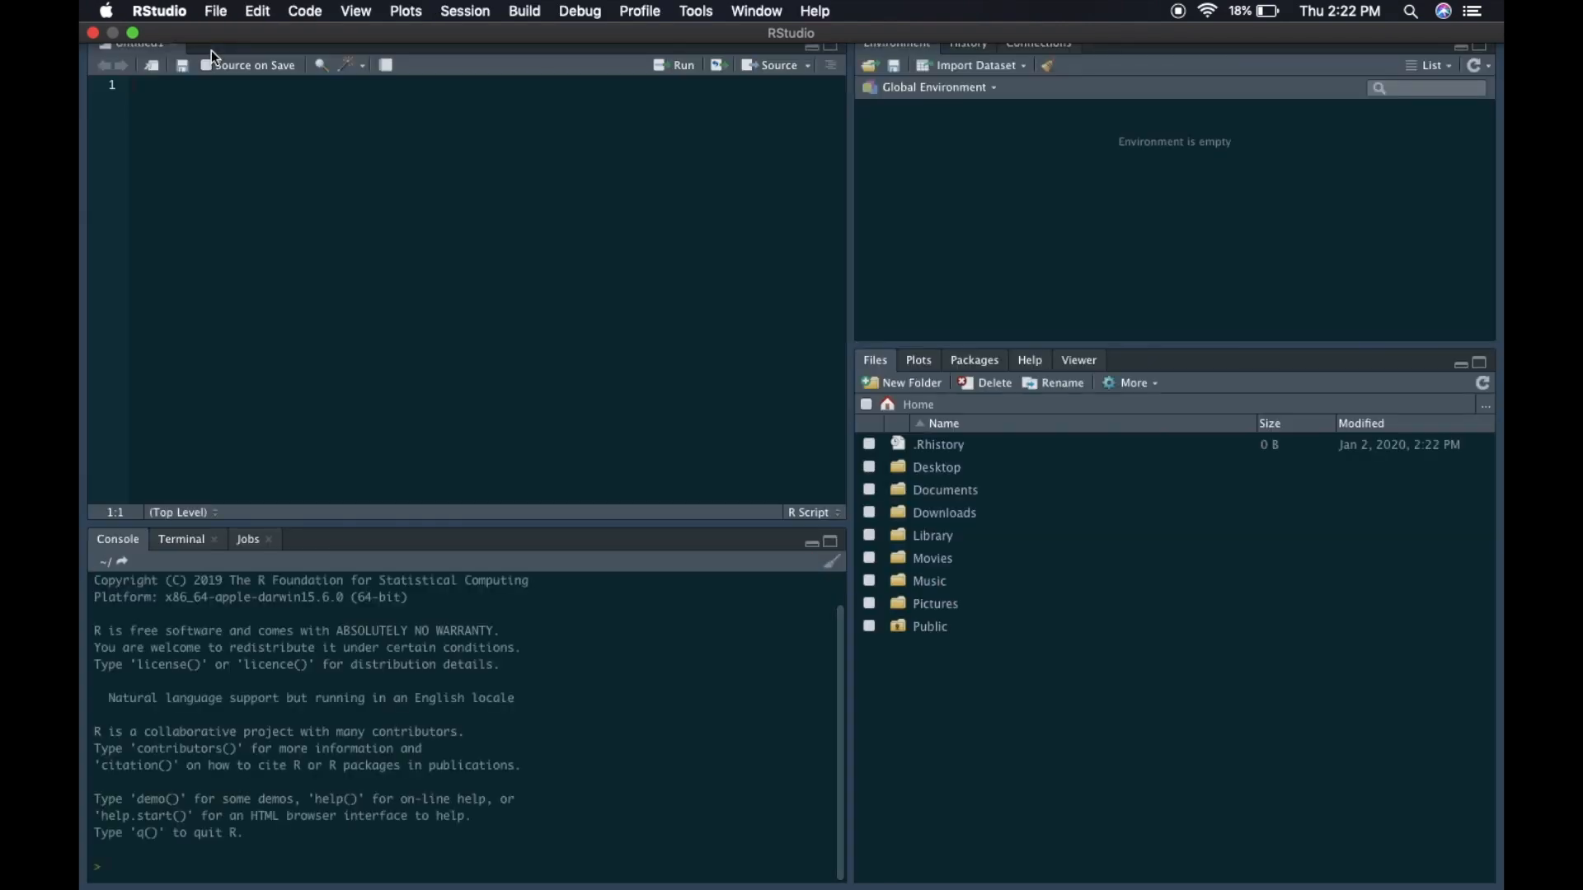